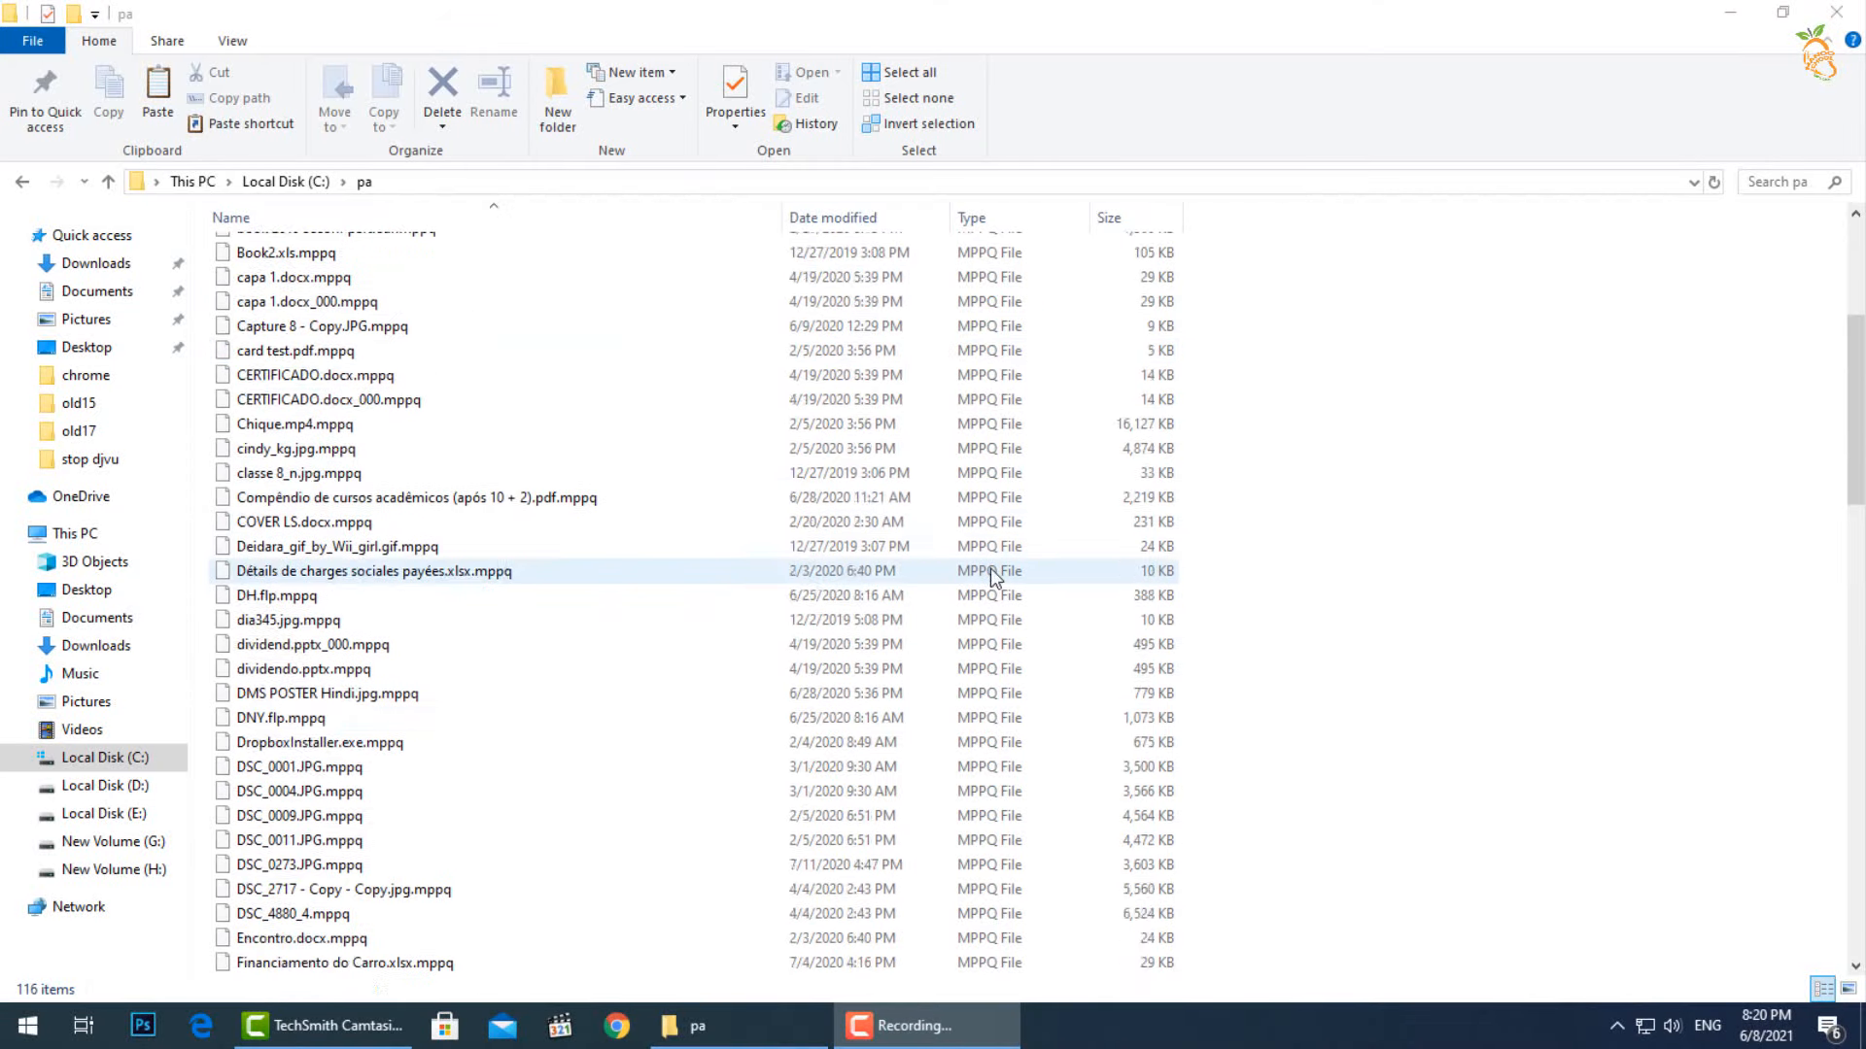
# - Replace the Run command with msconfig and launch System Configuration
pyautogui.scroll(-3)
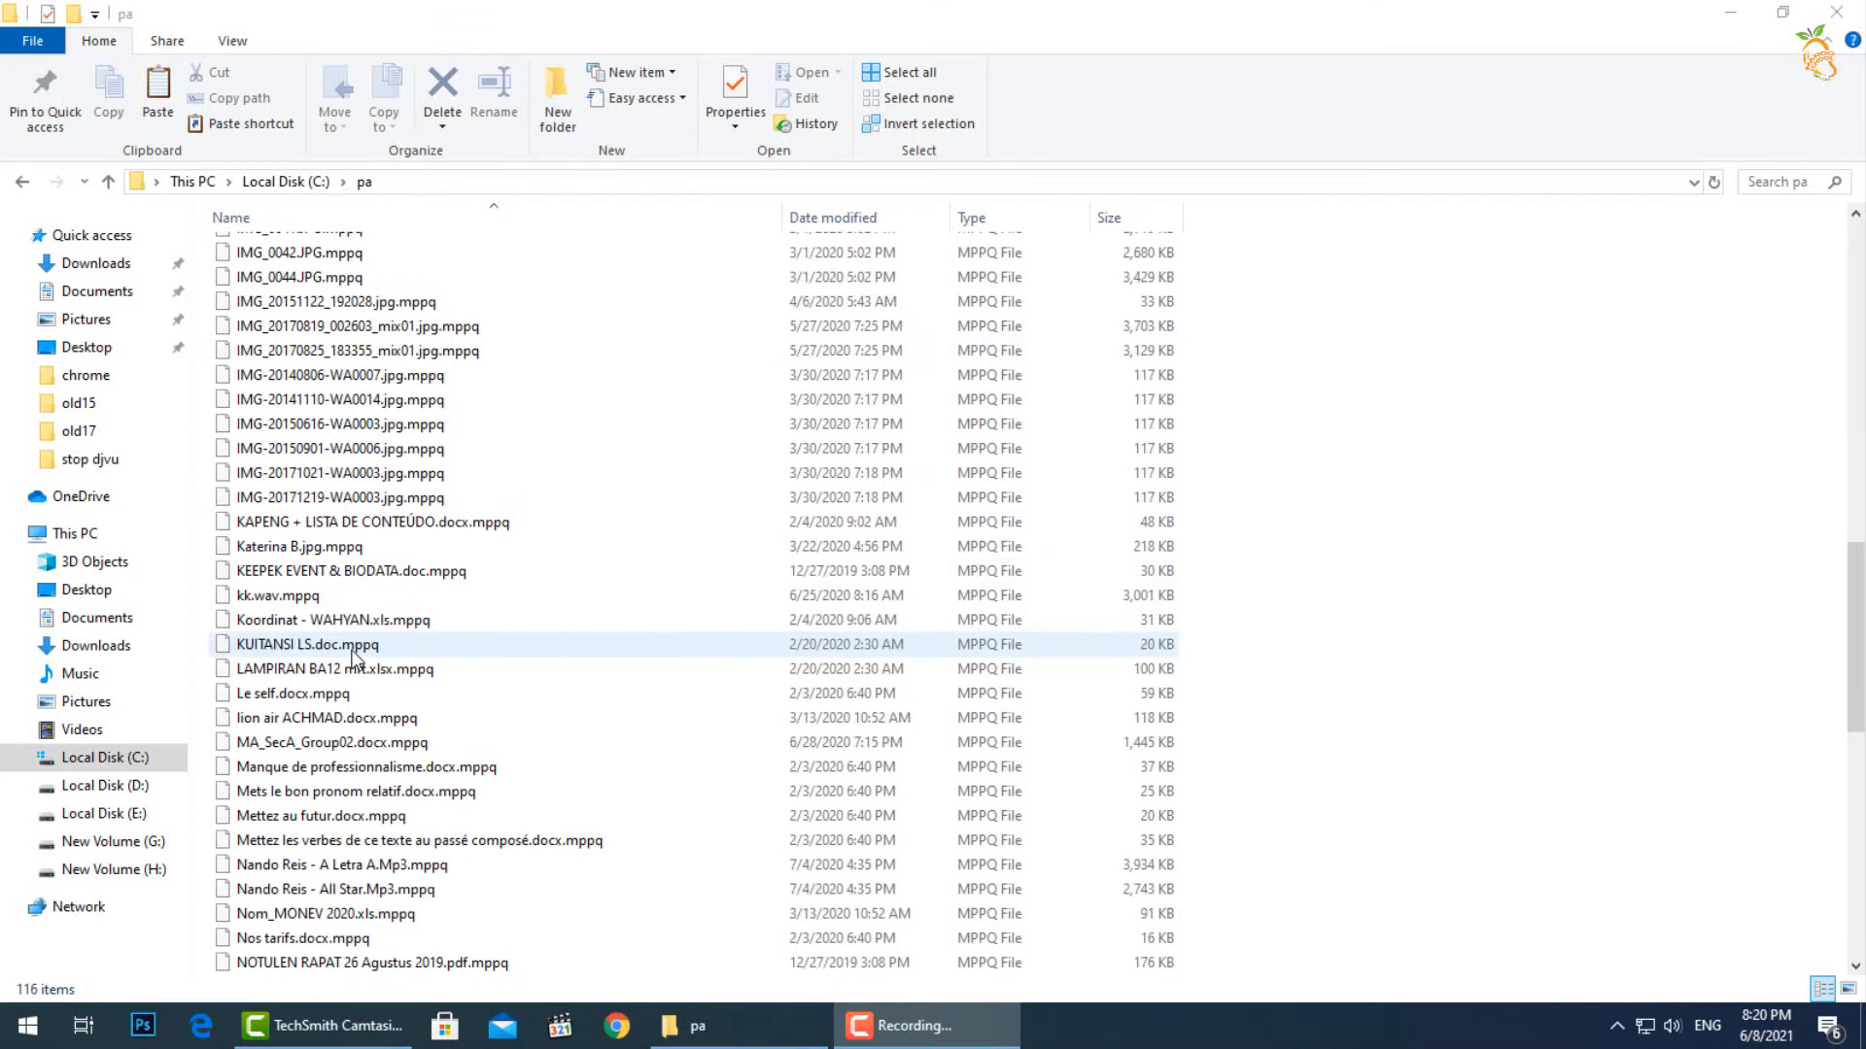
pyautogui.doubleClick(276, 251)
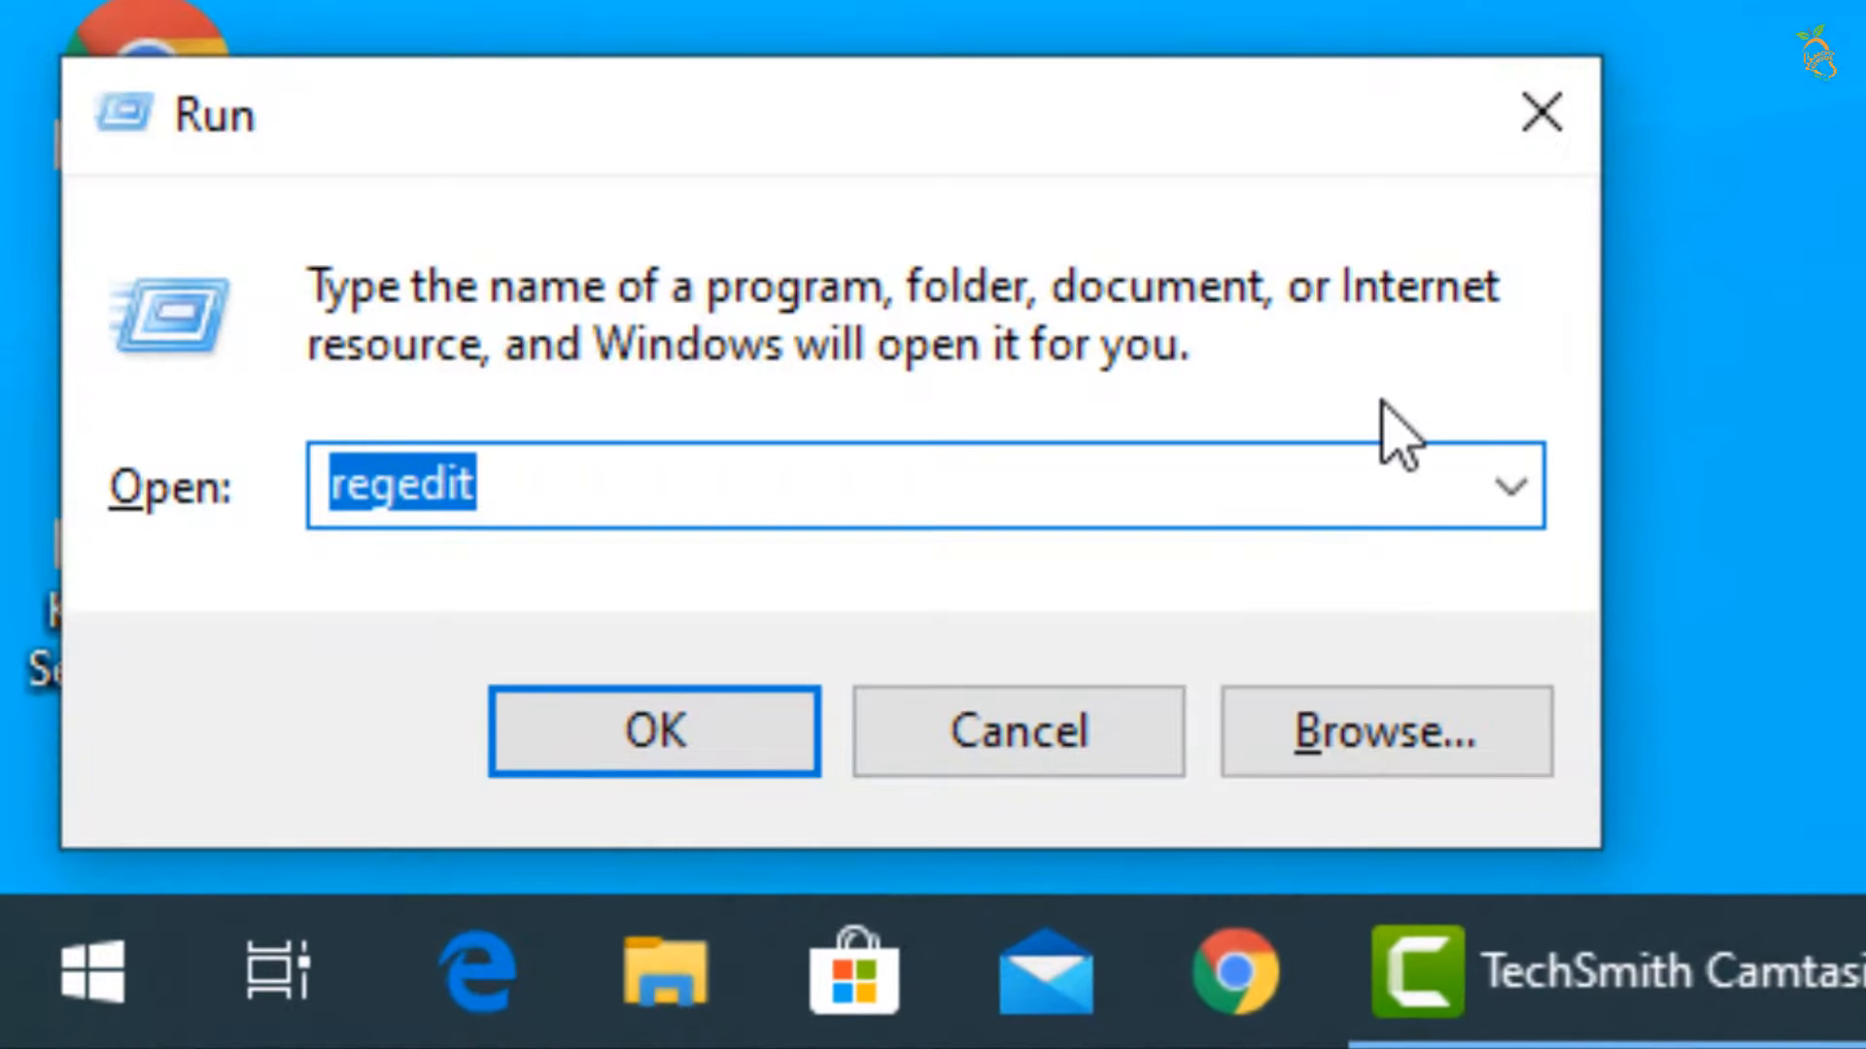
pyautogui.write('mscon')
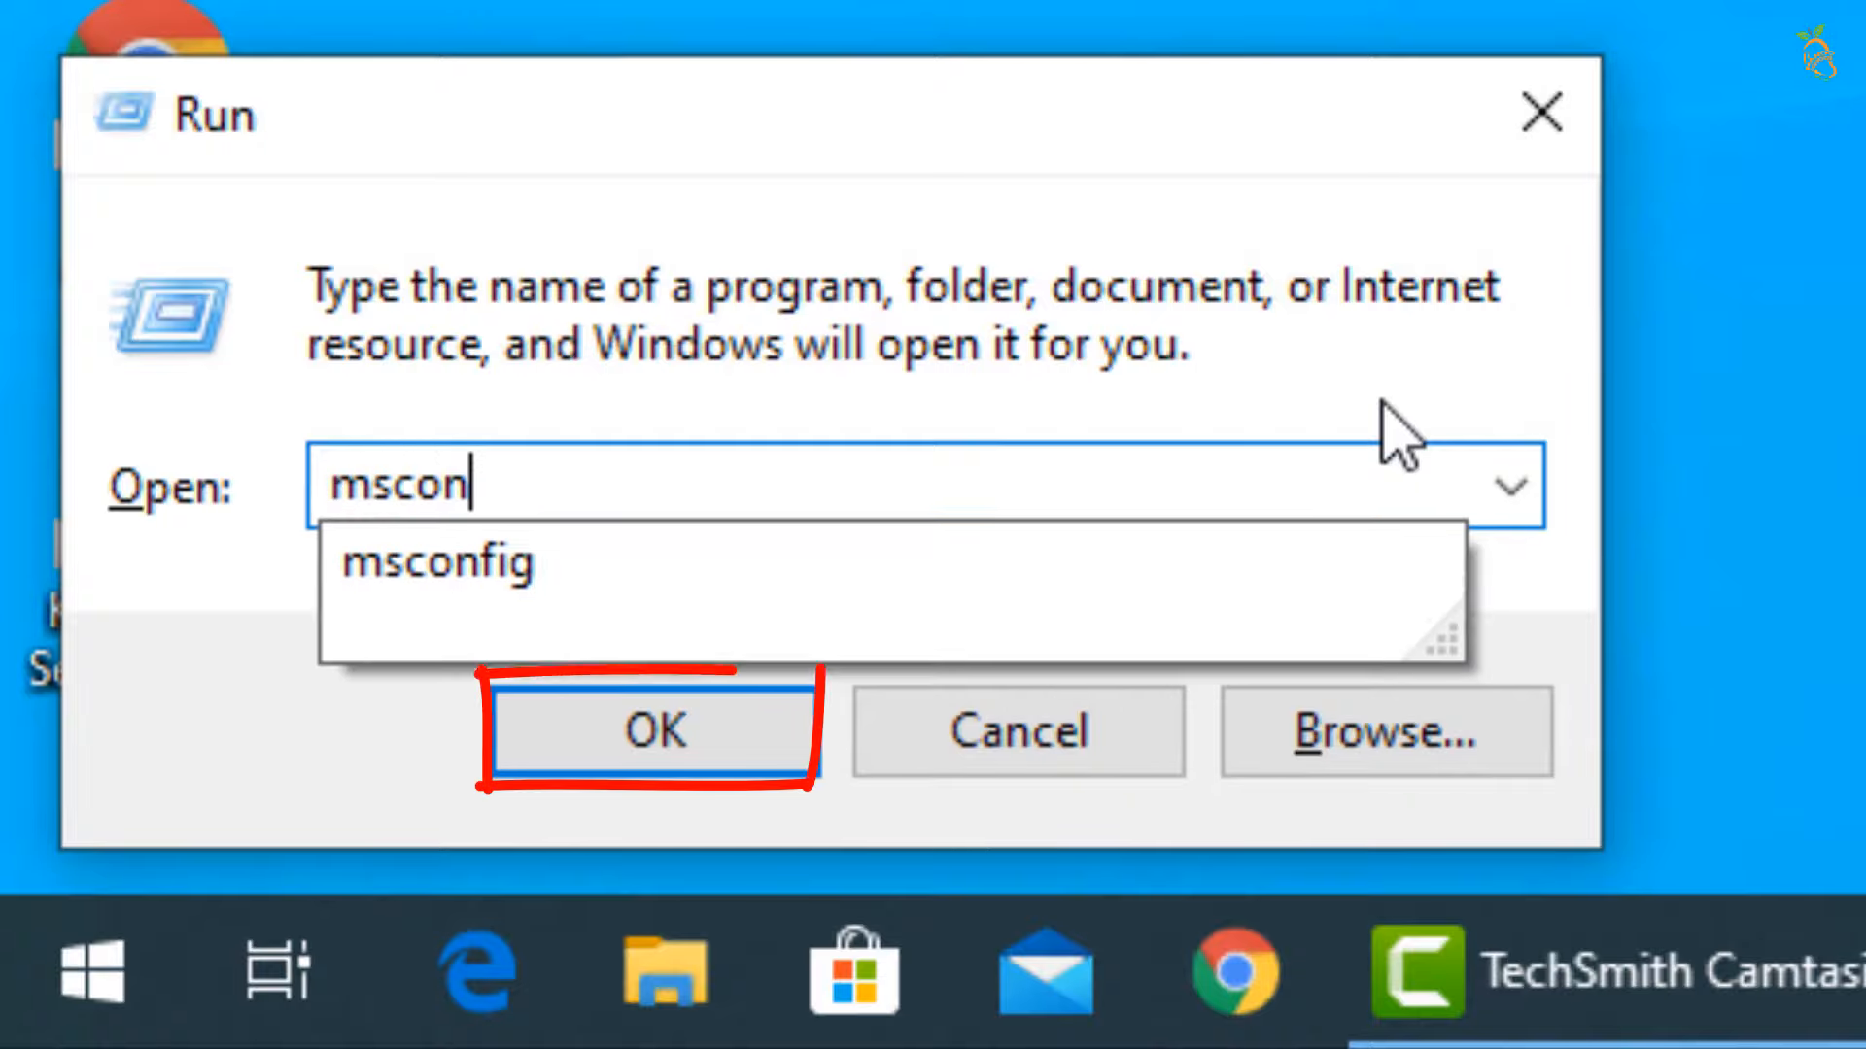
pyautogui.click(653, 729)
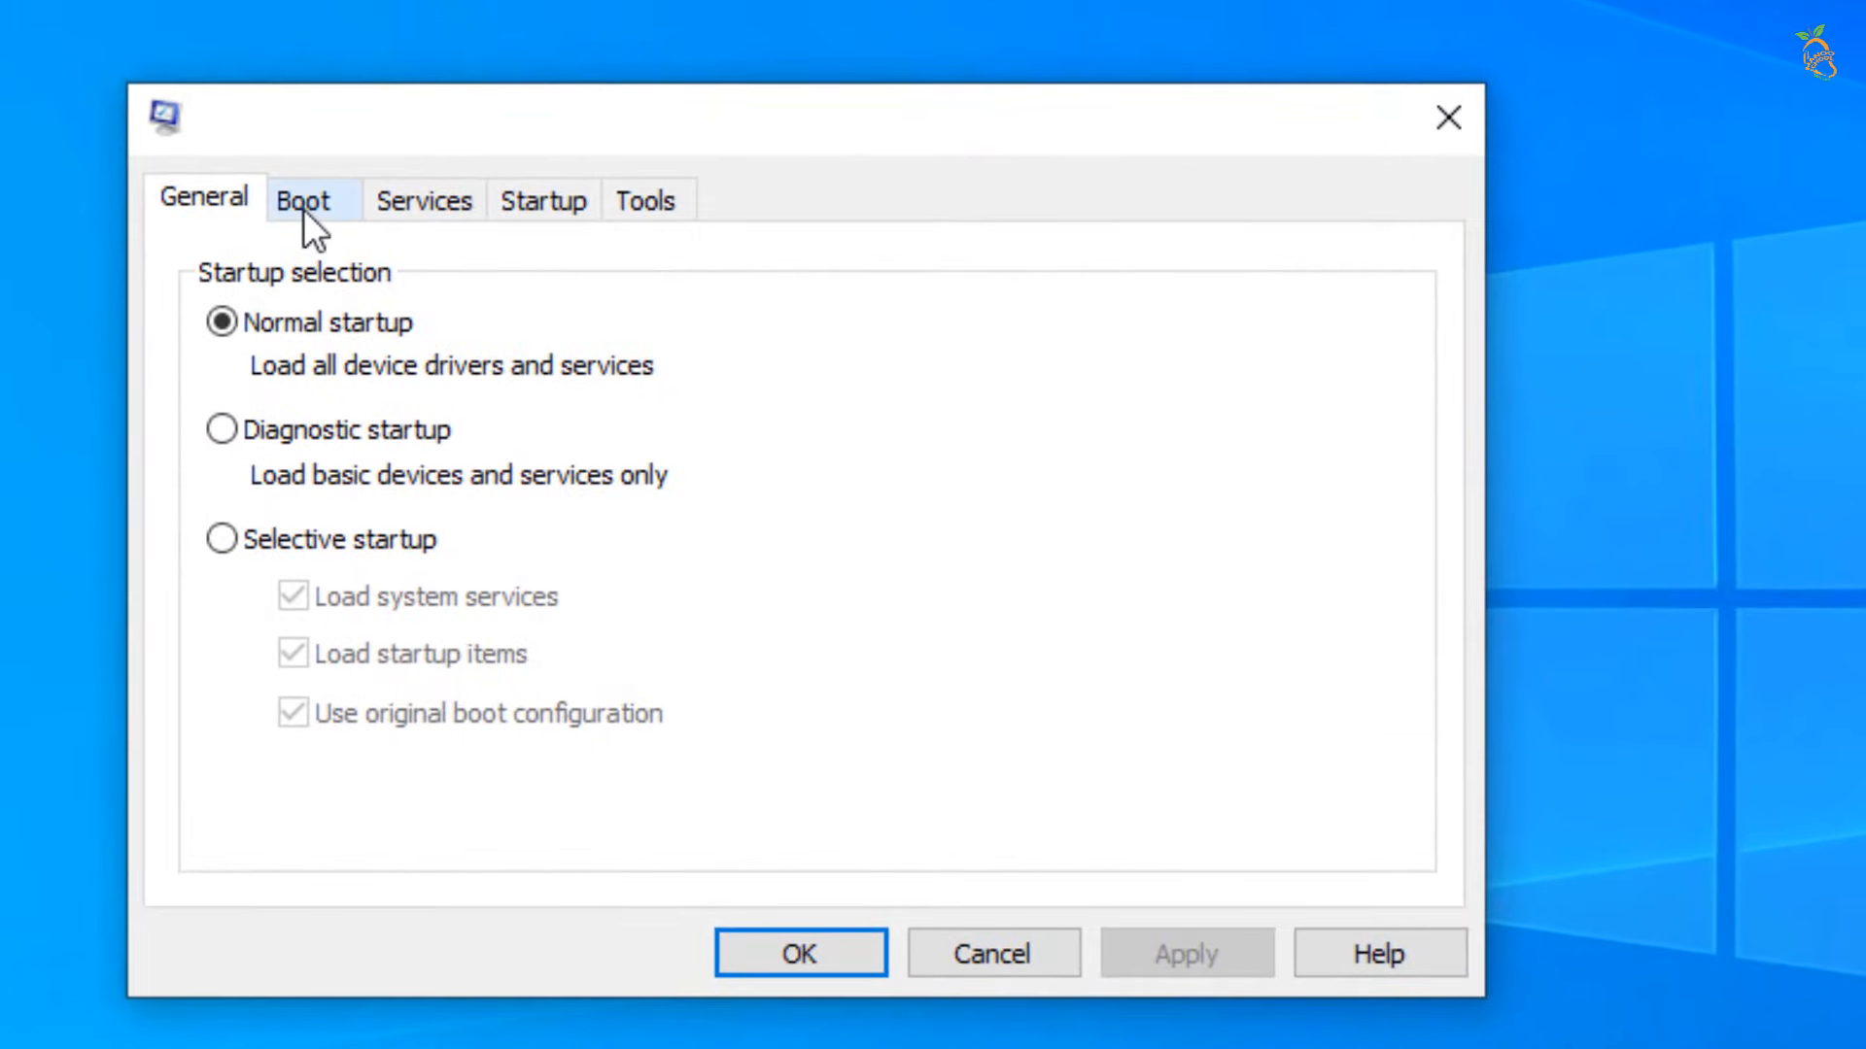
# - Enable Safe boot (Minimal) on the Boot tab, apply and confirm it
pyautogui.click(309, 199)
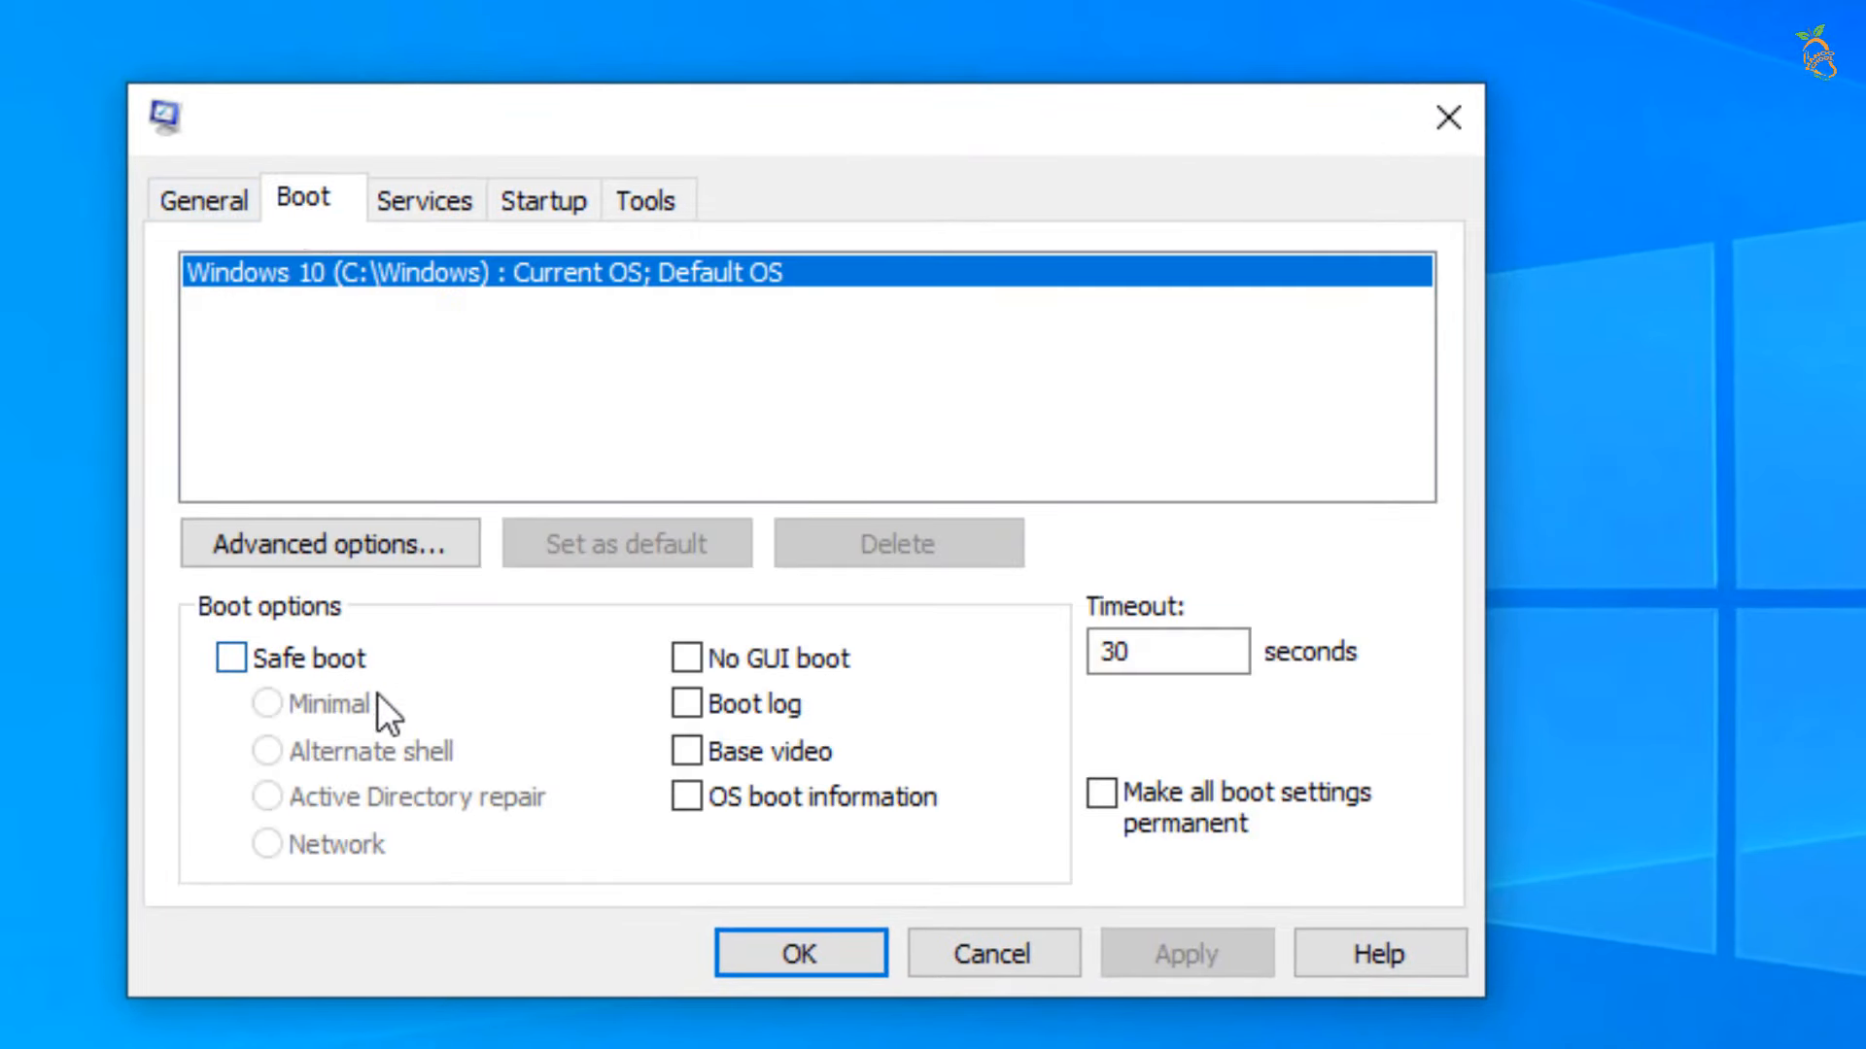
pyautogui.click(229, 657)
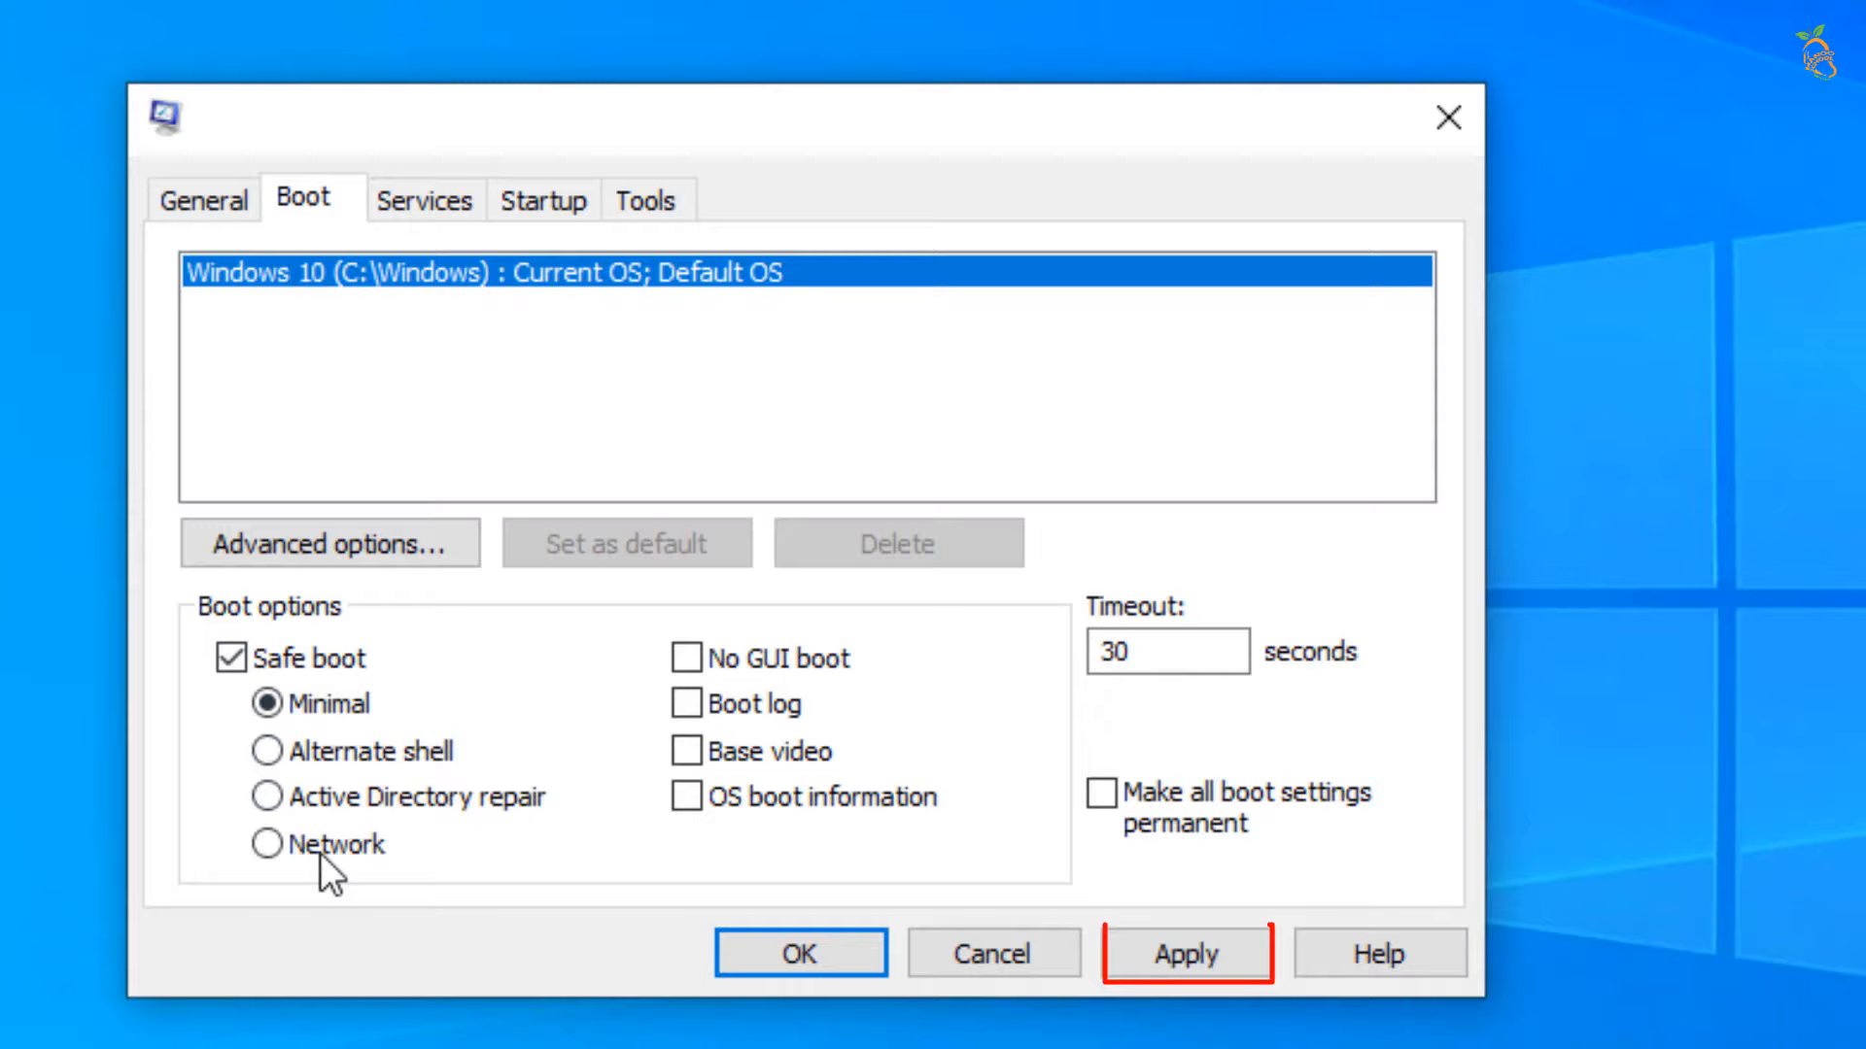
pyautogui.click(1186, 953)
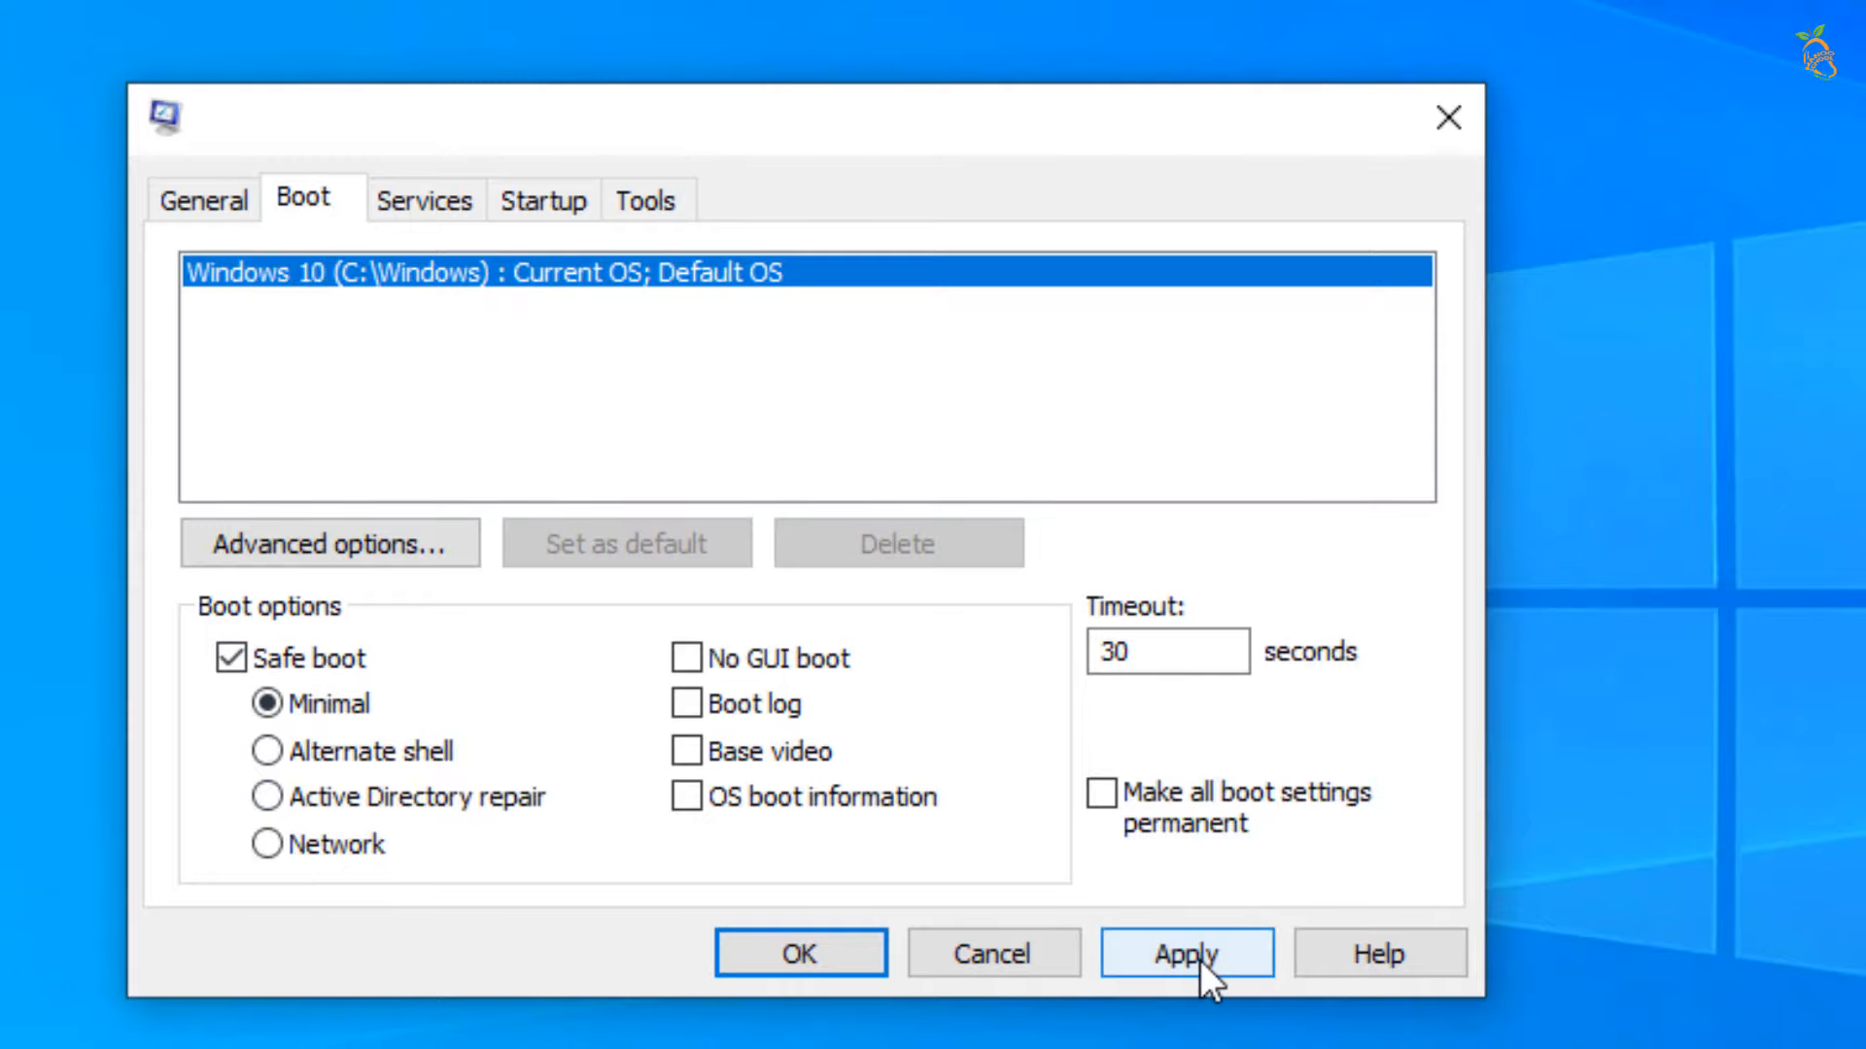
pyautogui.click(1186, 952)
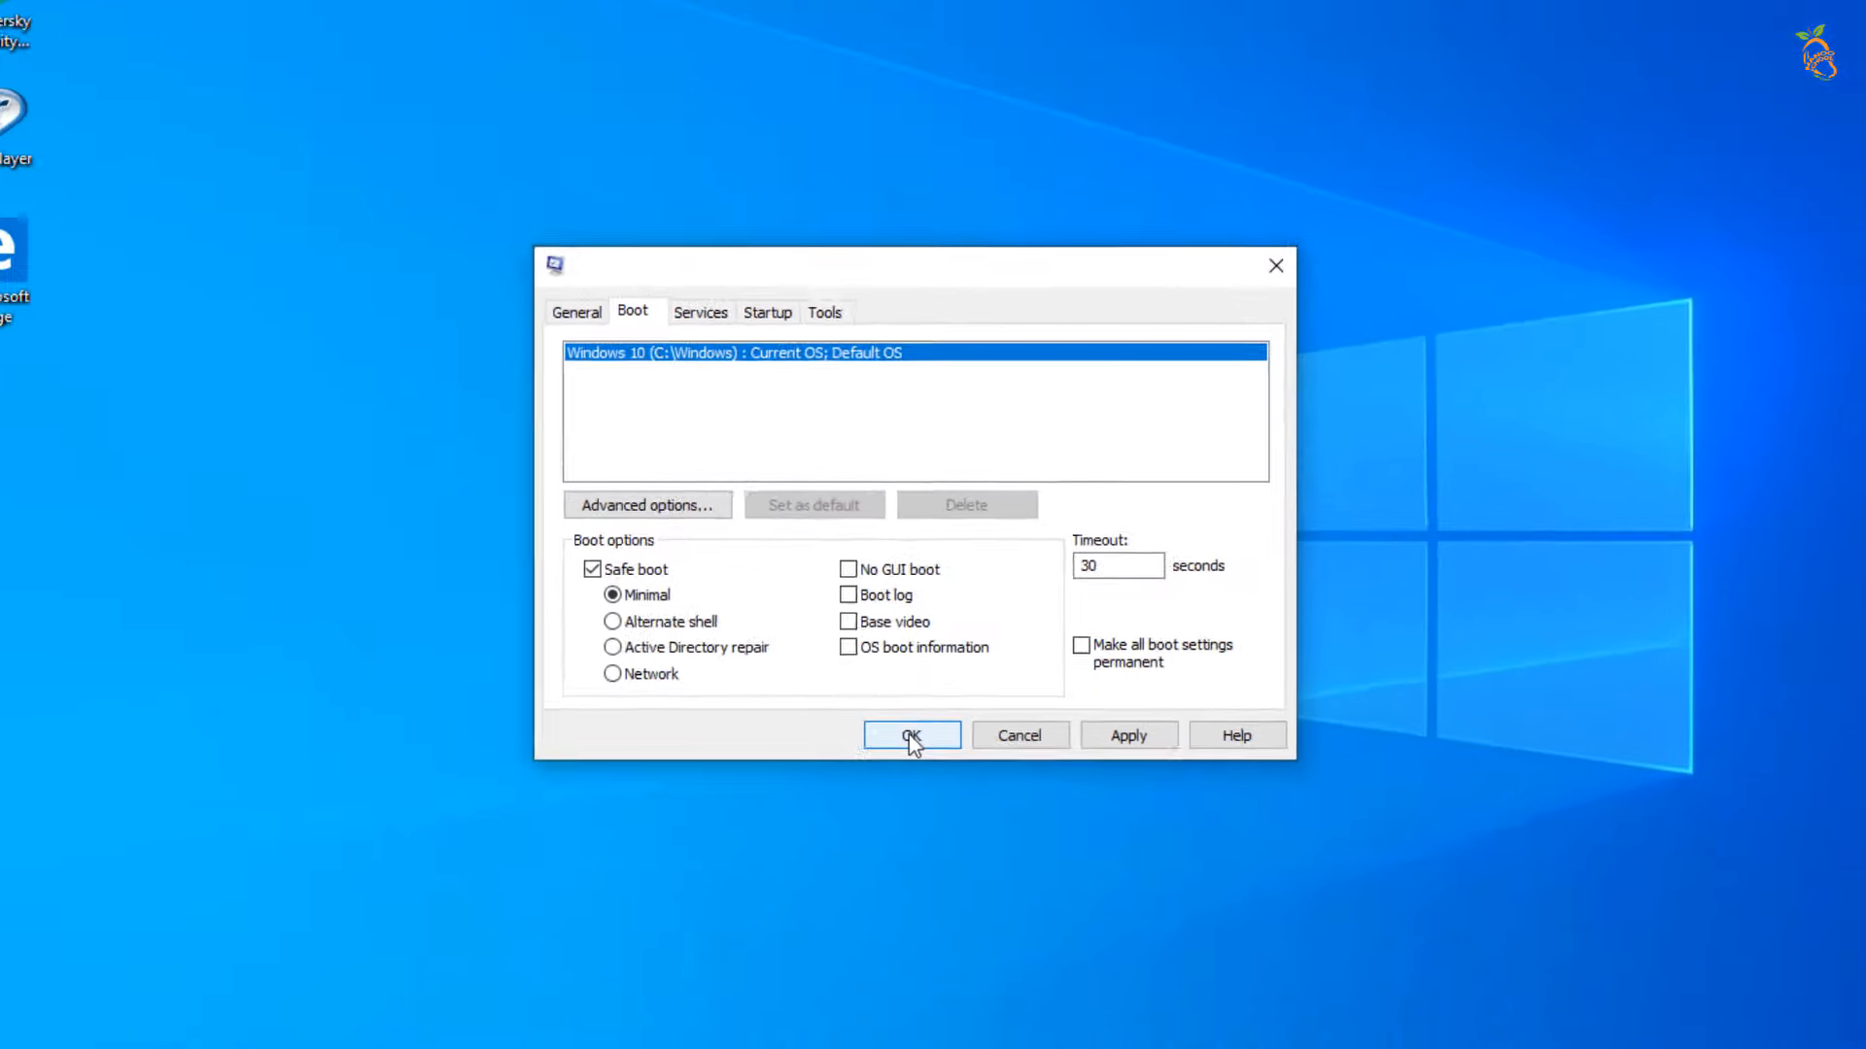
pyautogui.click(911, 735)
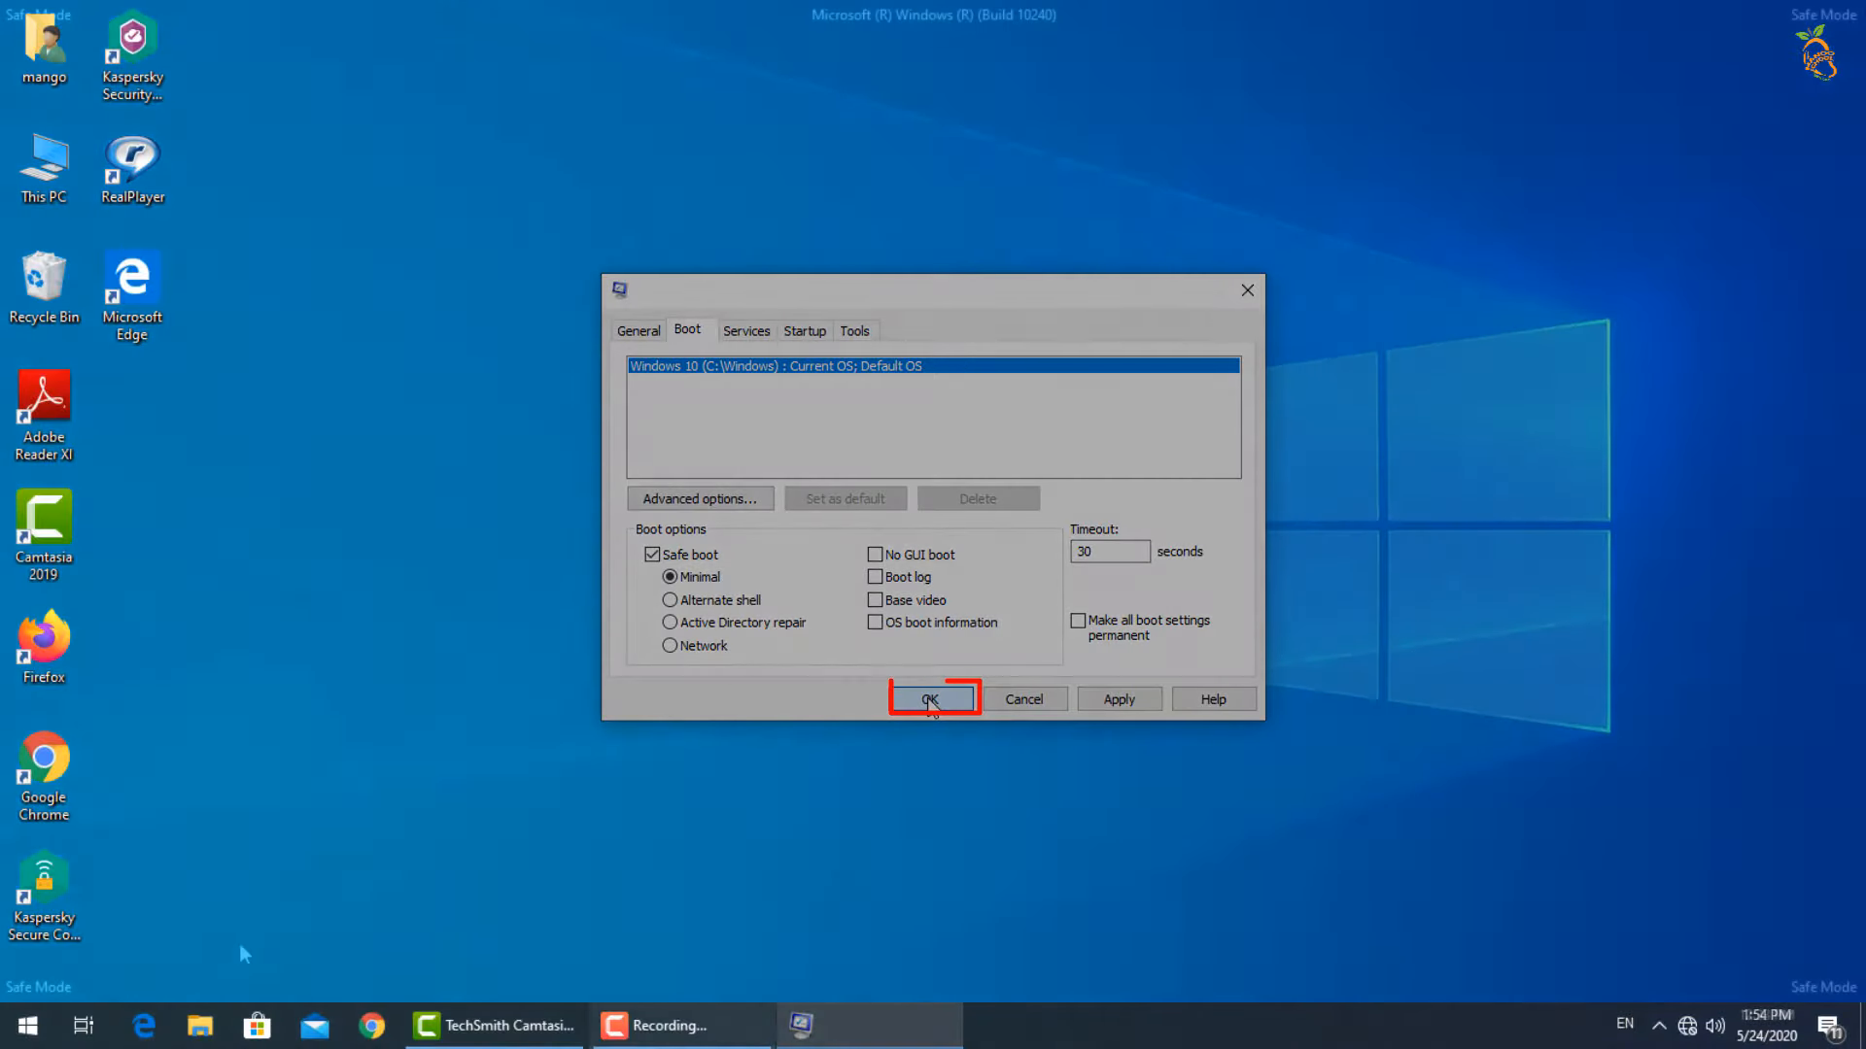
# - Launch File Explorer from the taskbar and show its View settings for Folder Options
pyautogui.click(931, 698)
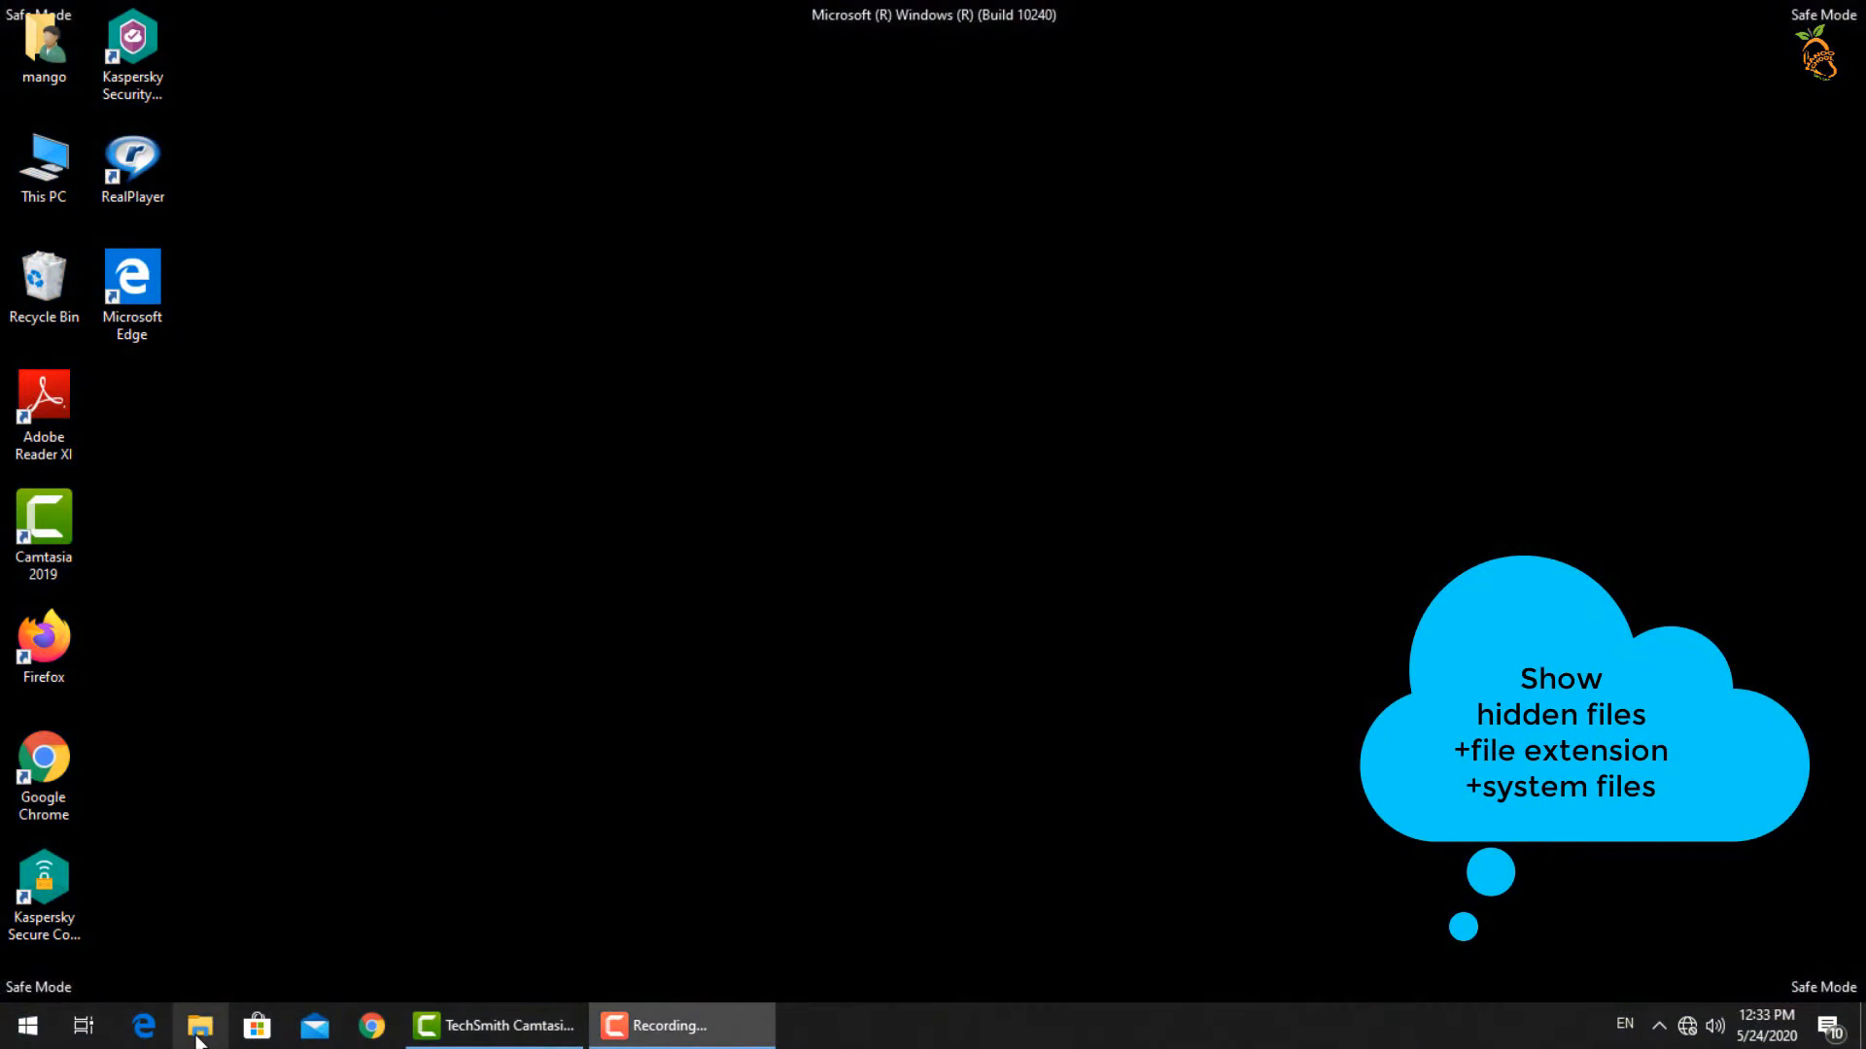
pyautogui.click(200, 1024)
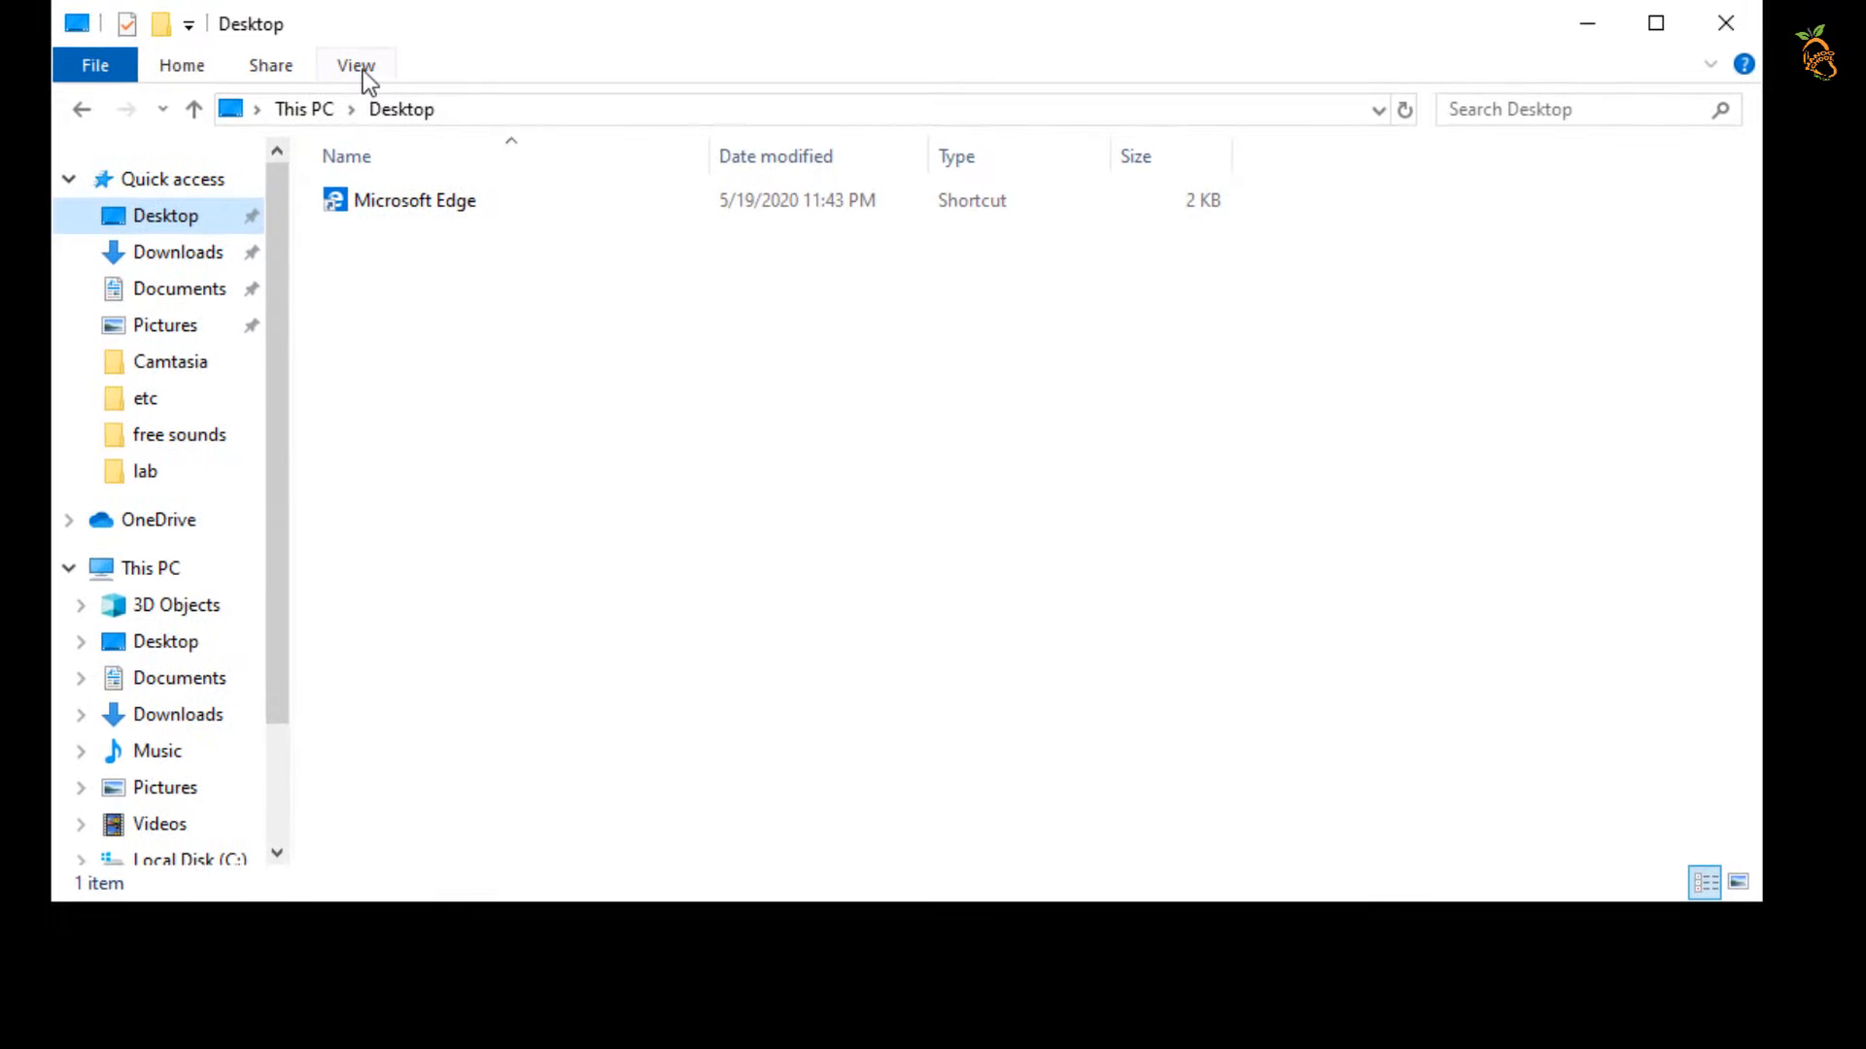
pyautogui.click(356, 64)
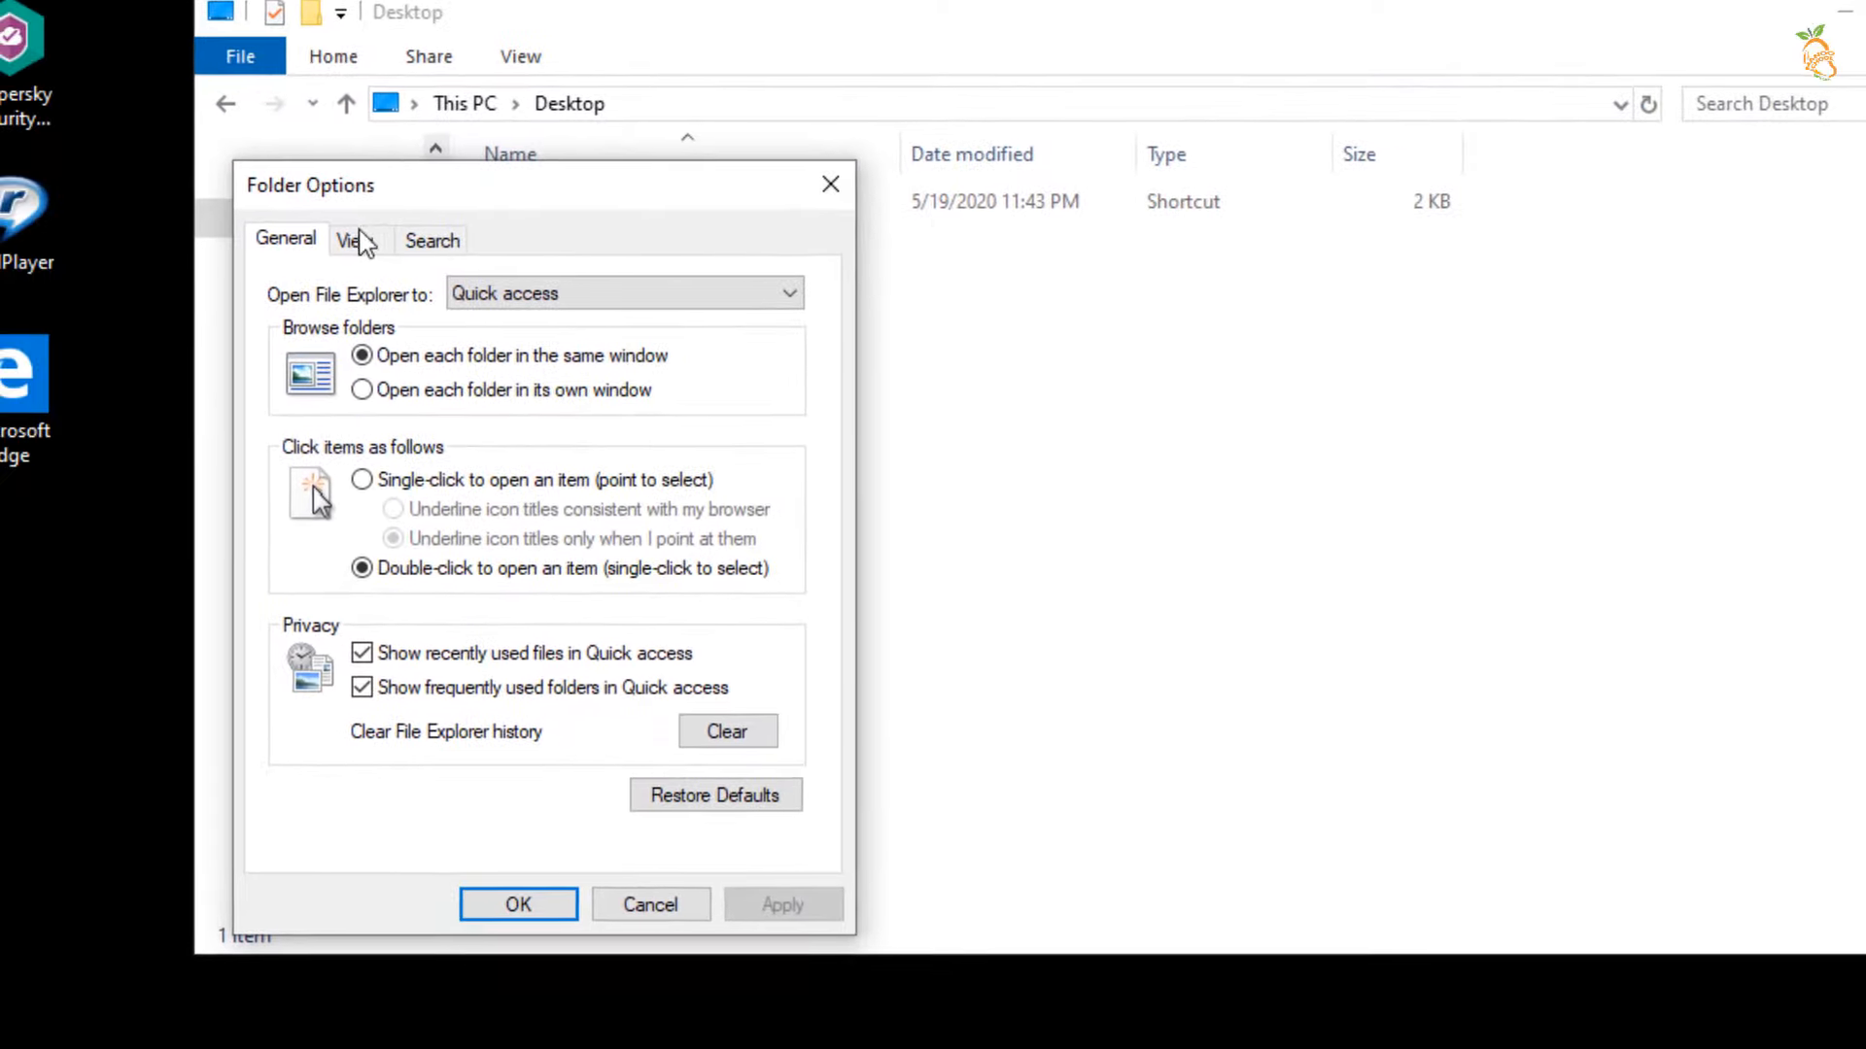
# - Show hidden files, file extensions and protected system files, save, and close the Desktop window
pyautogui.click(354, 239)
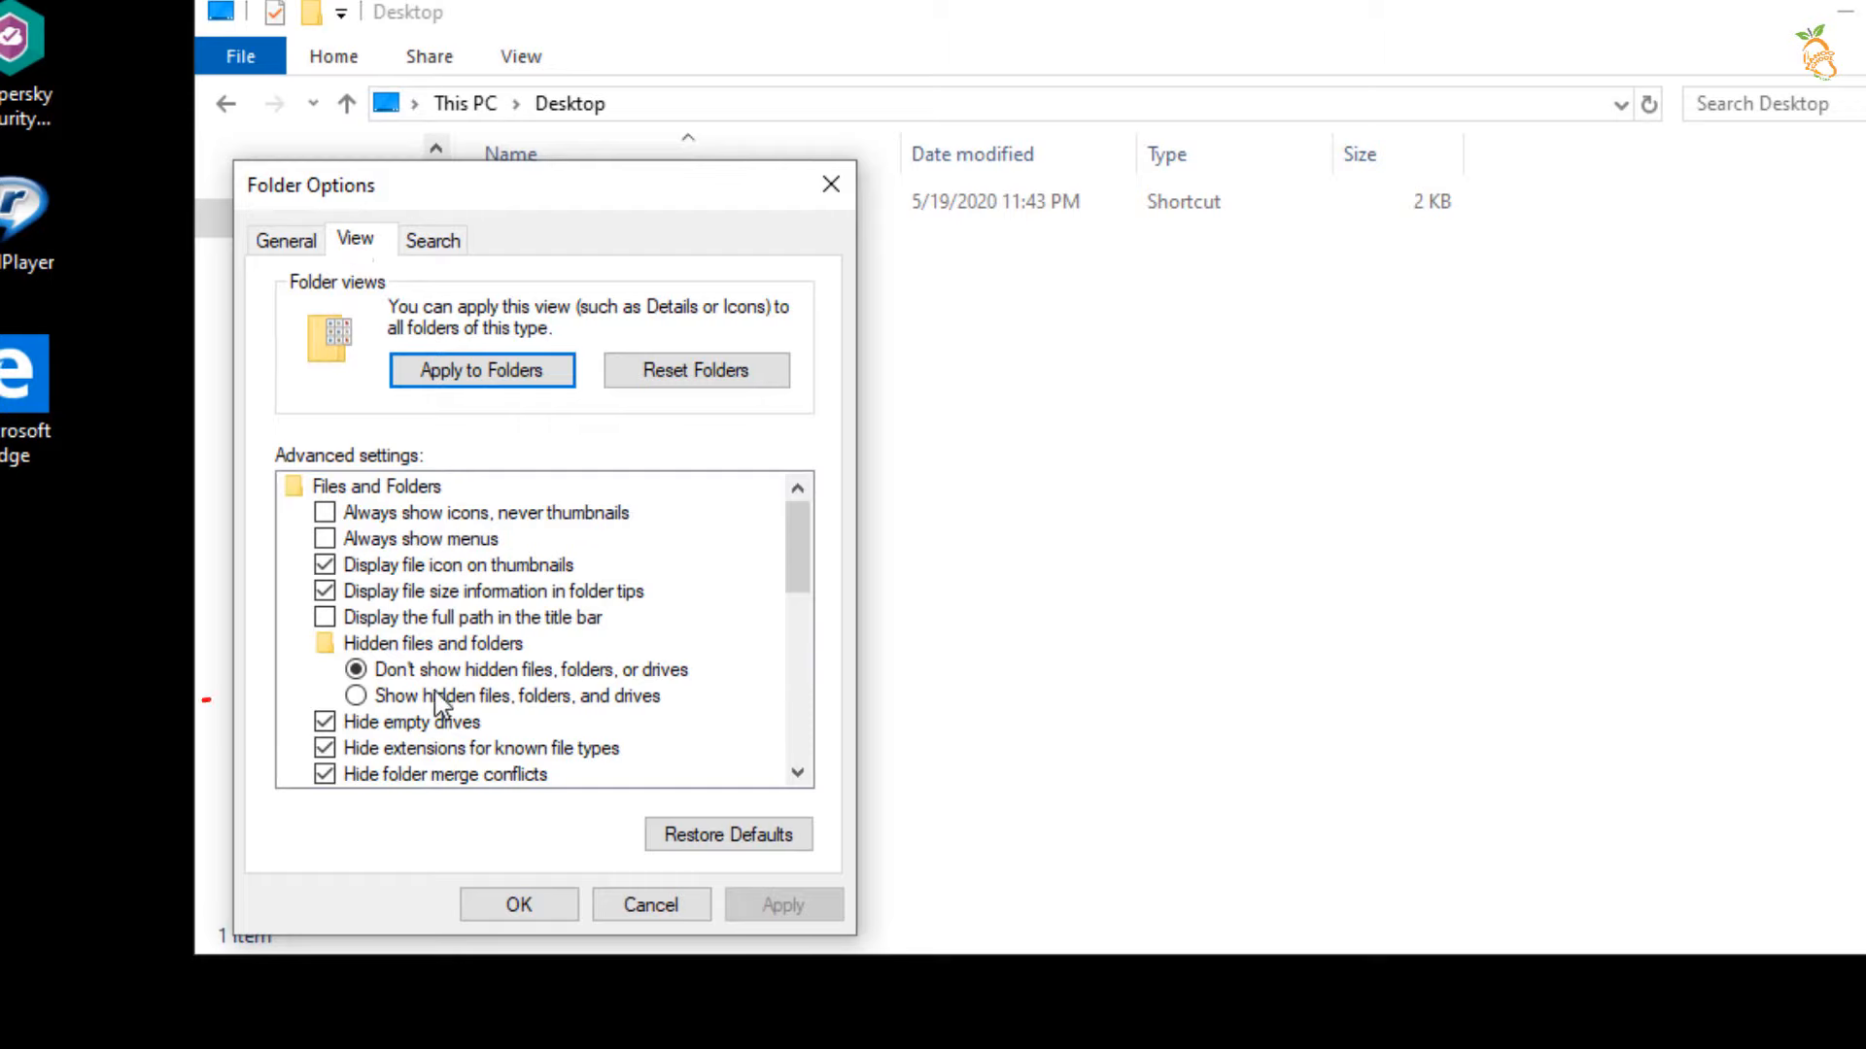
pyautogui.click(356, 696)
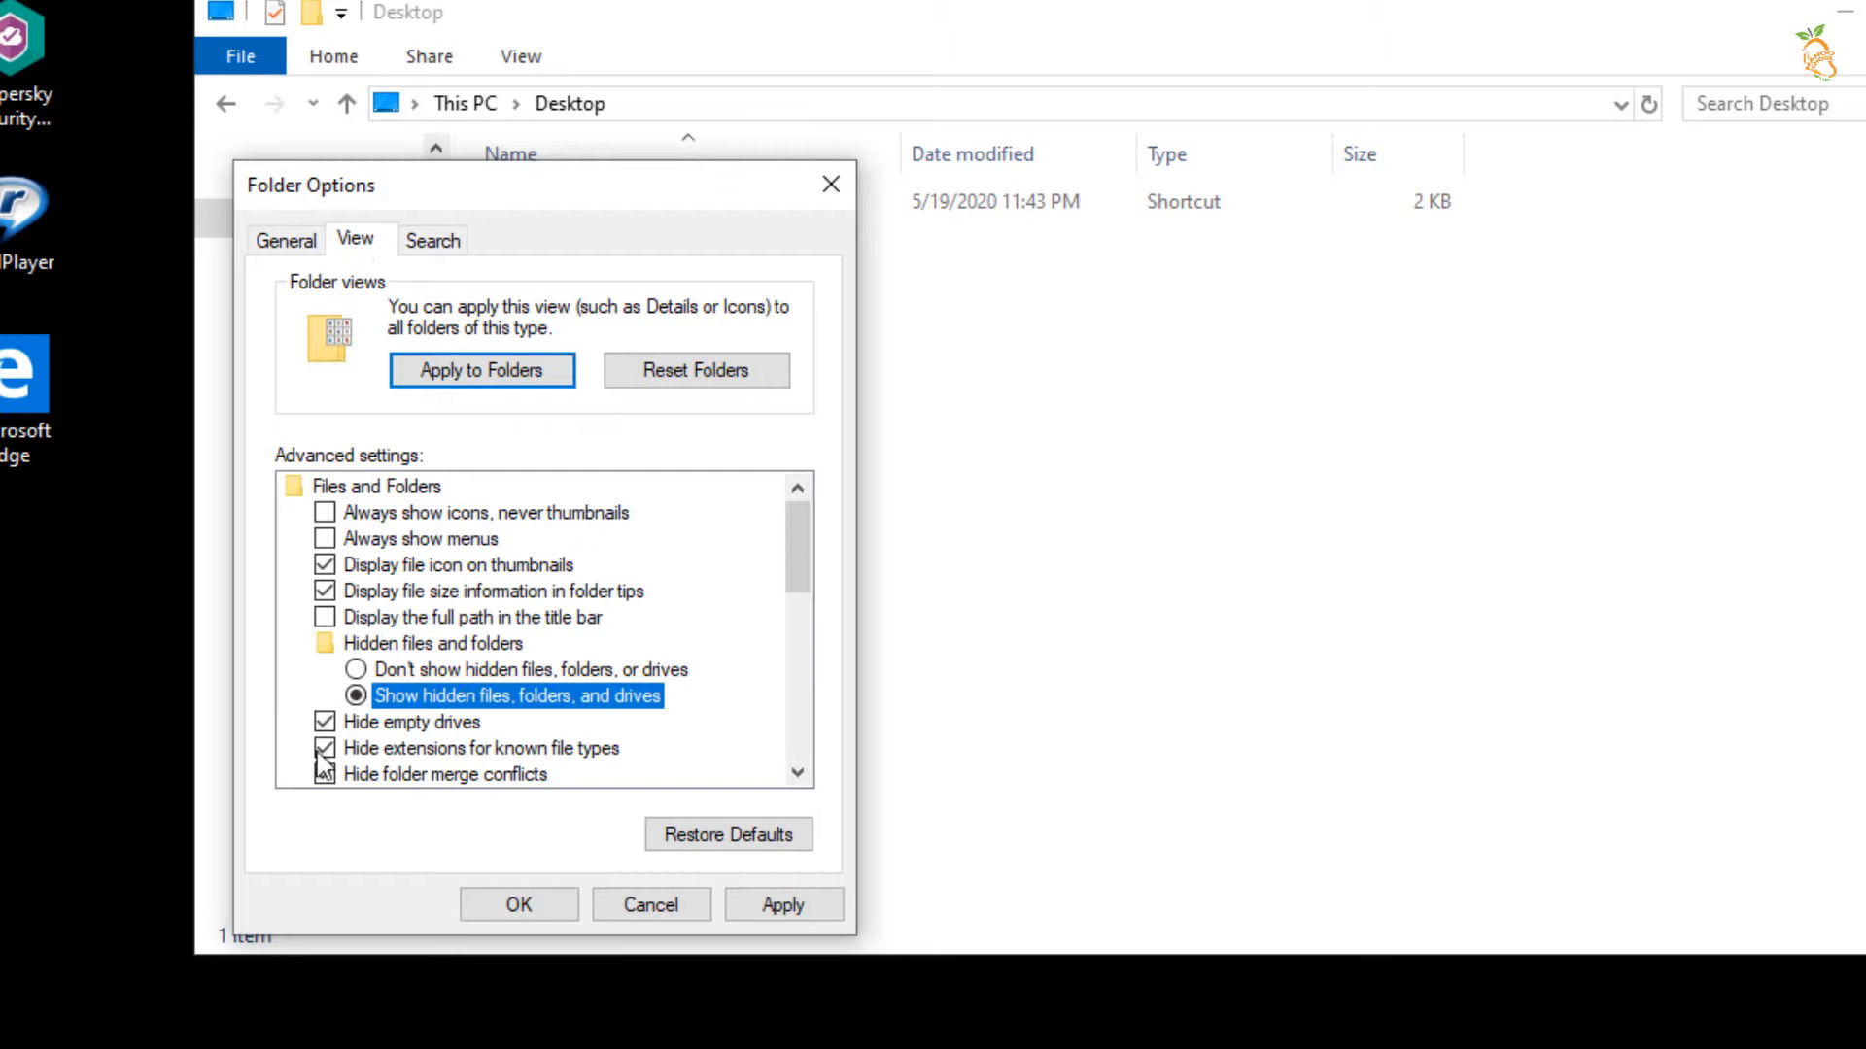
pyautogui.click(325, 748)
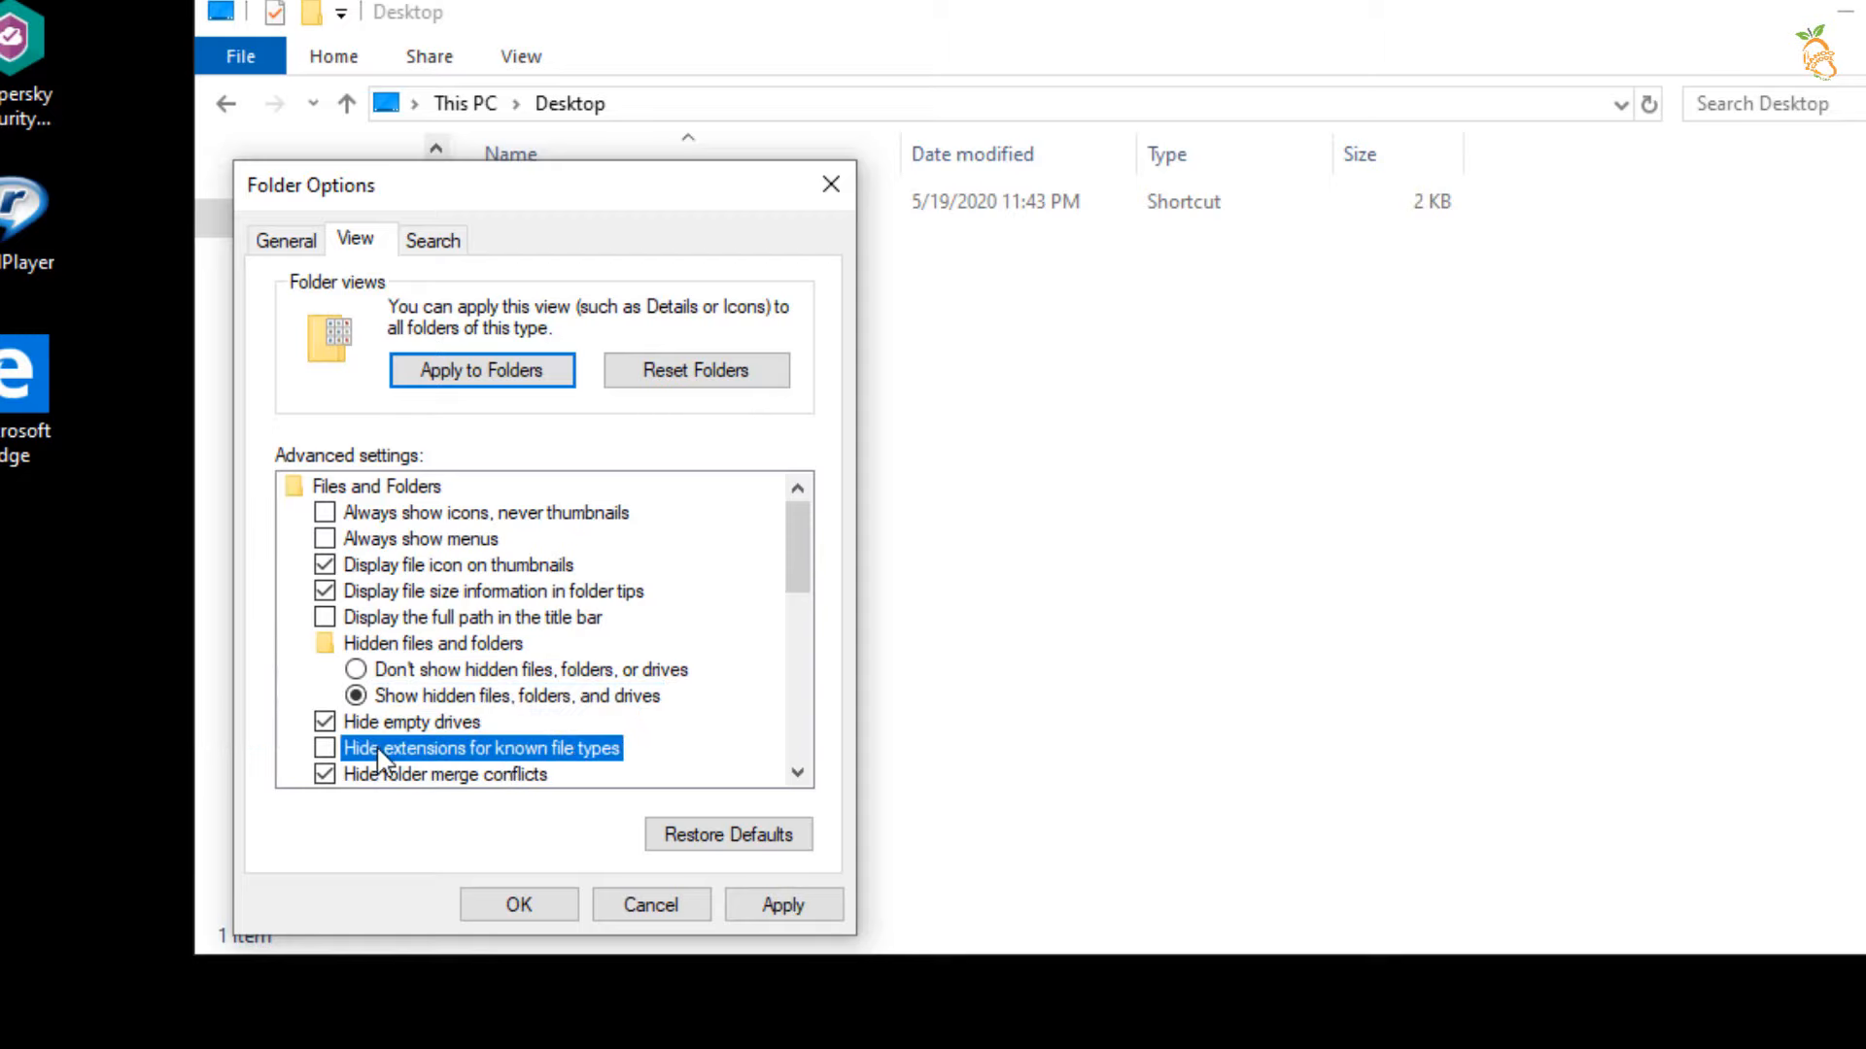
pyautogui.moveTo(801, 583)
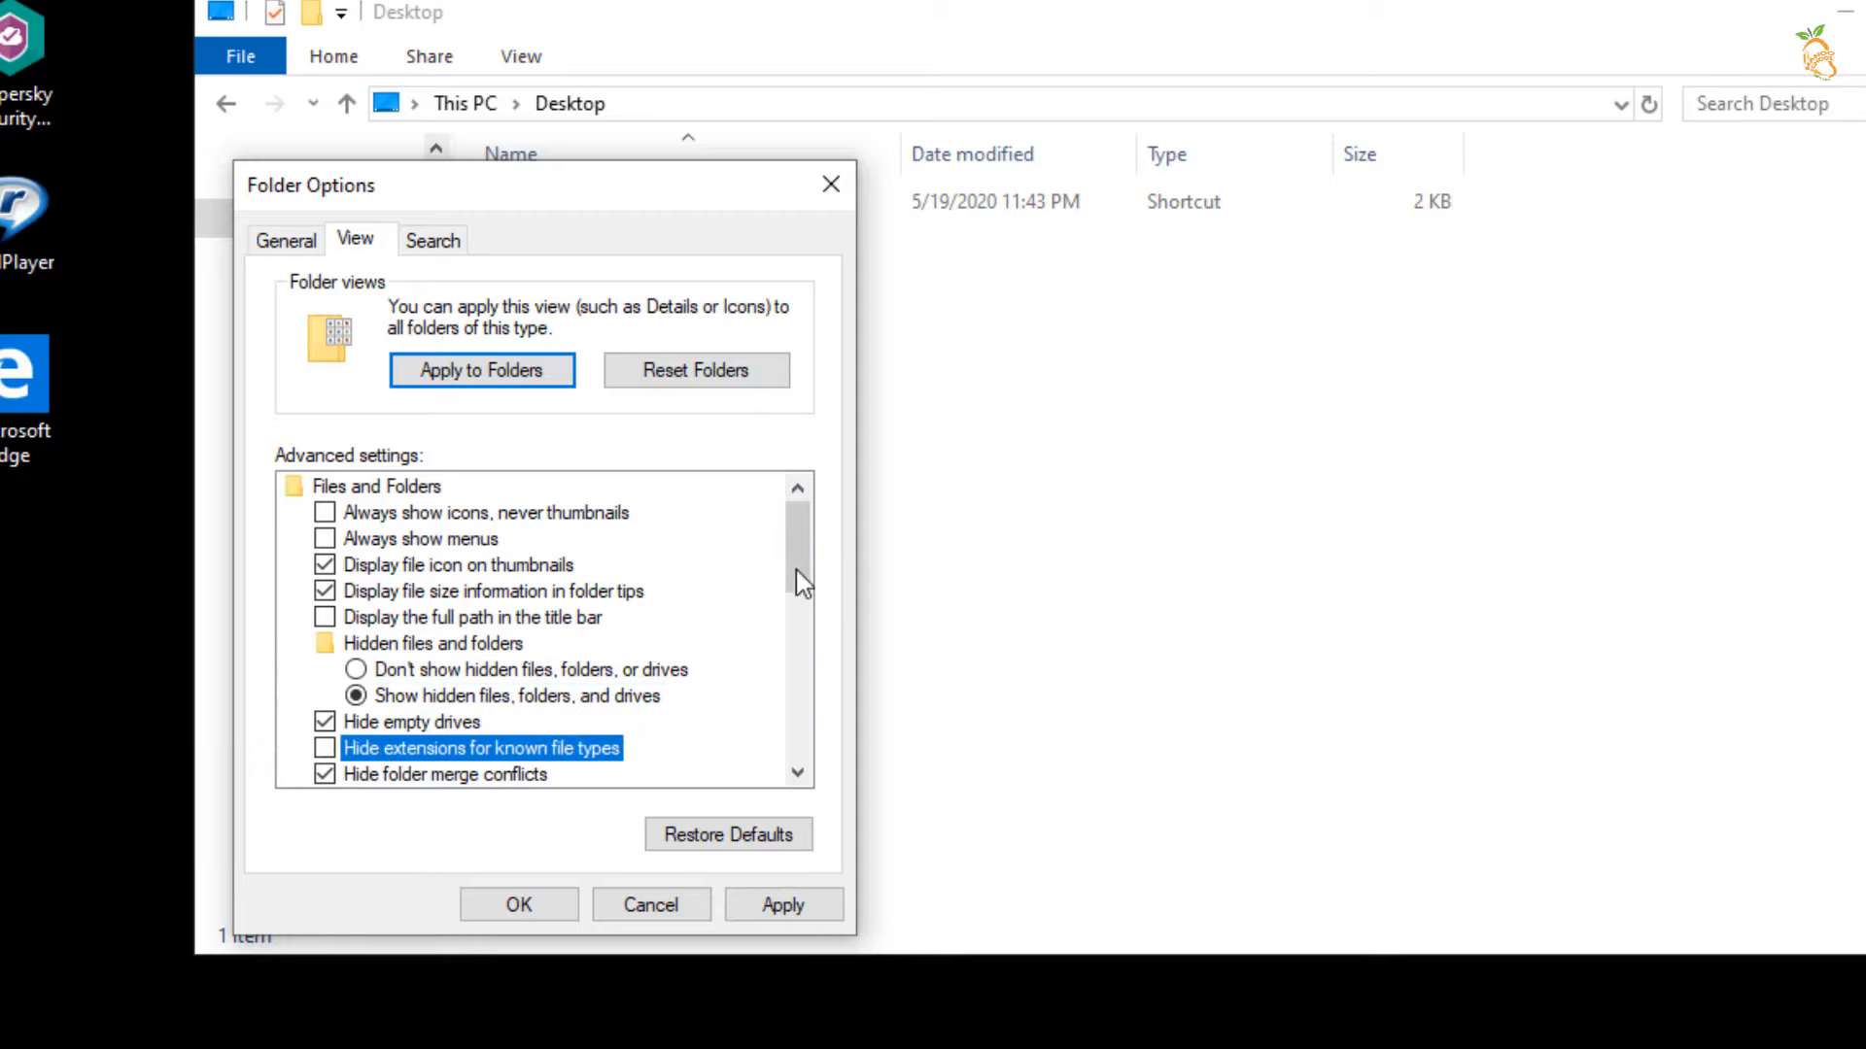
pyautogui.scroll(-3)
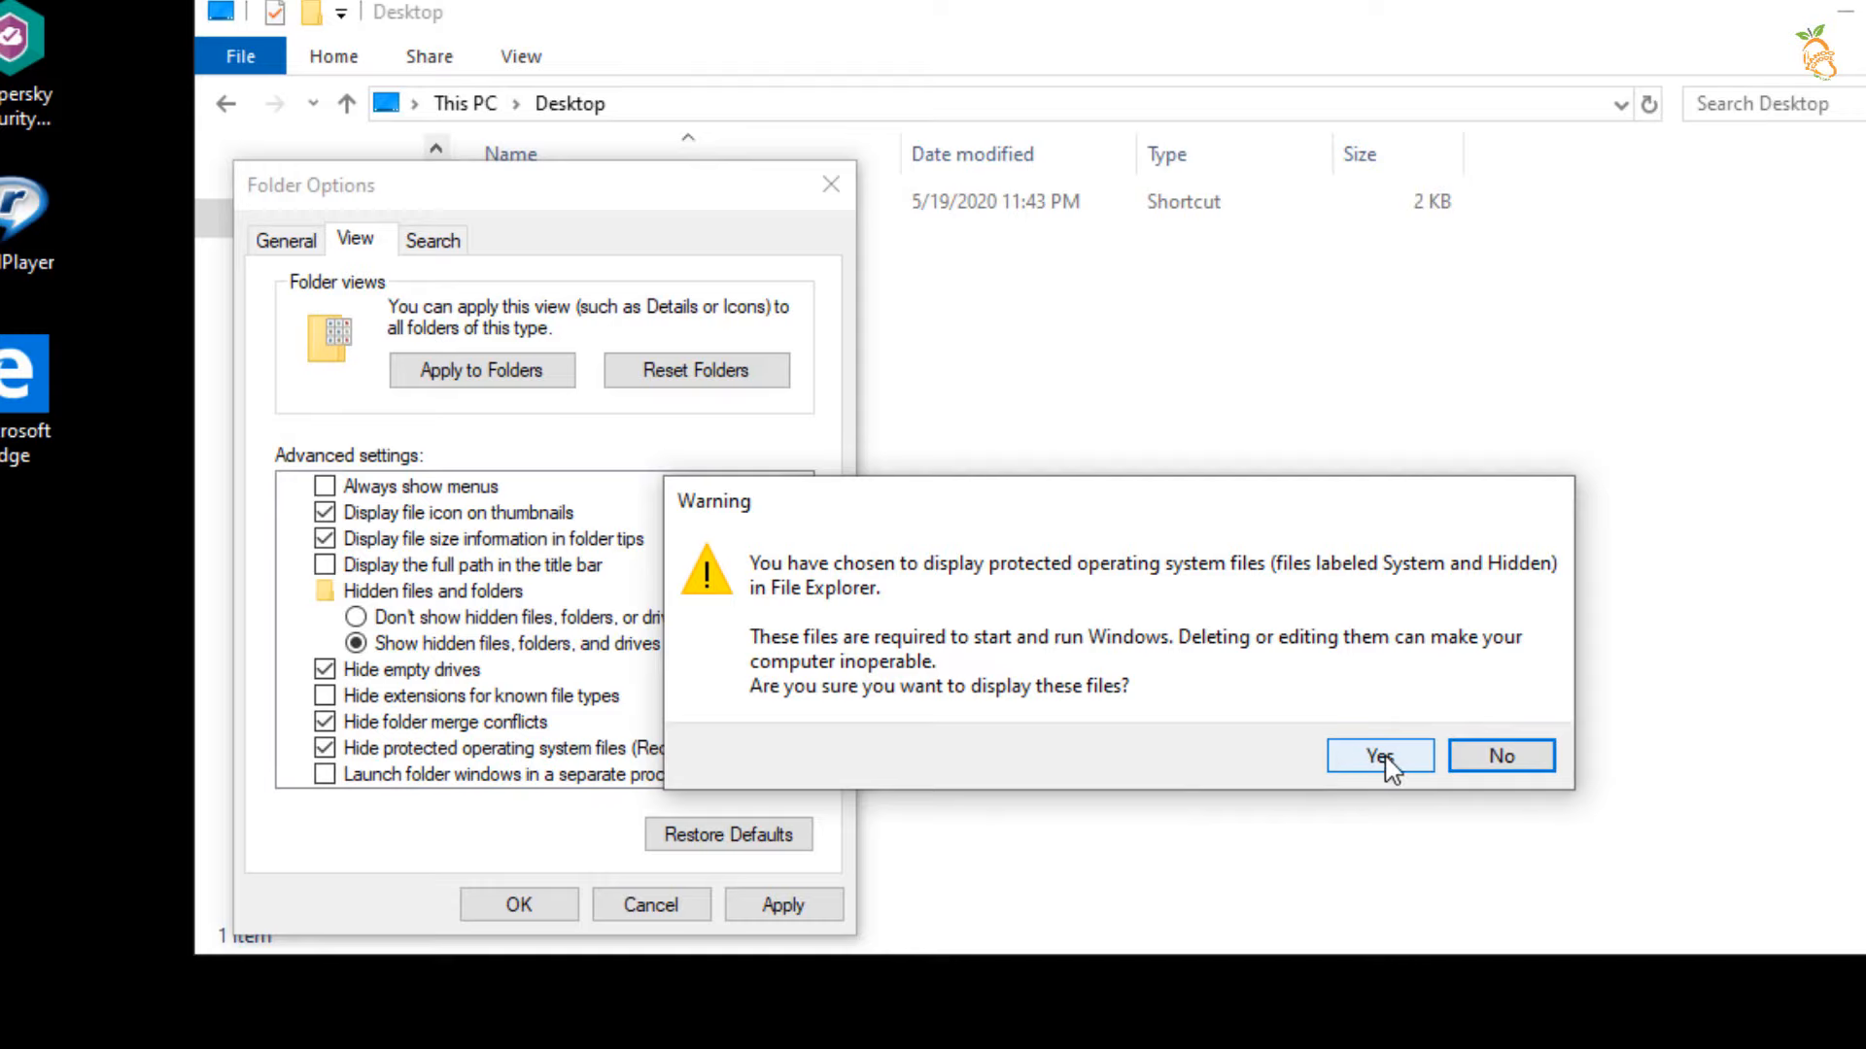
pyautogui.click(1380, 756)
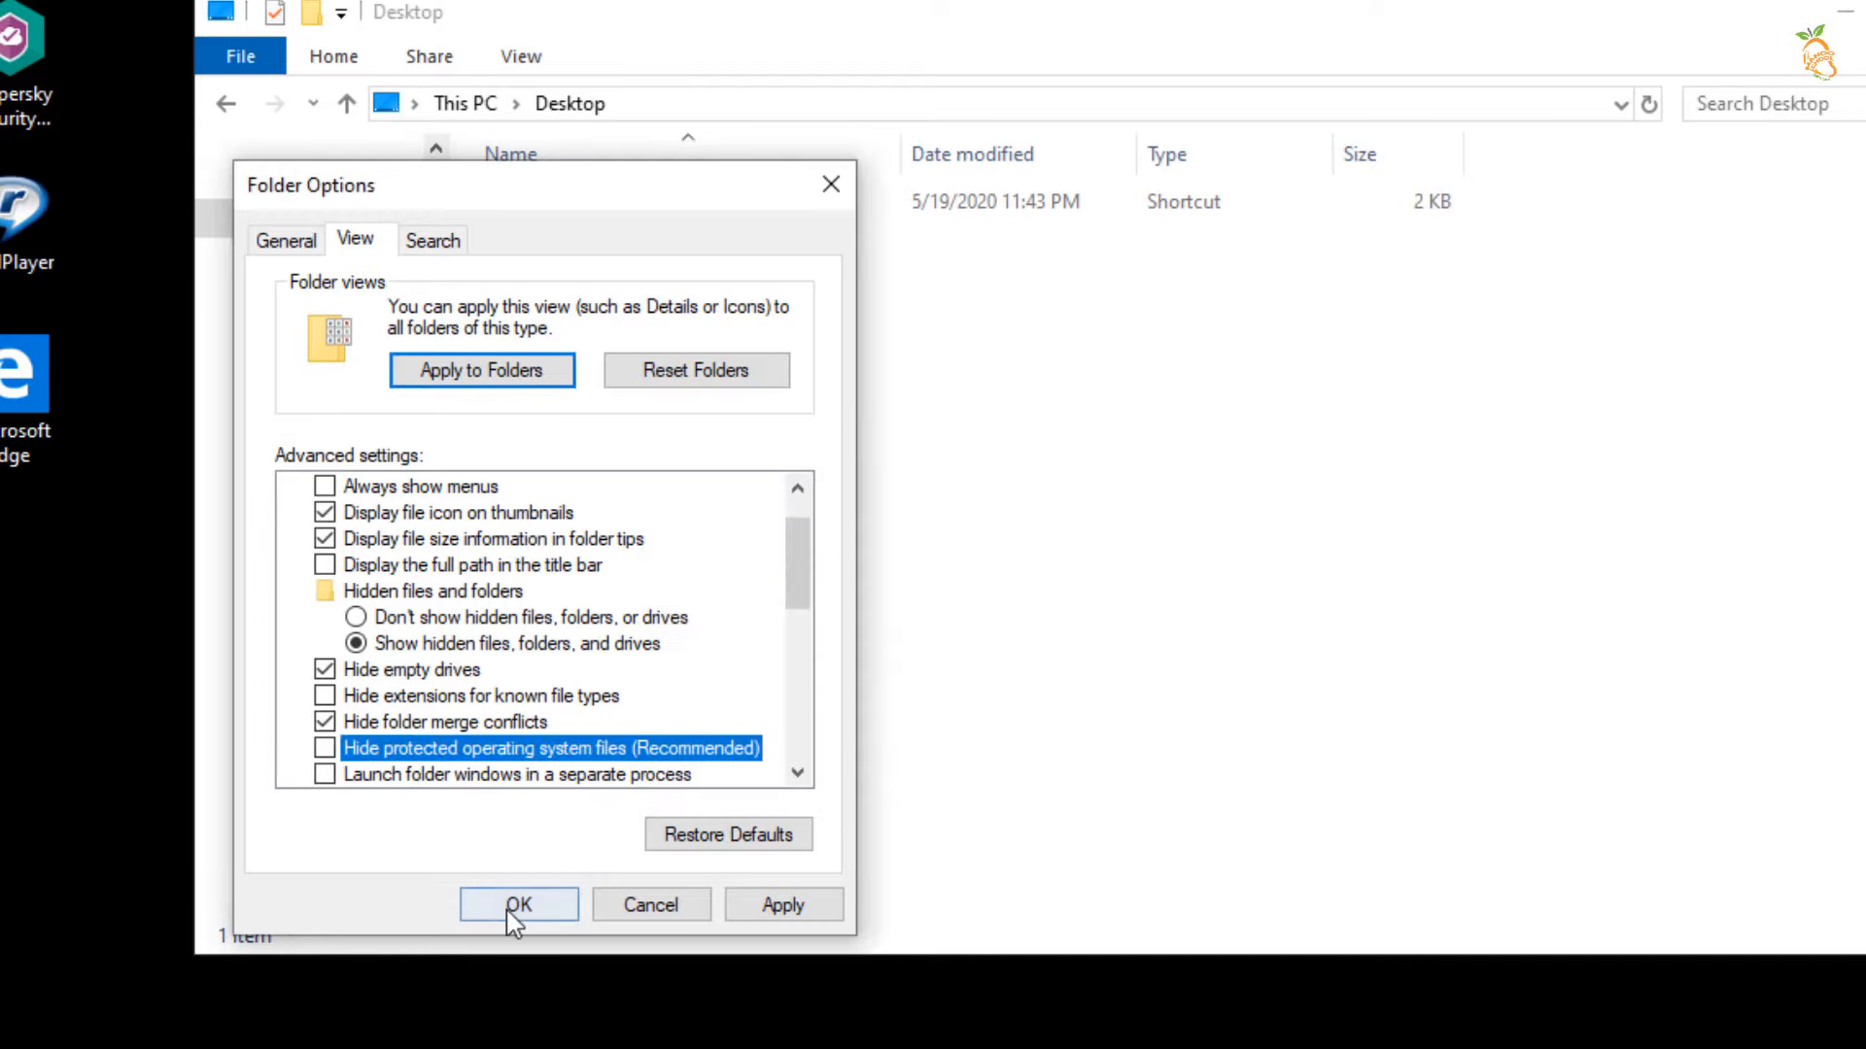
pyautogui.click(517, 903)
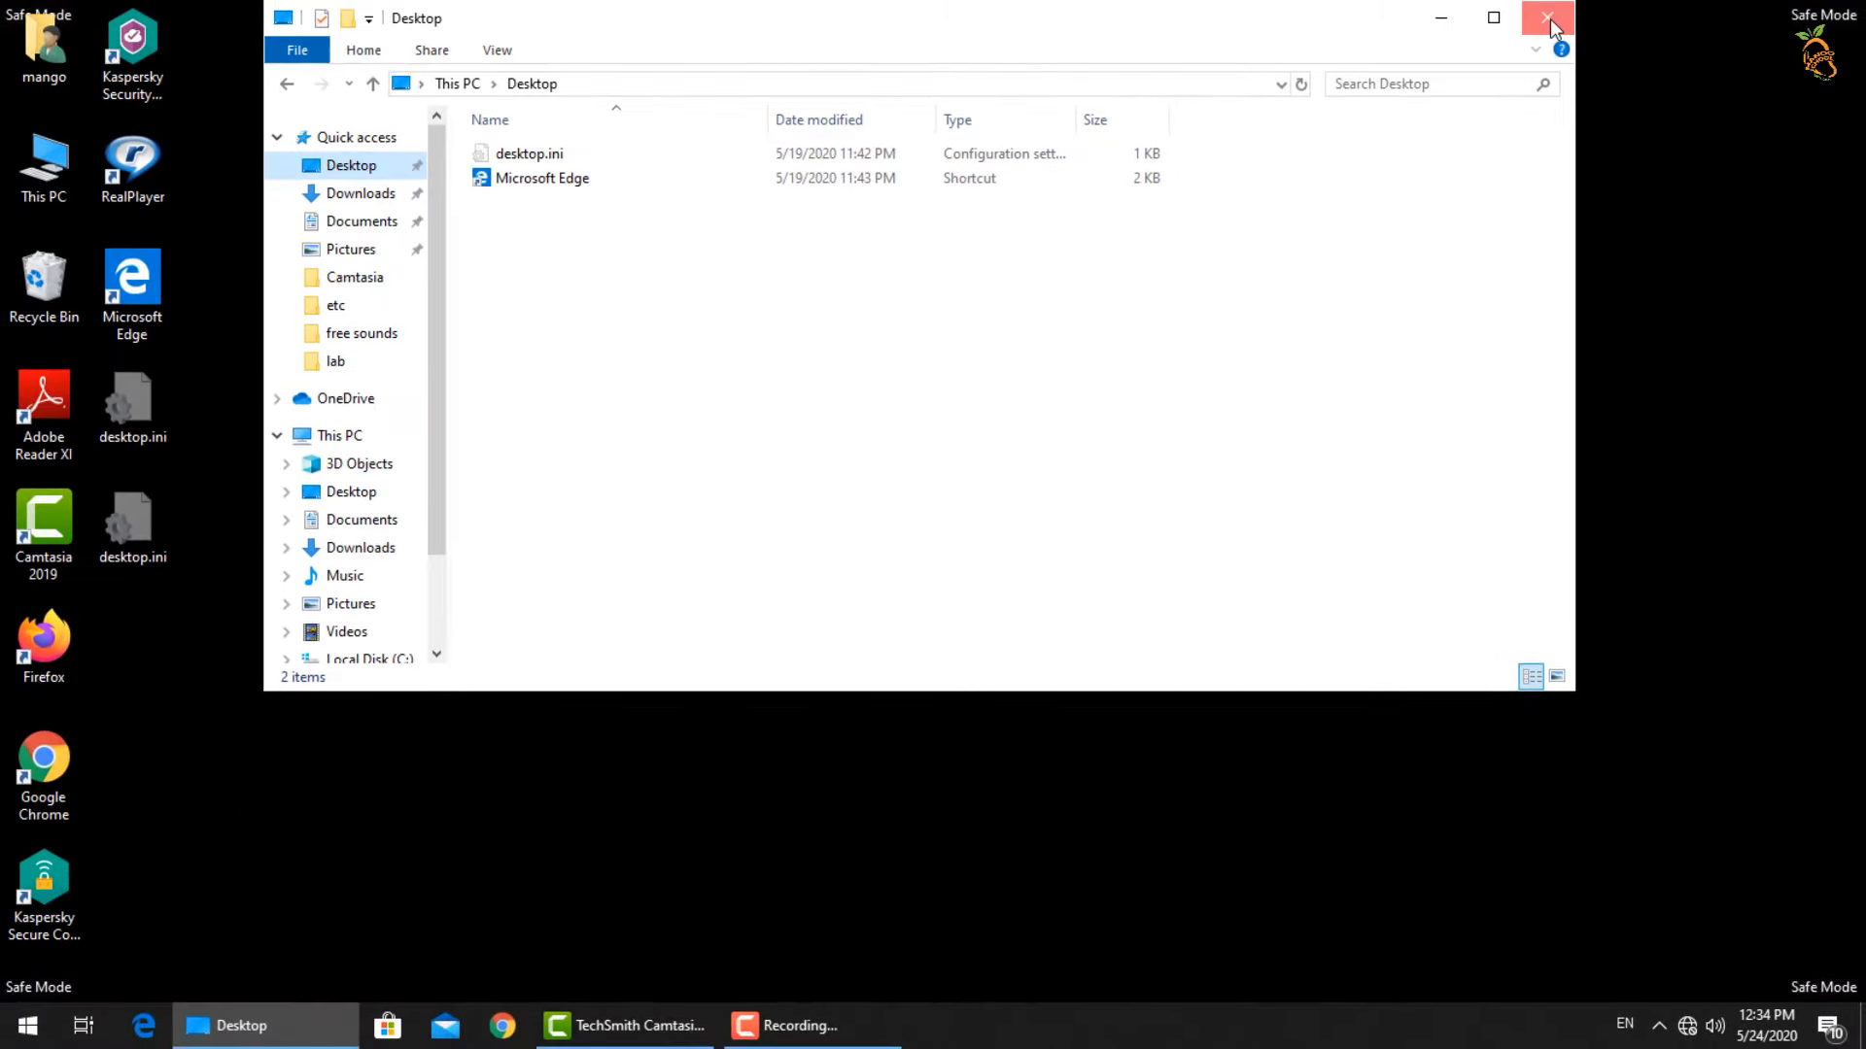
pyautogui.click(1549, 18)
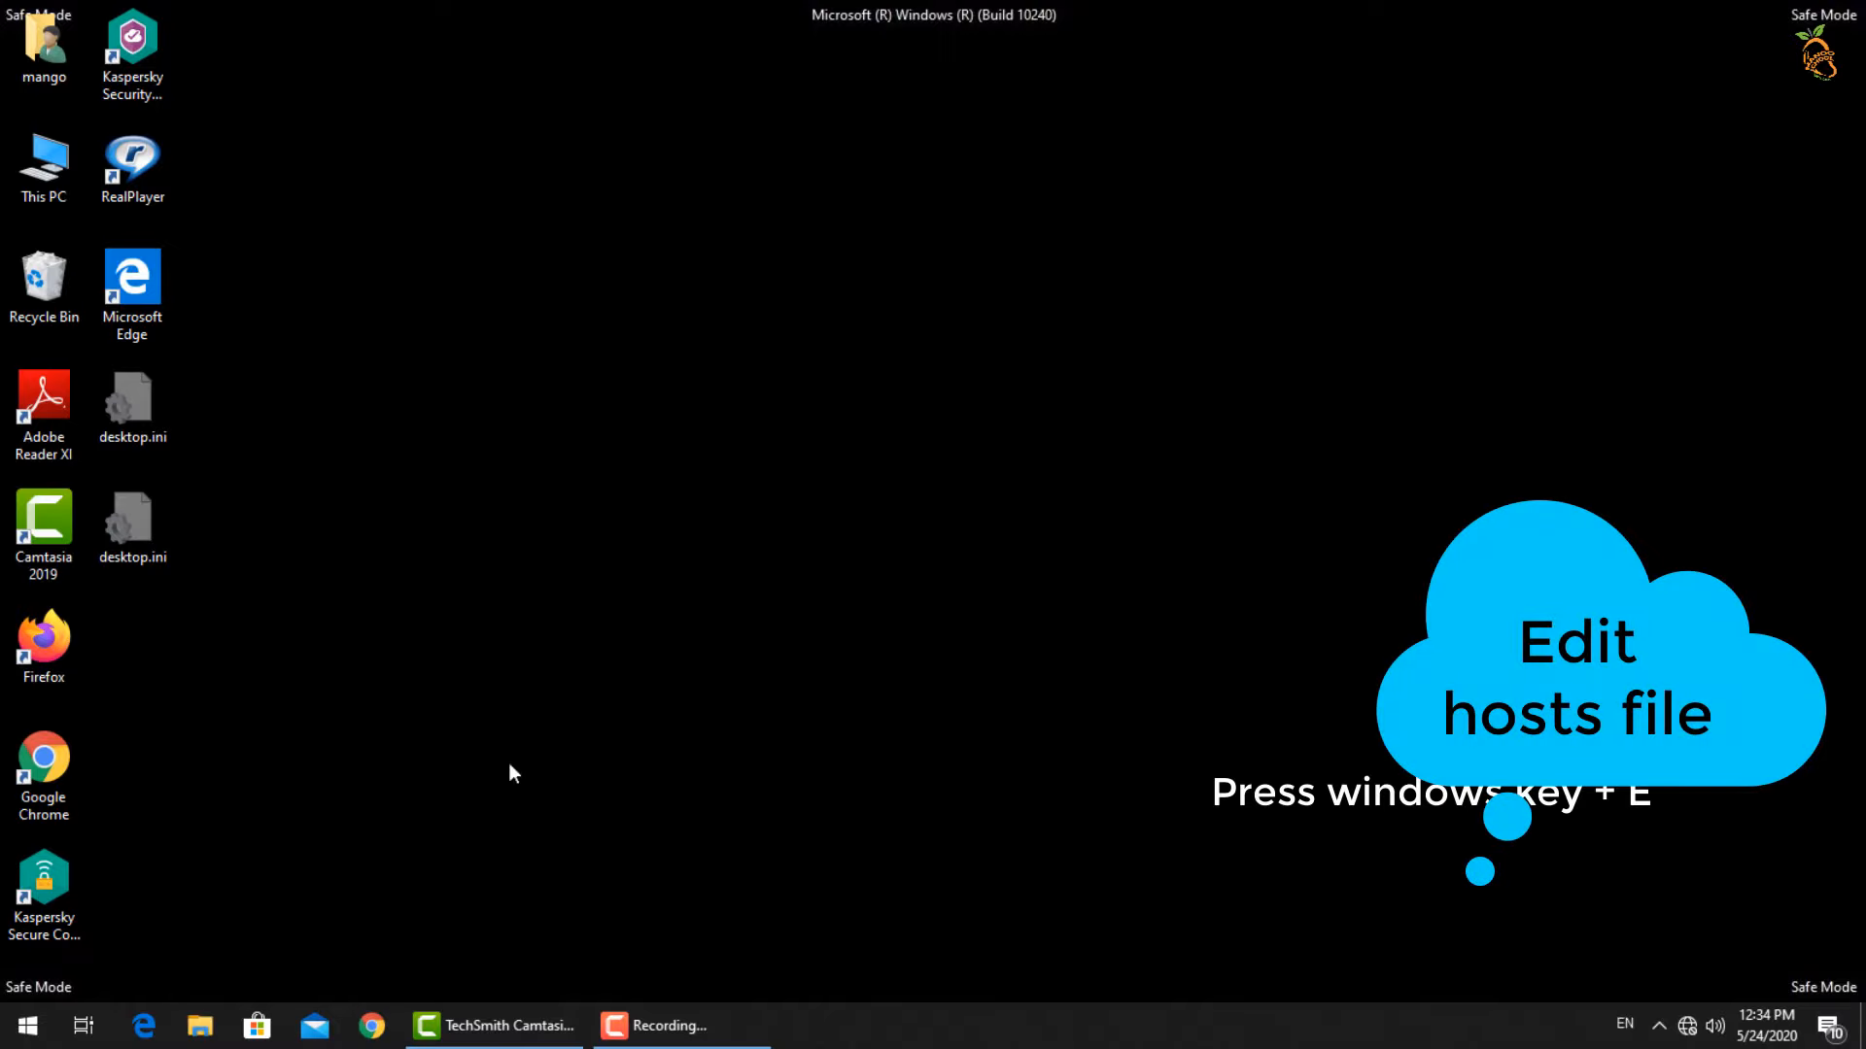
# - Launch a new File Explorer window with Win+E to reach the drivers etc folder
pyautogui.press('win+e')
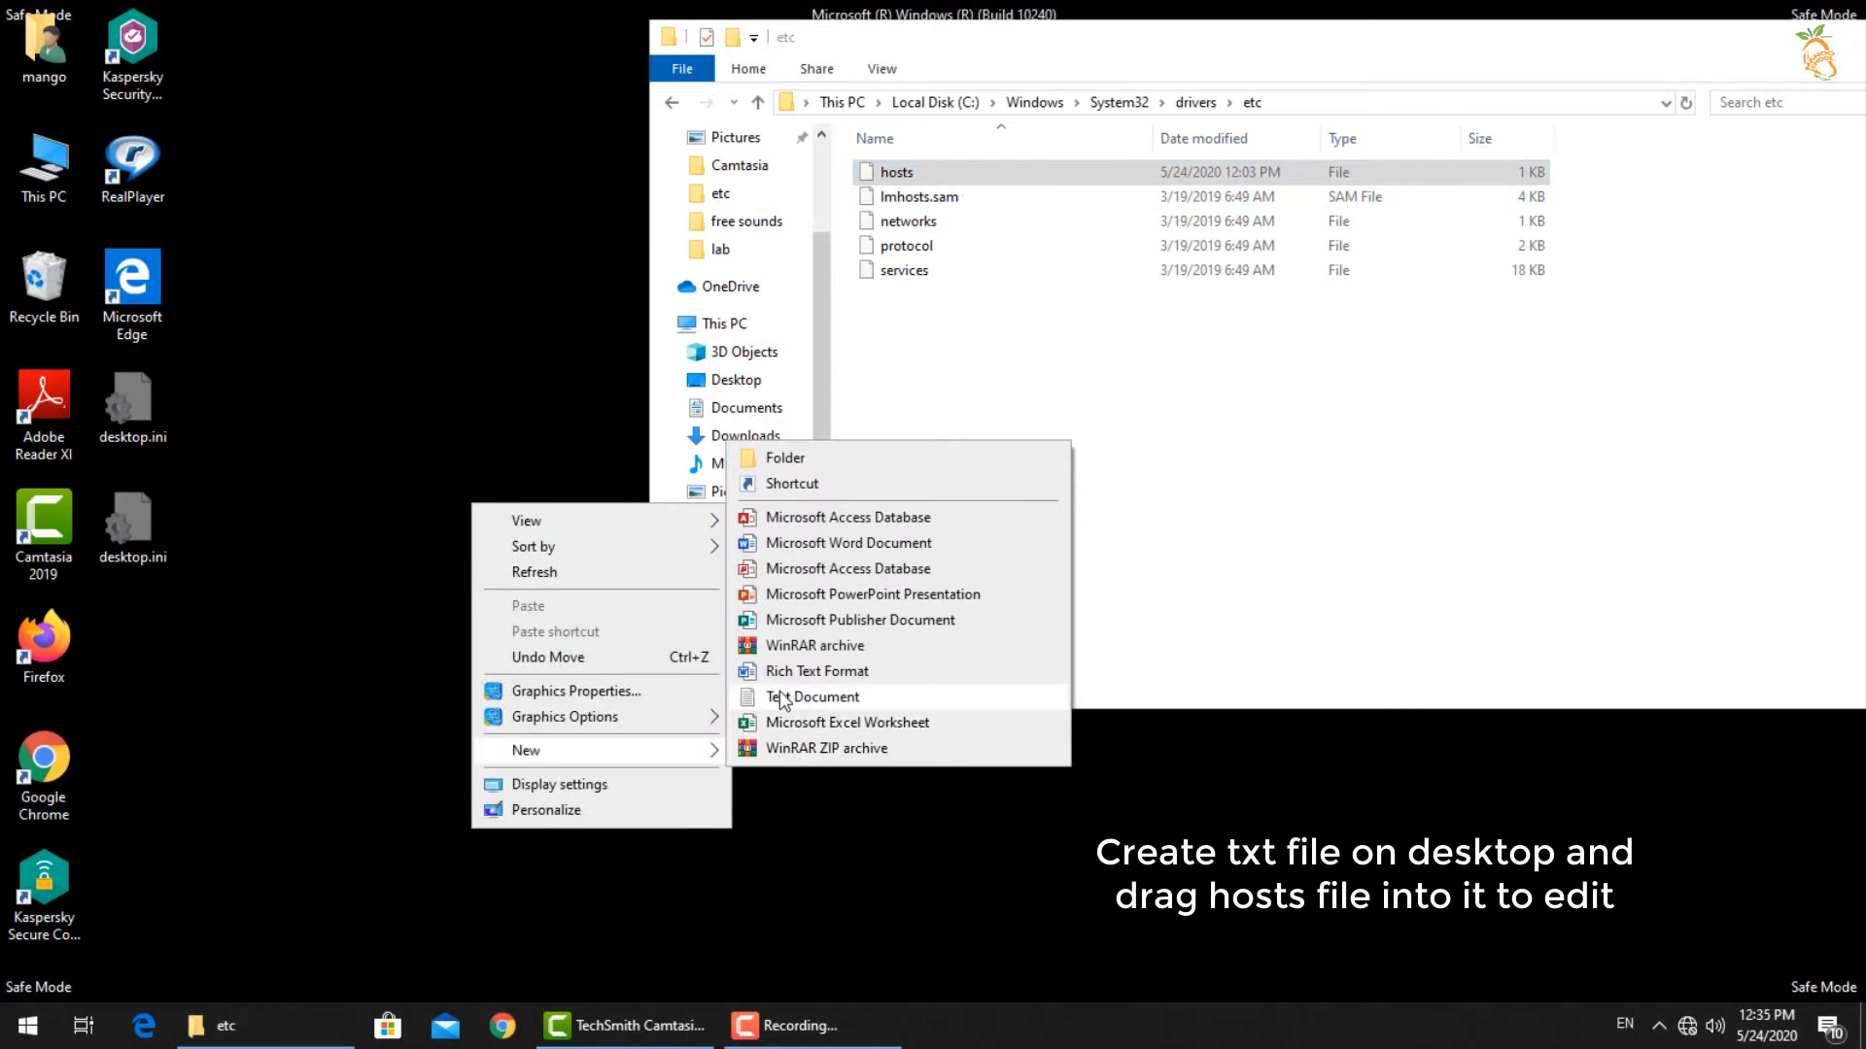
# - Create and open a desktop Text Document, save hosts from Notepad, then close the etc window
pyautogui.click(815, 698)
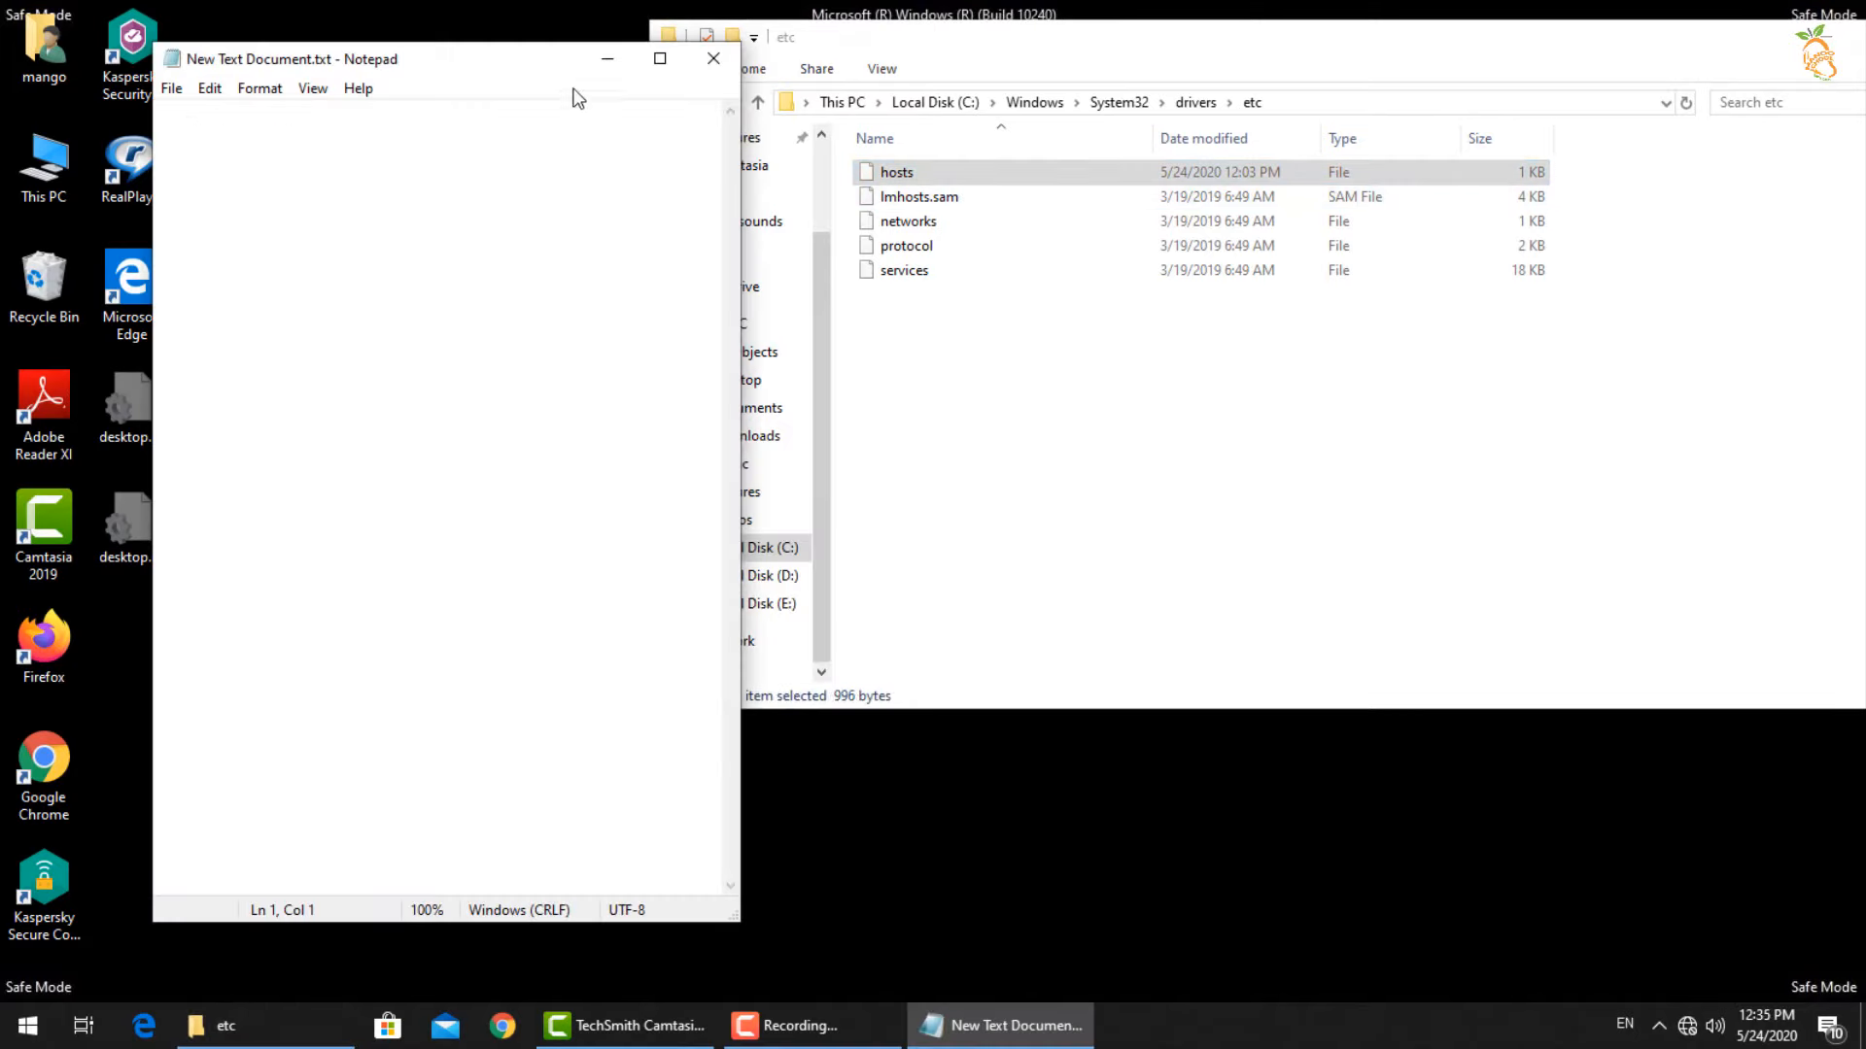
pyautogui.doubleClick(896, 171)
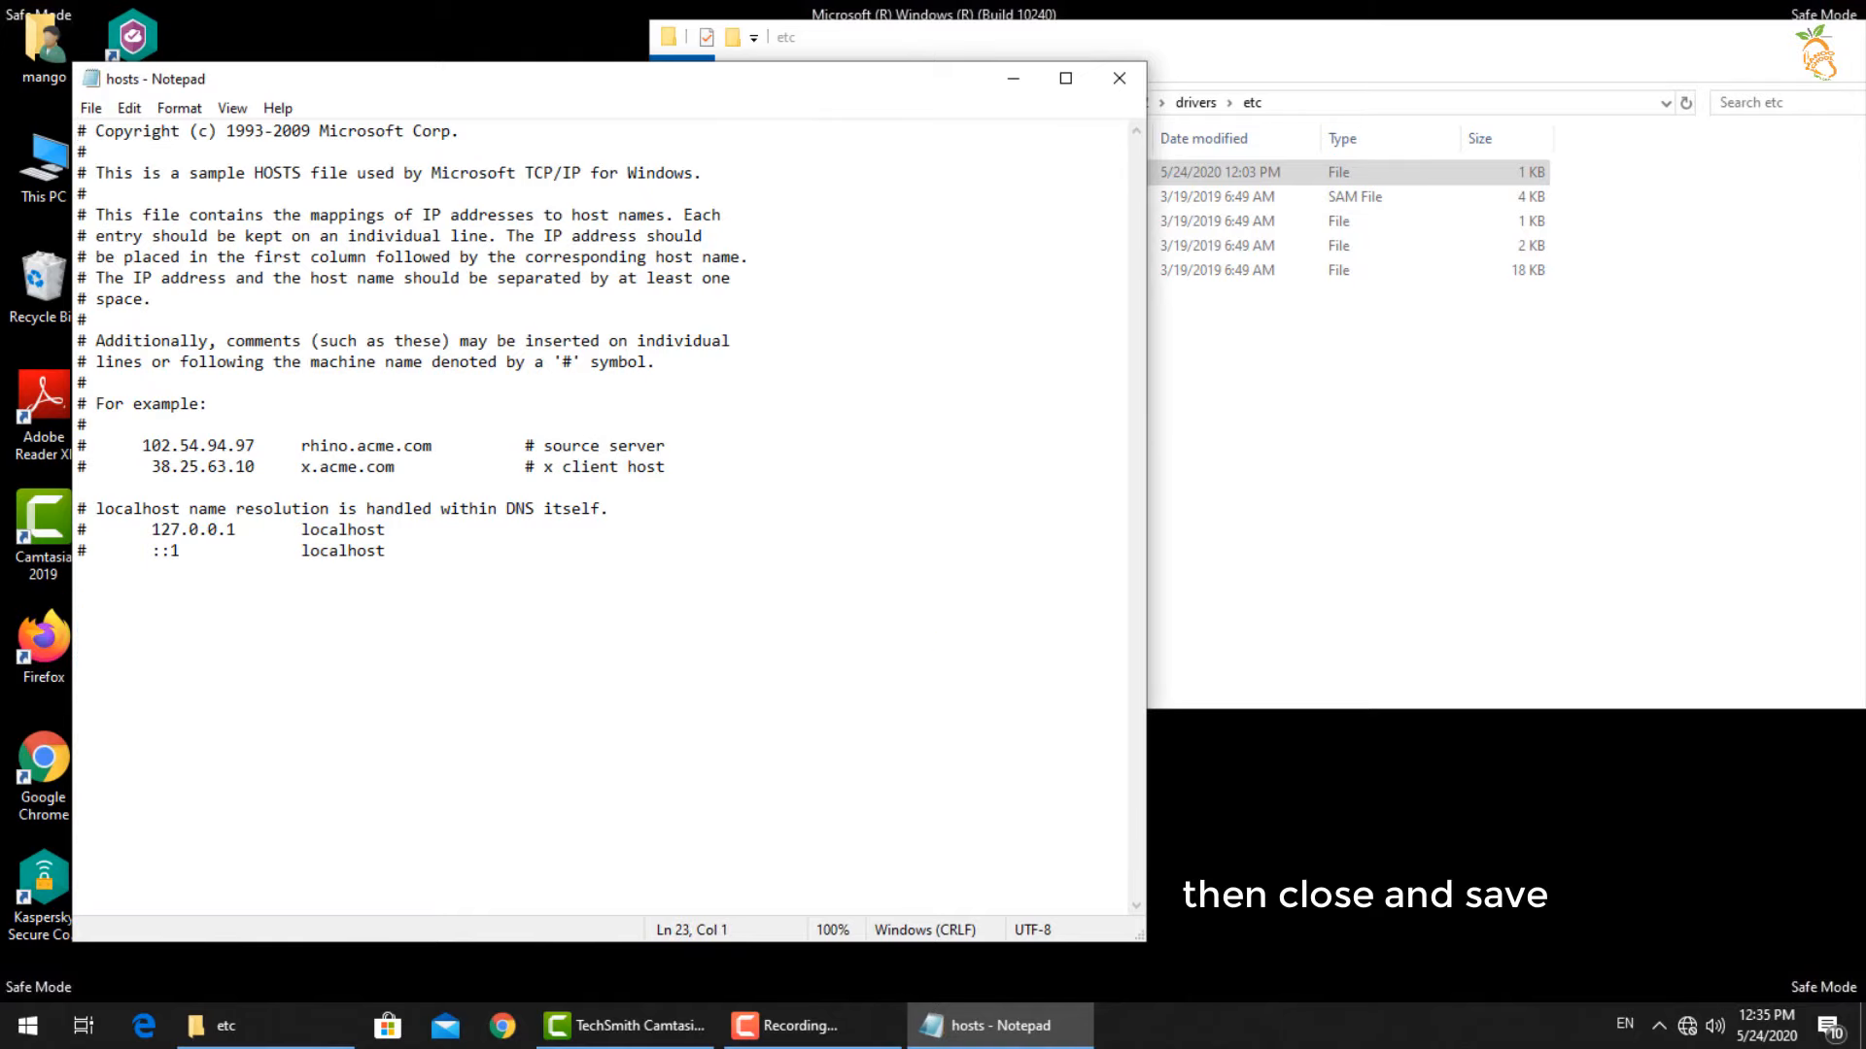
pyautogui.click(1116, 78)
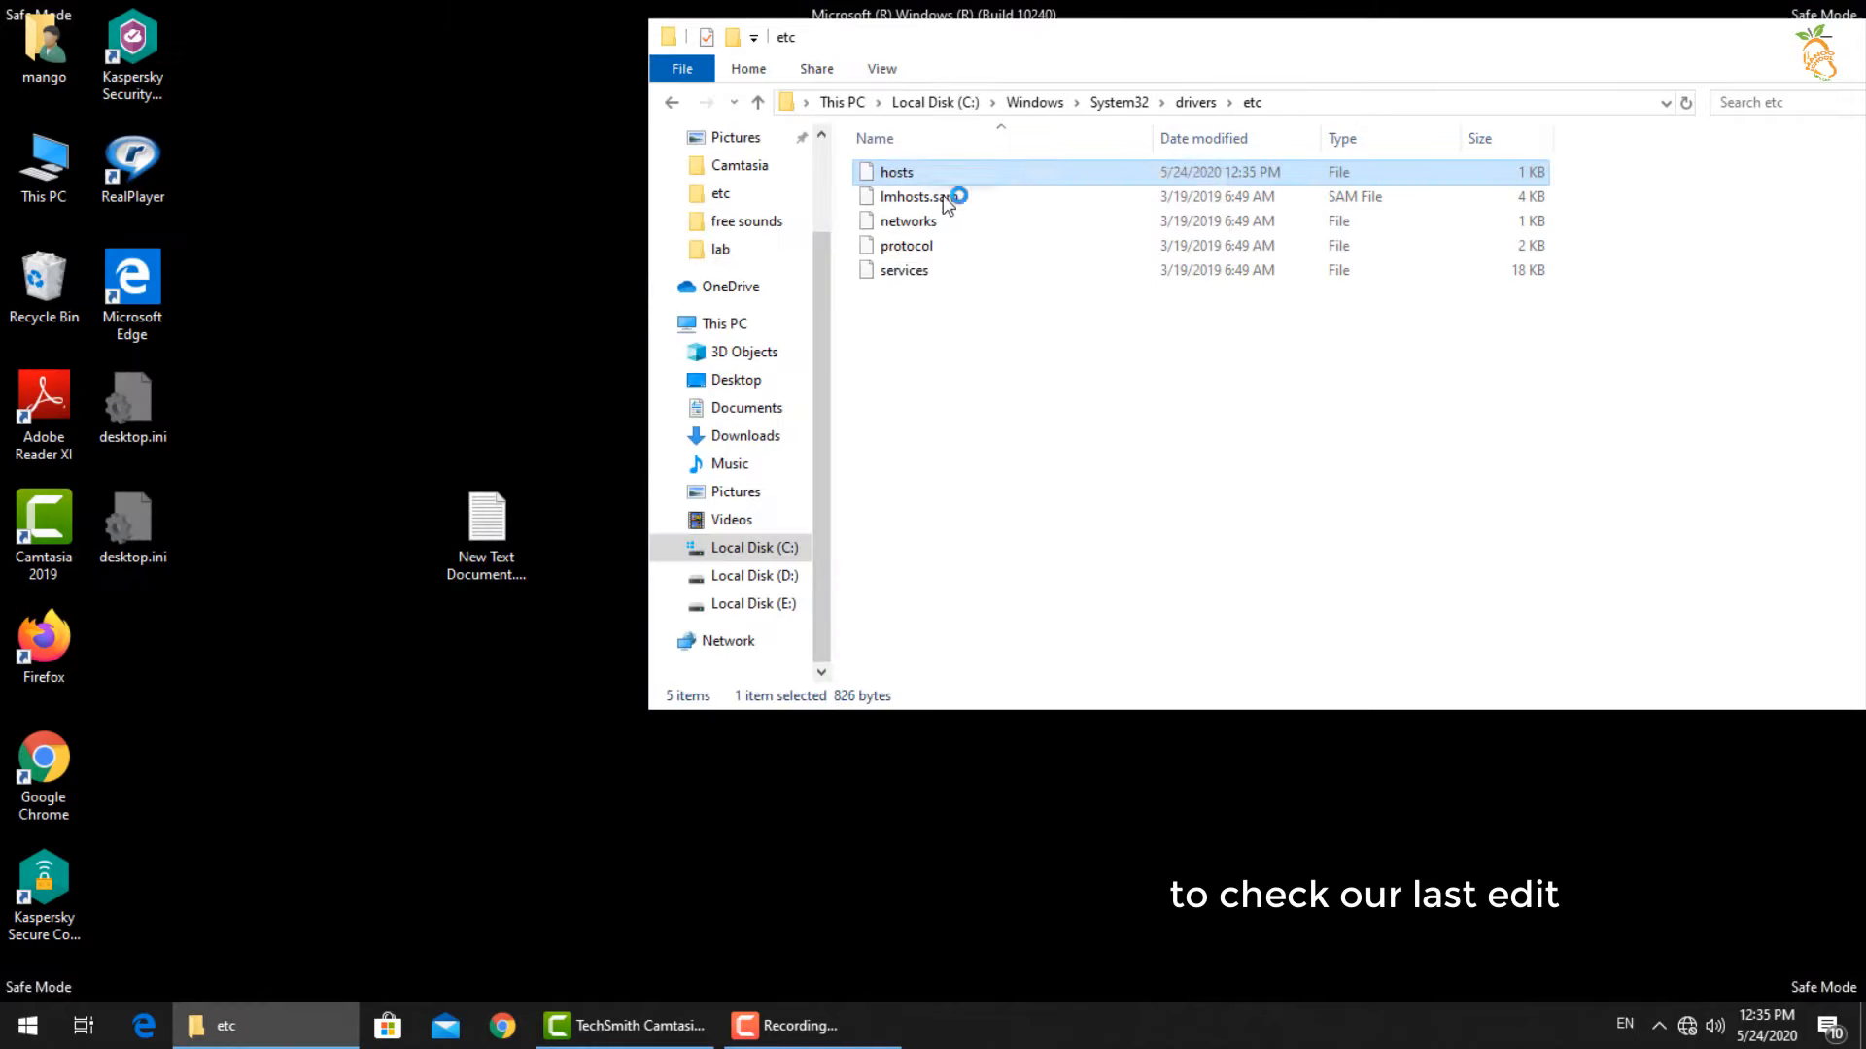
pyautogui.moveTo(1106, 418)
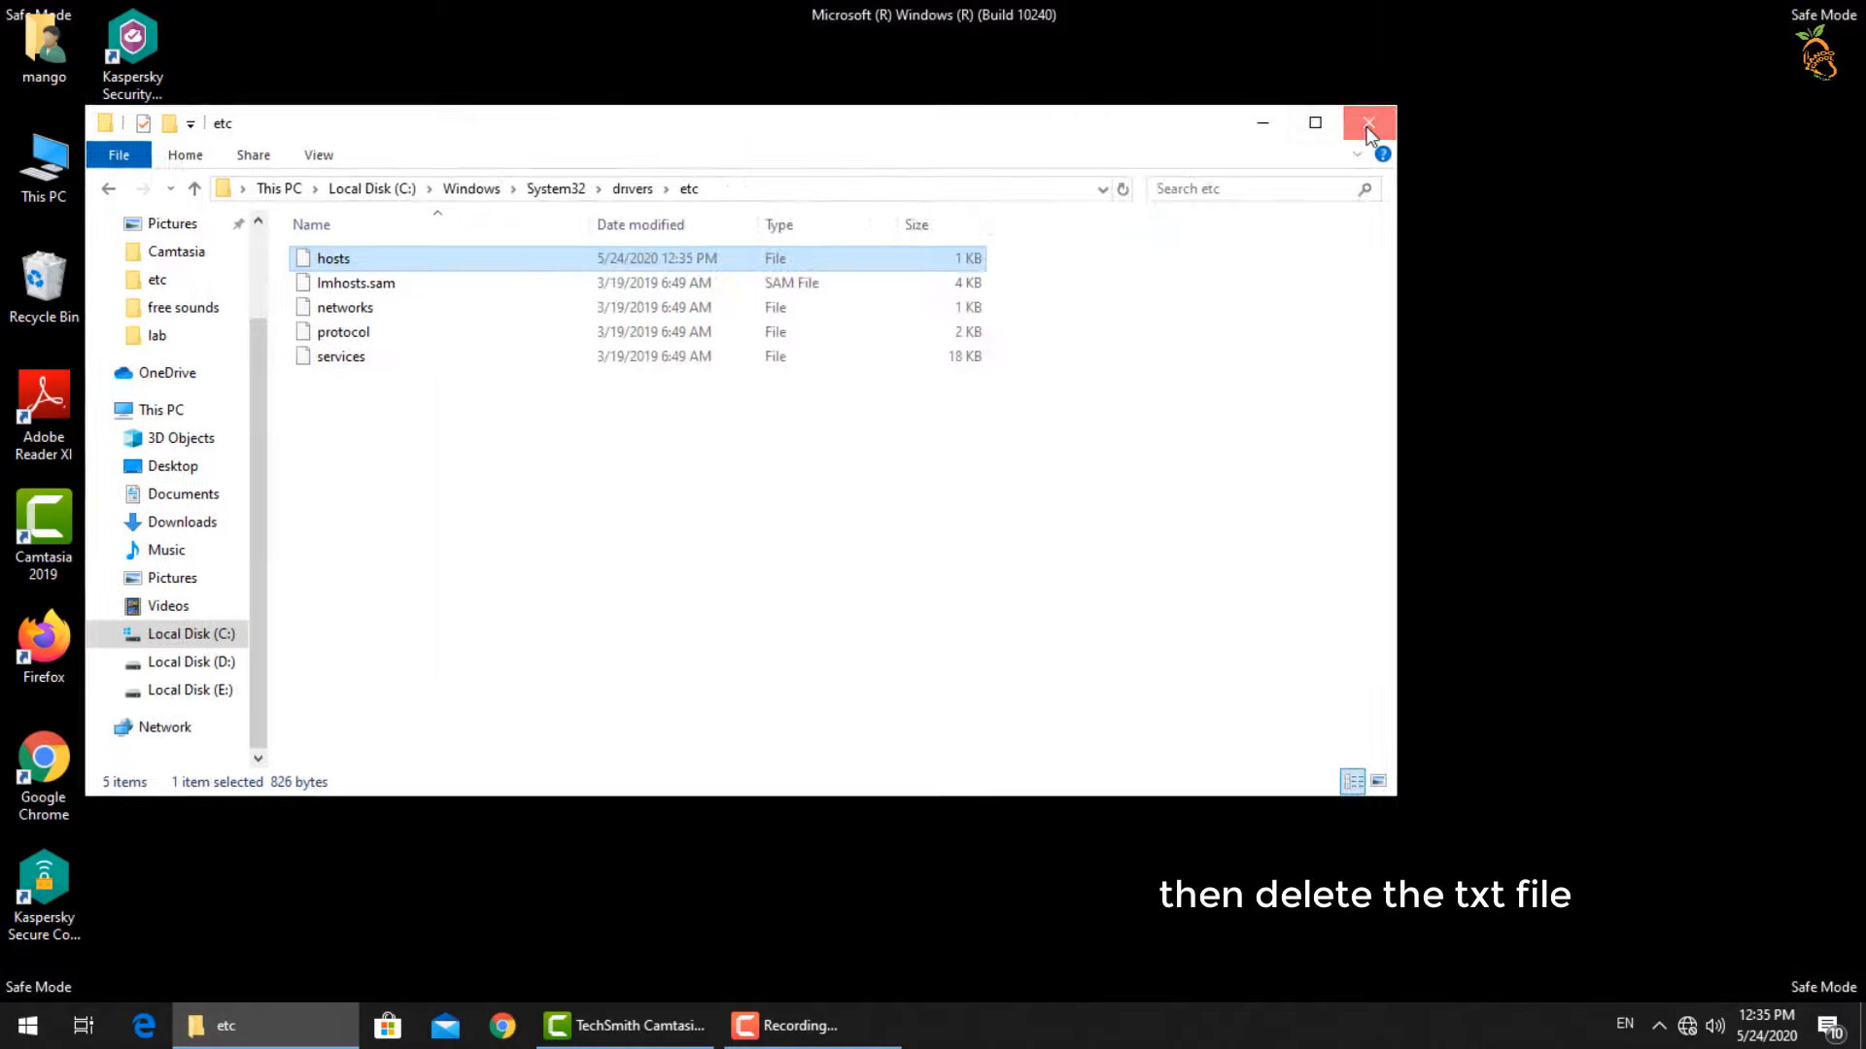
pyautogui.click(1366, 122)
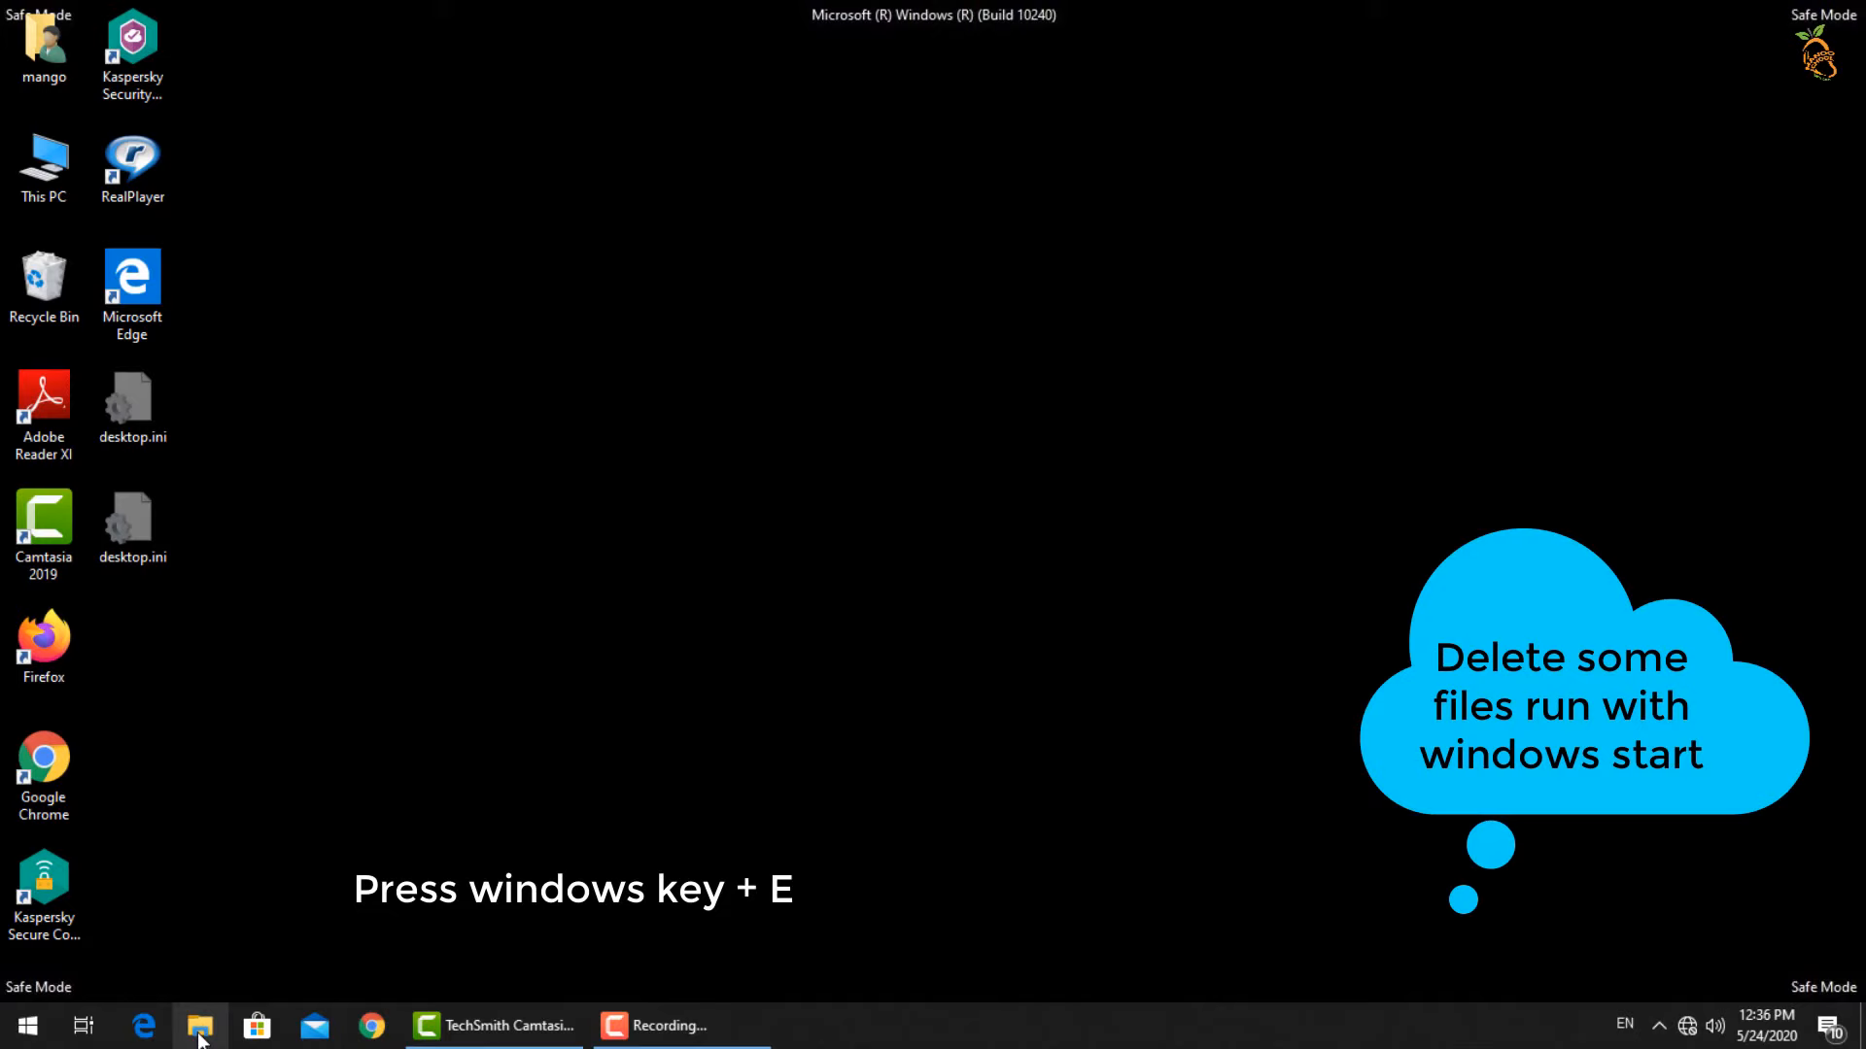
pyautogui.press('win+e')
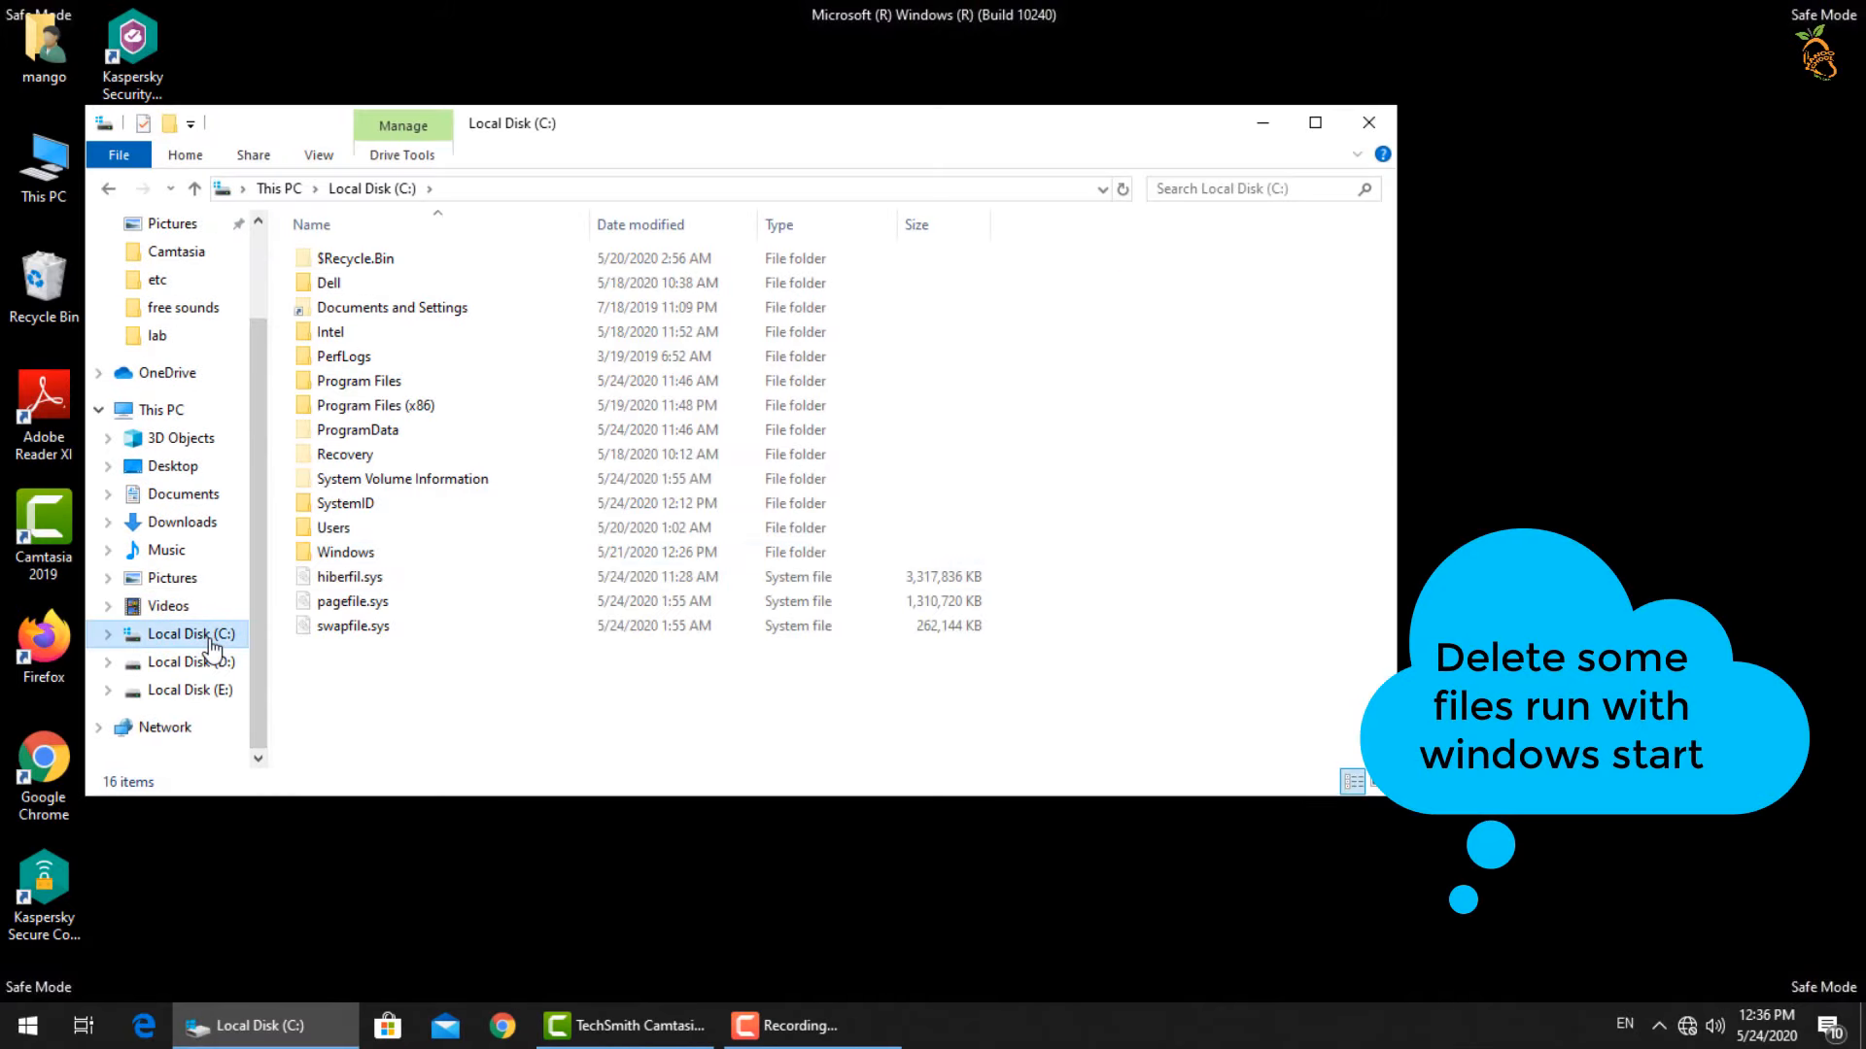
pyautogui.doubleClick(361, 430)
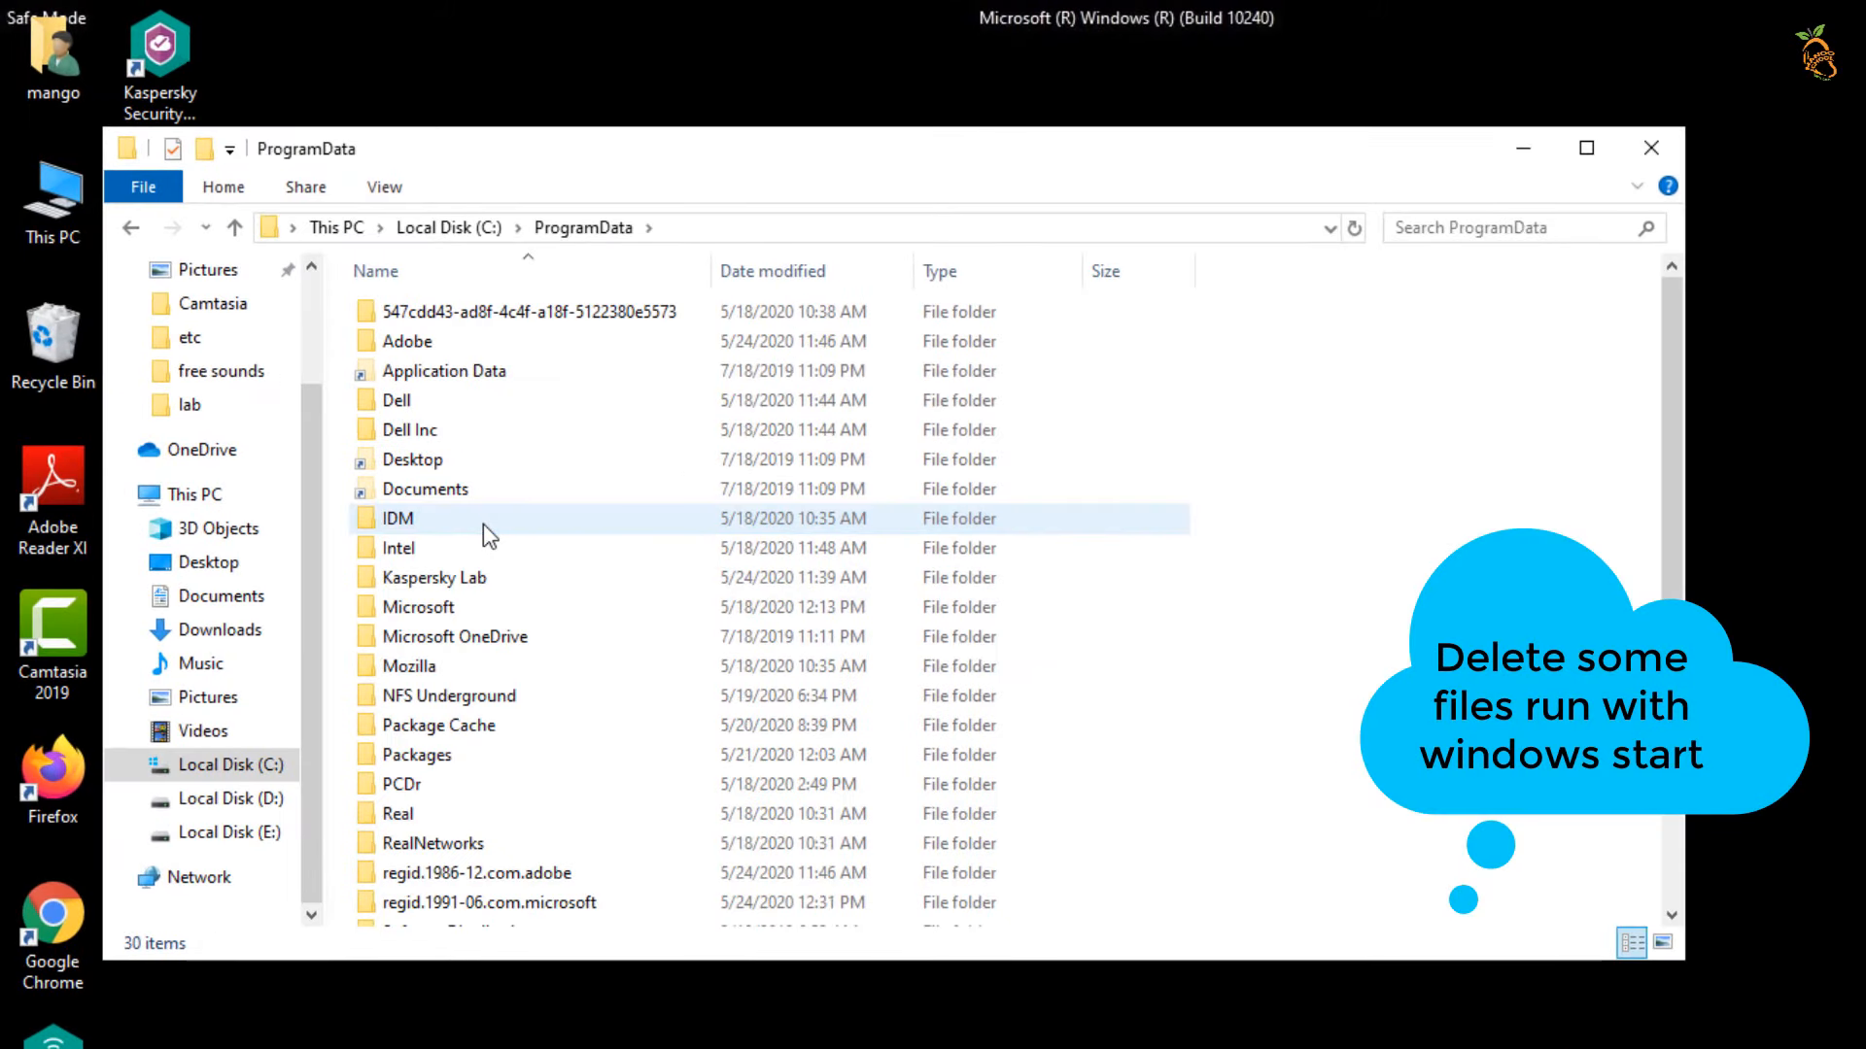
pyautogui.doubleClick(418, 607)
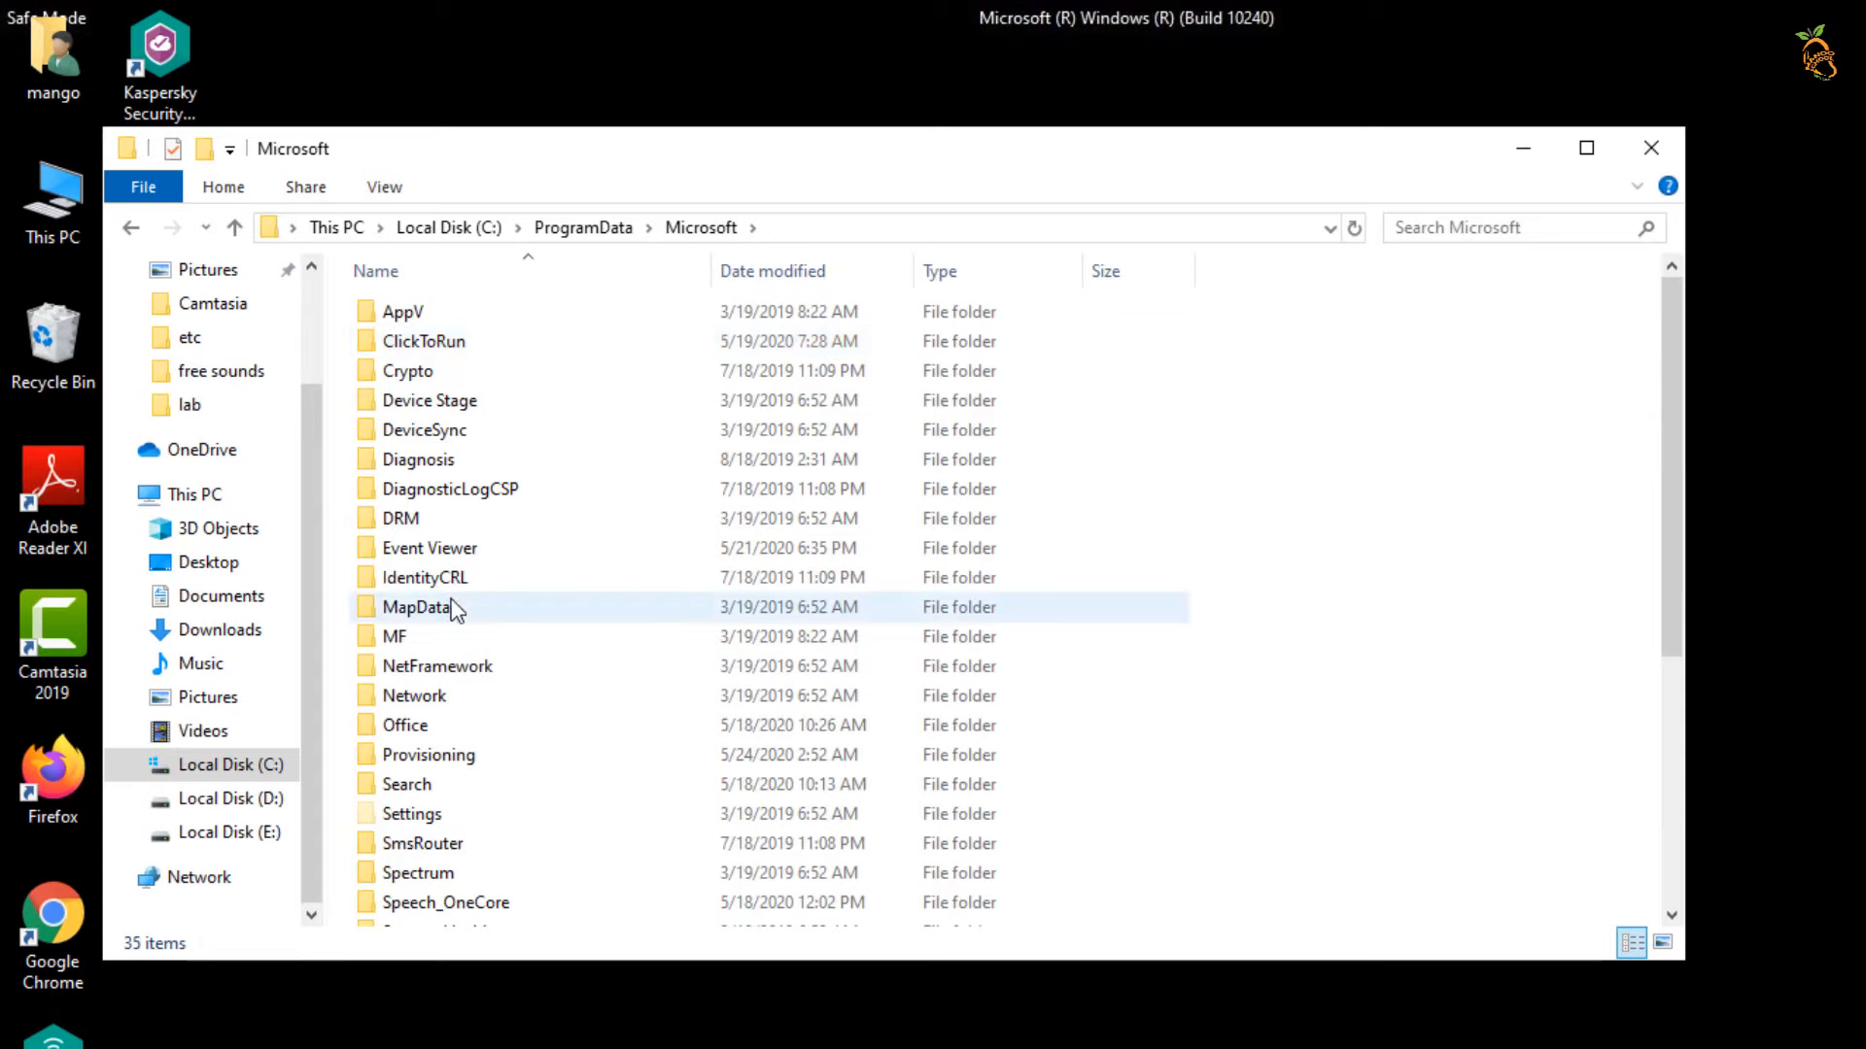
pyautogui.doubleClick(416, 606)
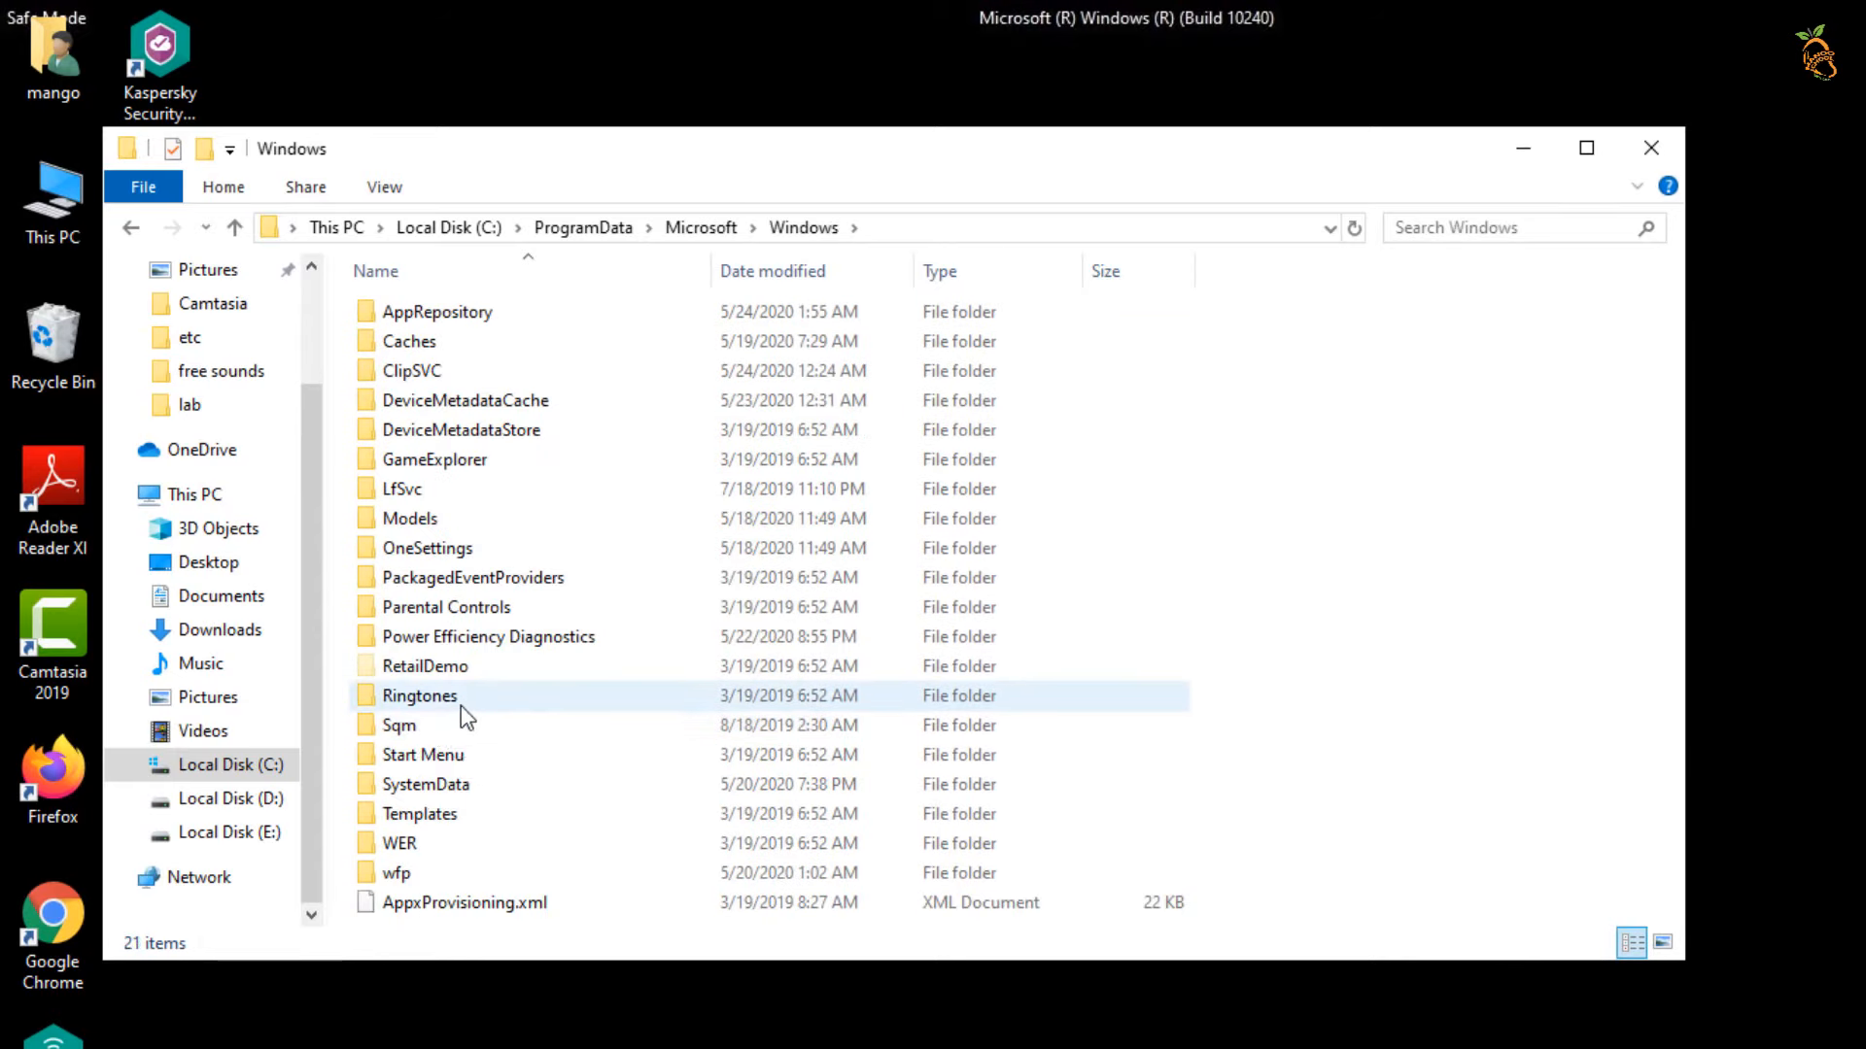
pyautogui.doubleClick(421, 755)
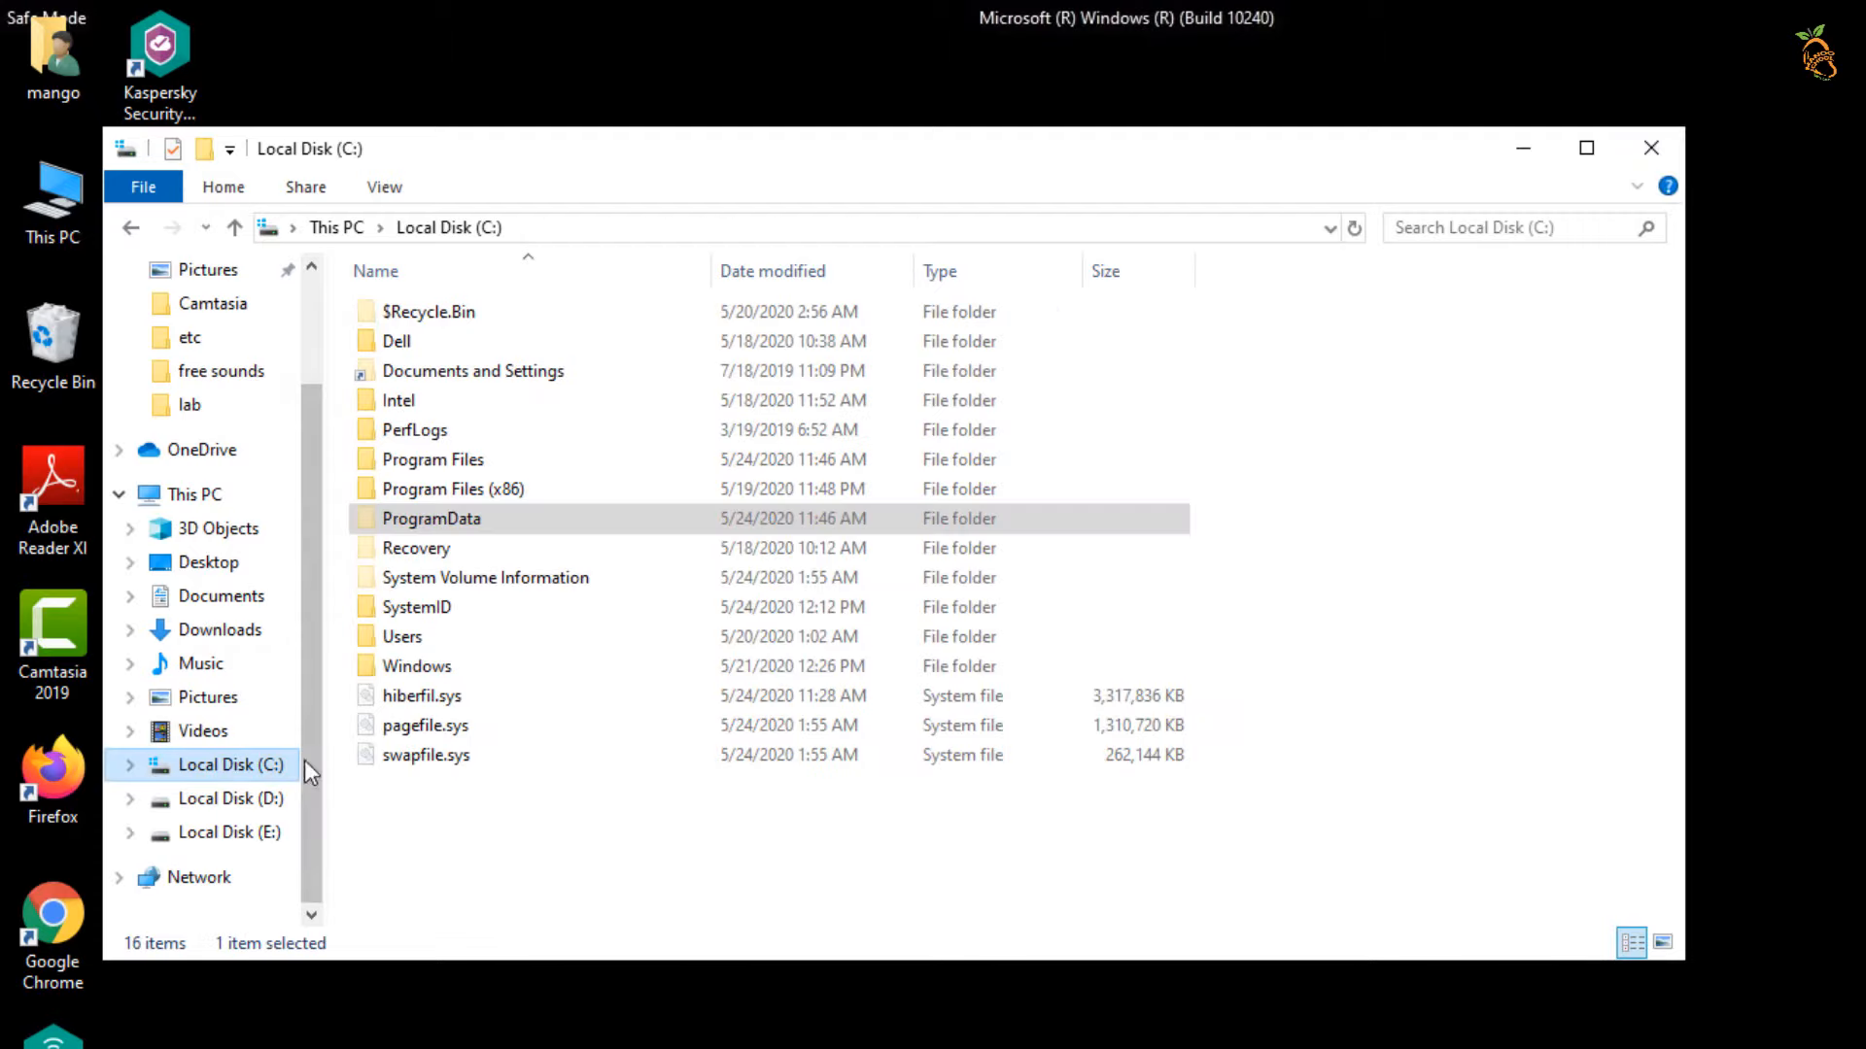
# - Navigate Users > profile > Roaming > Microsoft > Windows > Start Menu > Startup
pyautogui.doubleClick(400, 636)
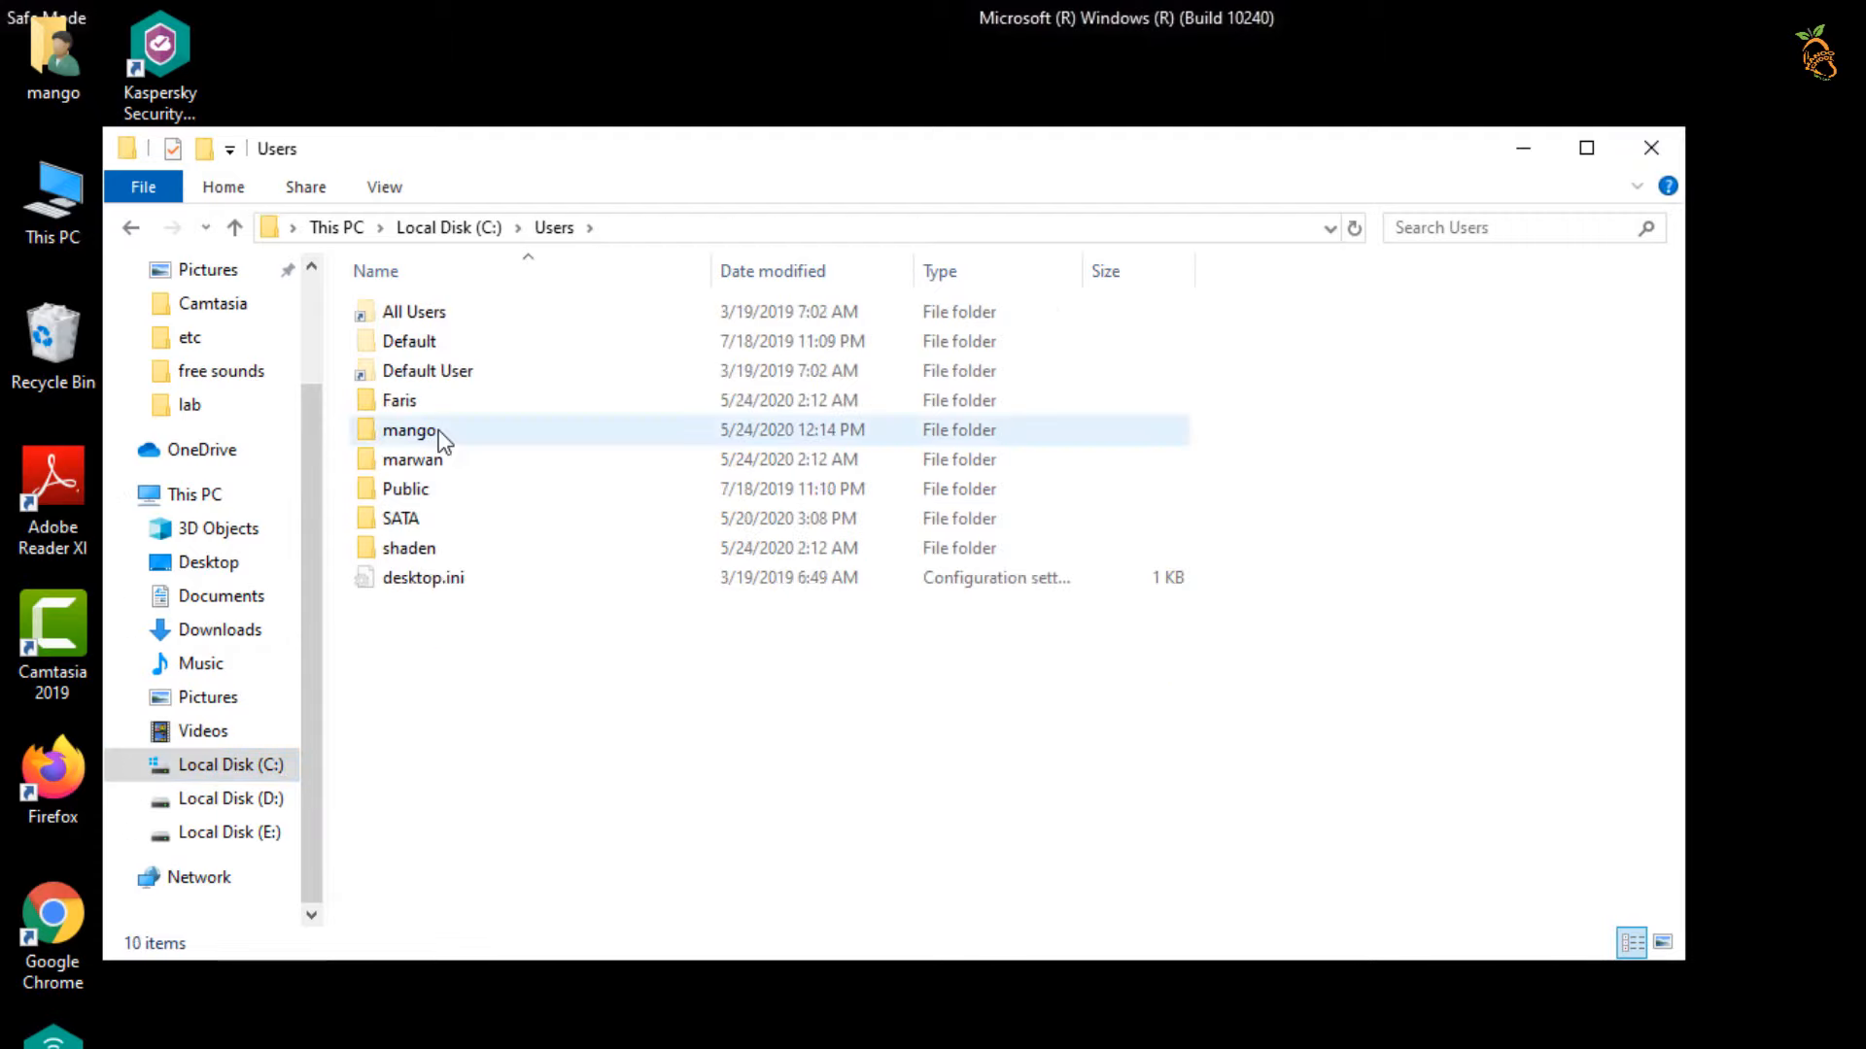
pyautogui.doubleClick(410, 430)
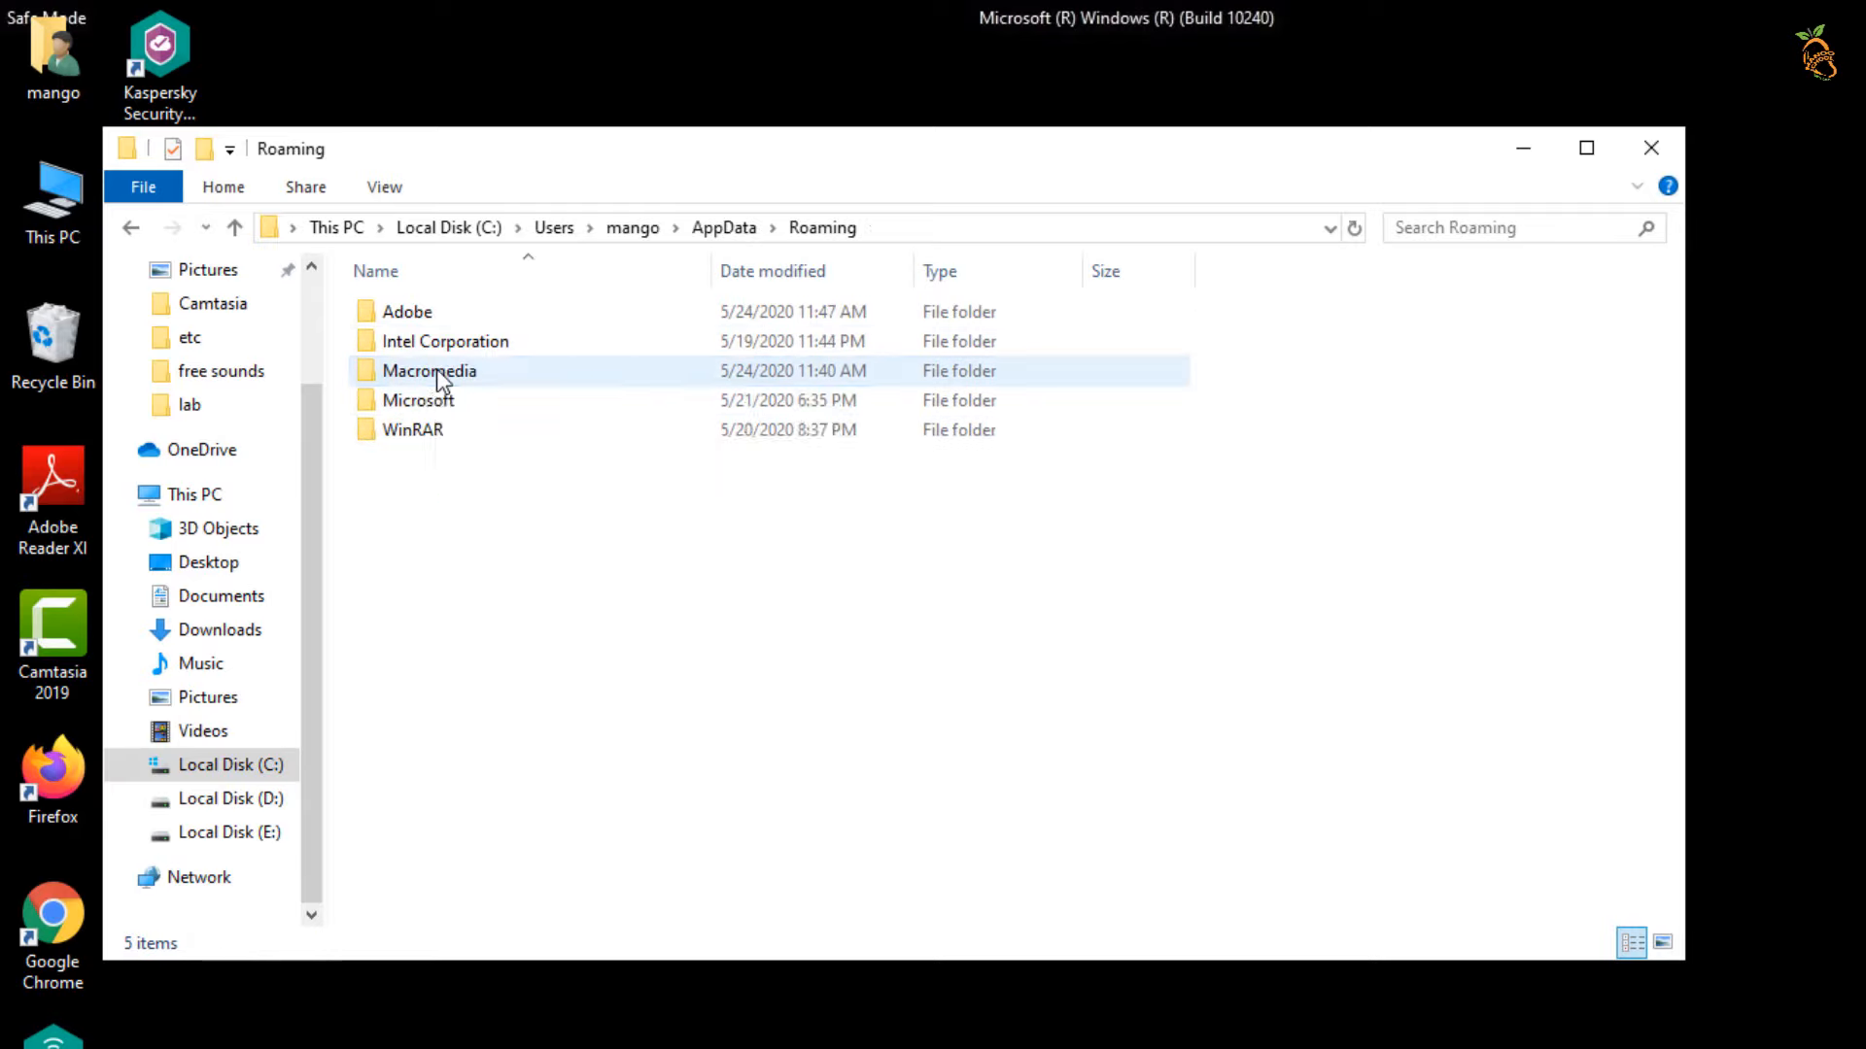
pyautogui.doubleClick(418, 401)
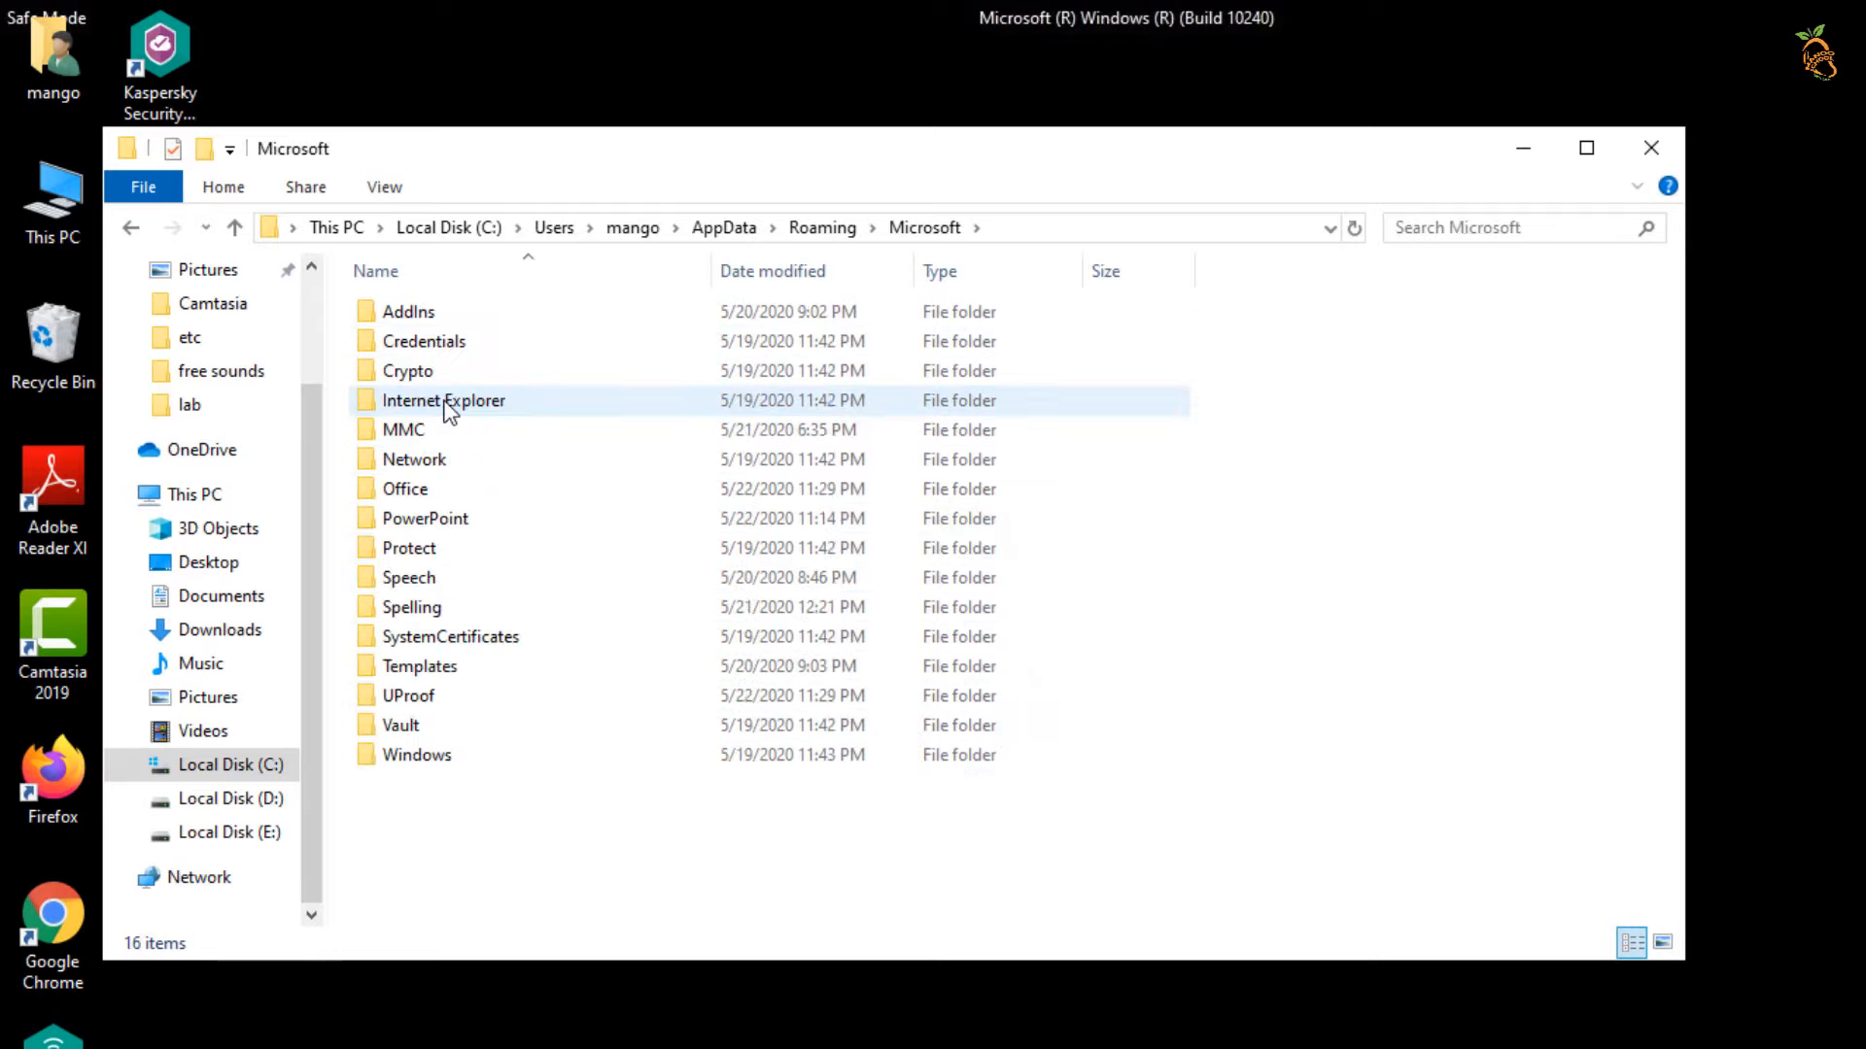
pyautogui.doubleClick(416, 754)
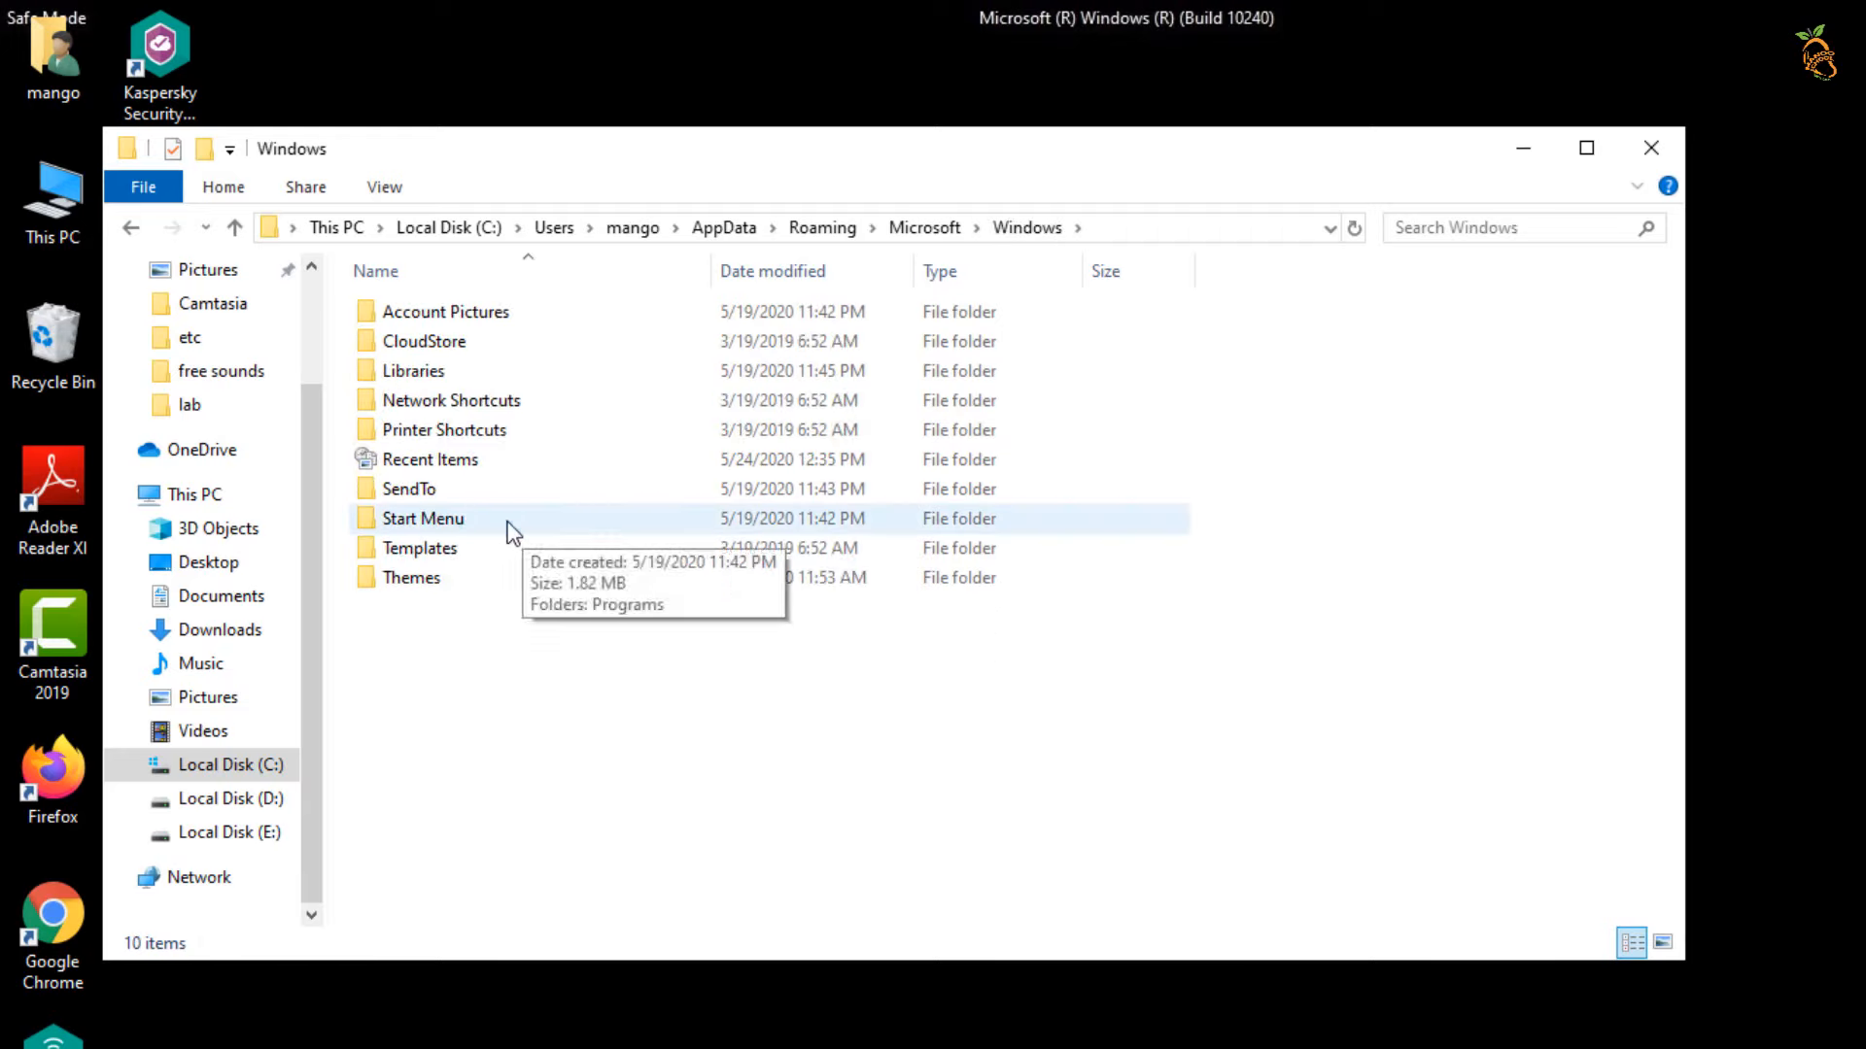
pyautogui.doubleClick(422, 517)
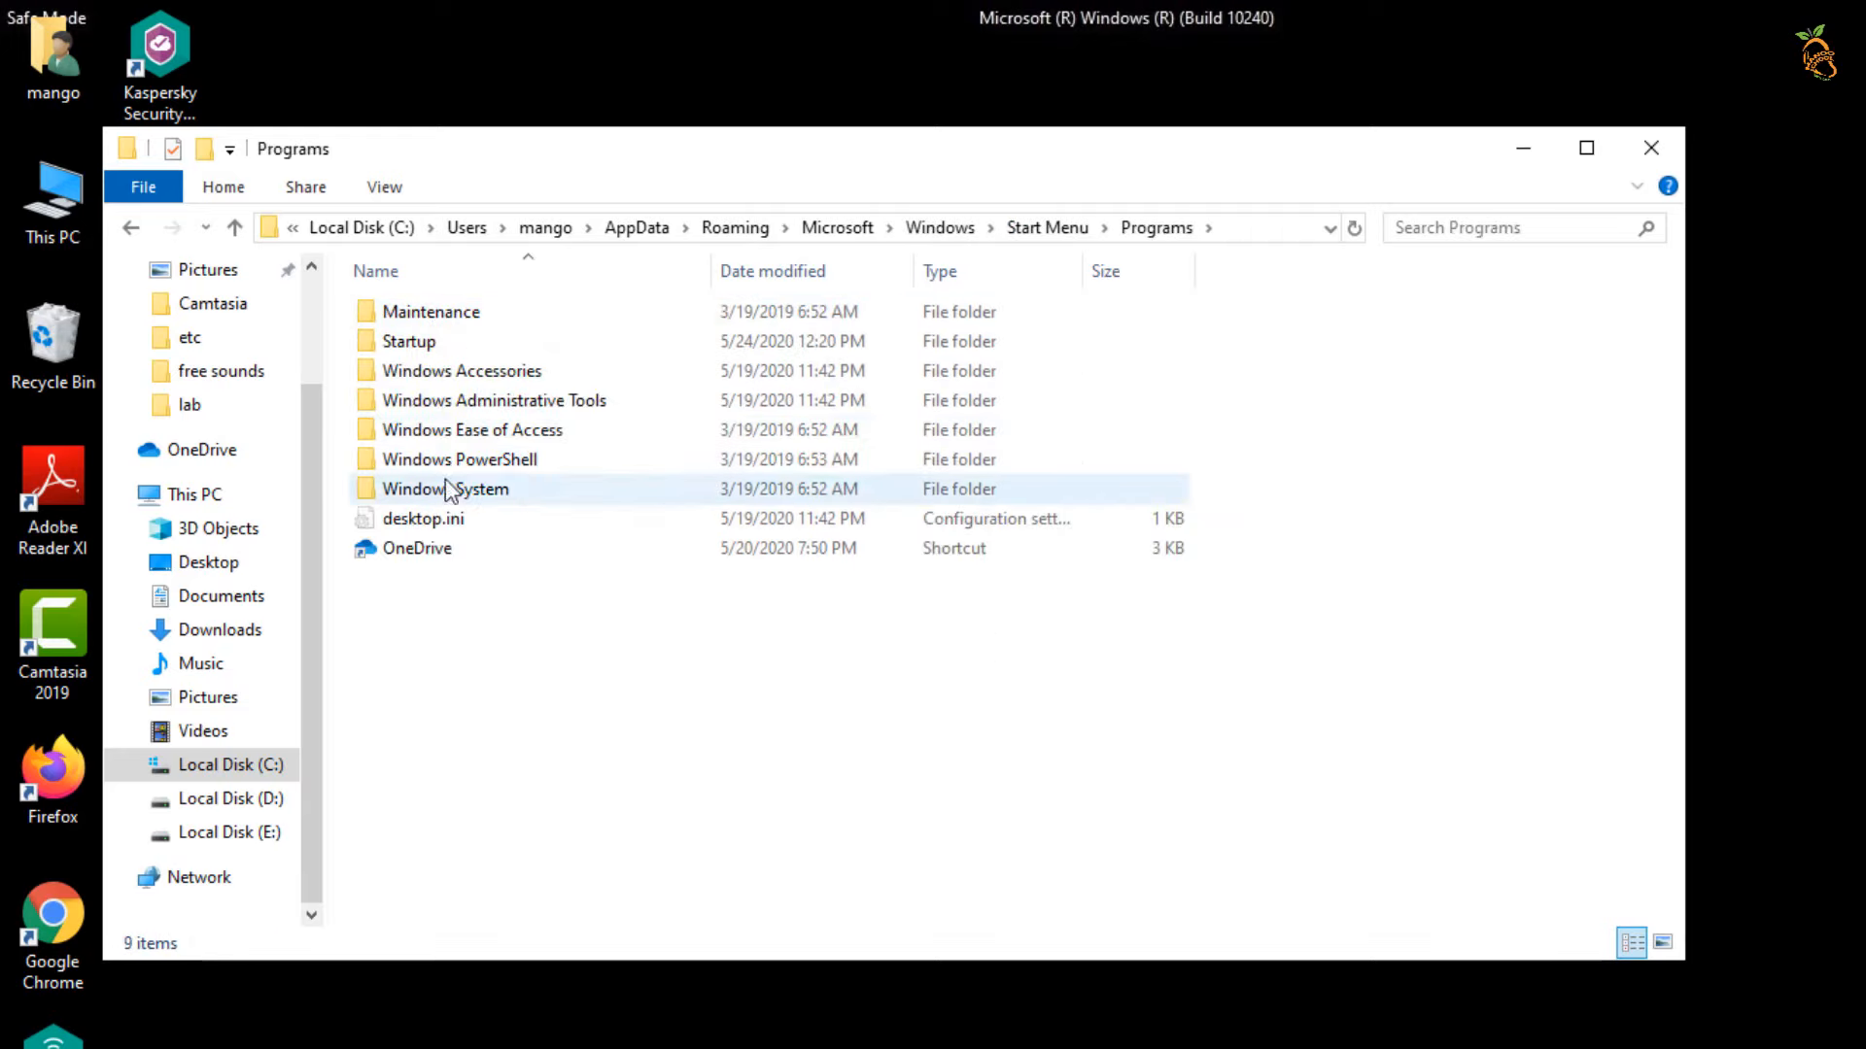
pyautogui.doubleClick(408, 342)
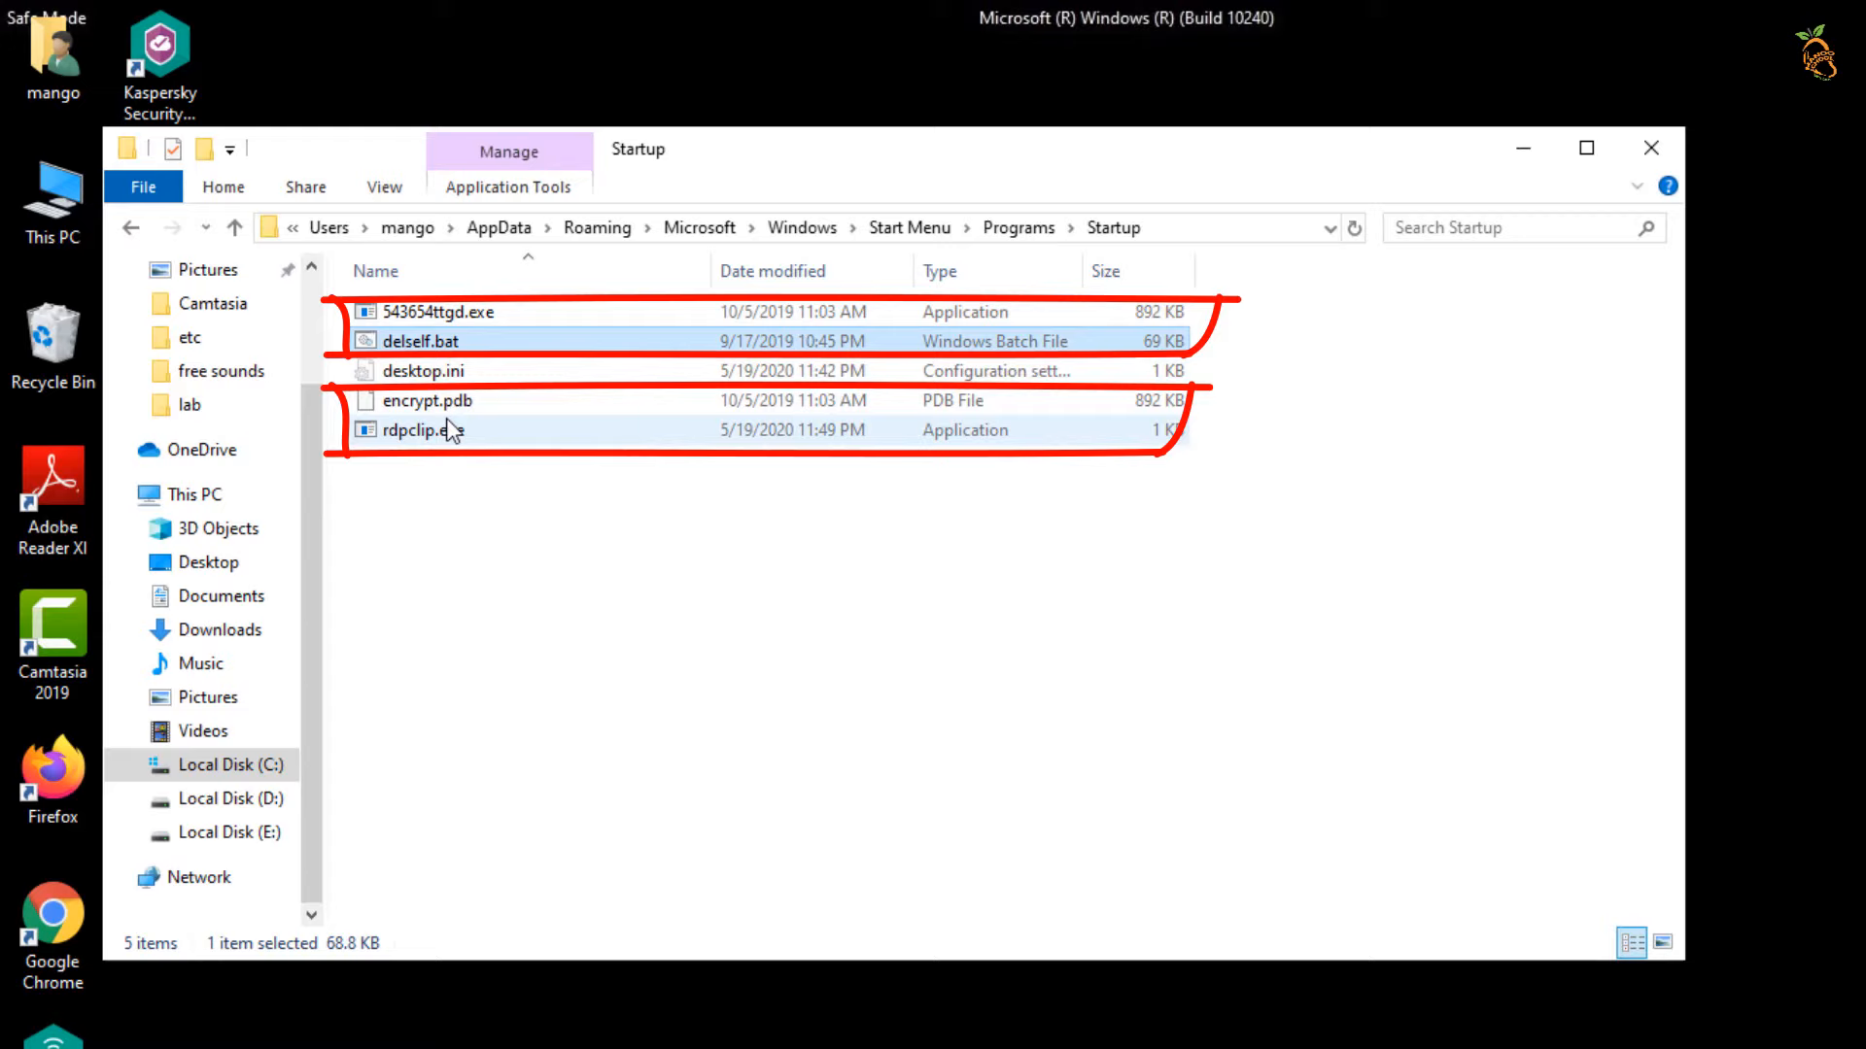
# - Select the four suspicious files including rdpclip.exe and delete them, leaving desktop.ini
pyautogui.click(422, 430)
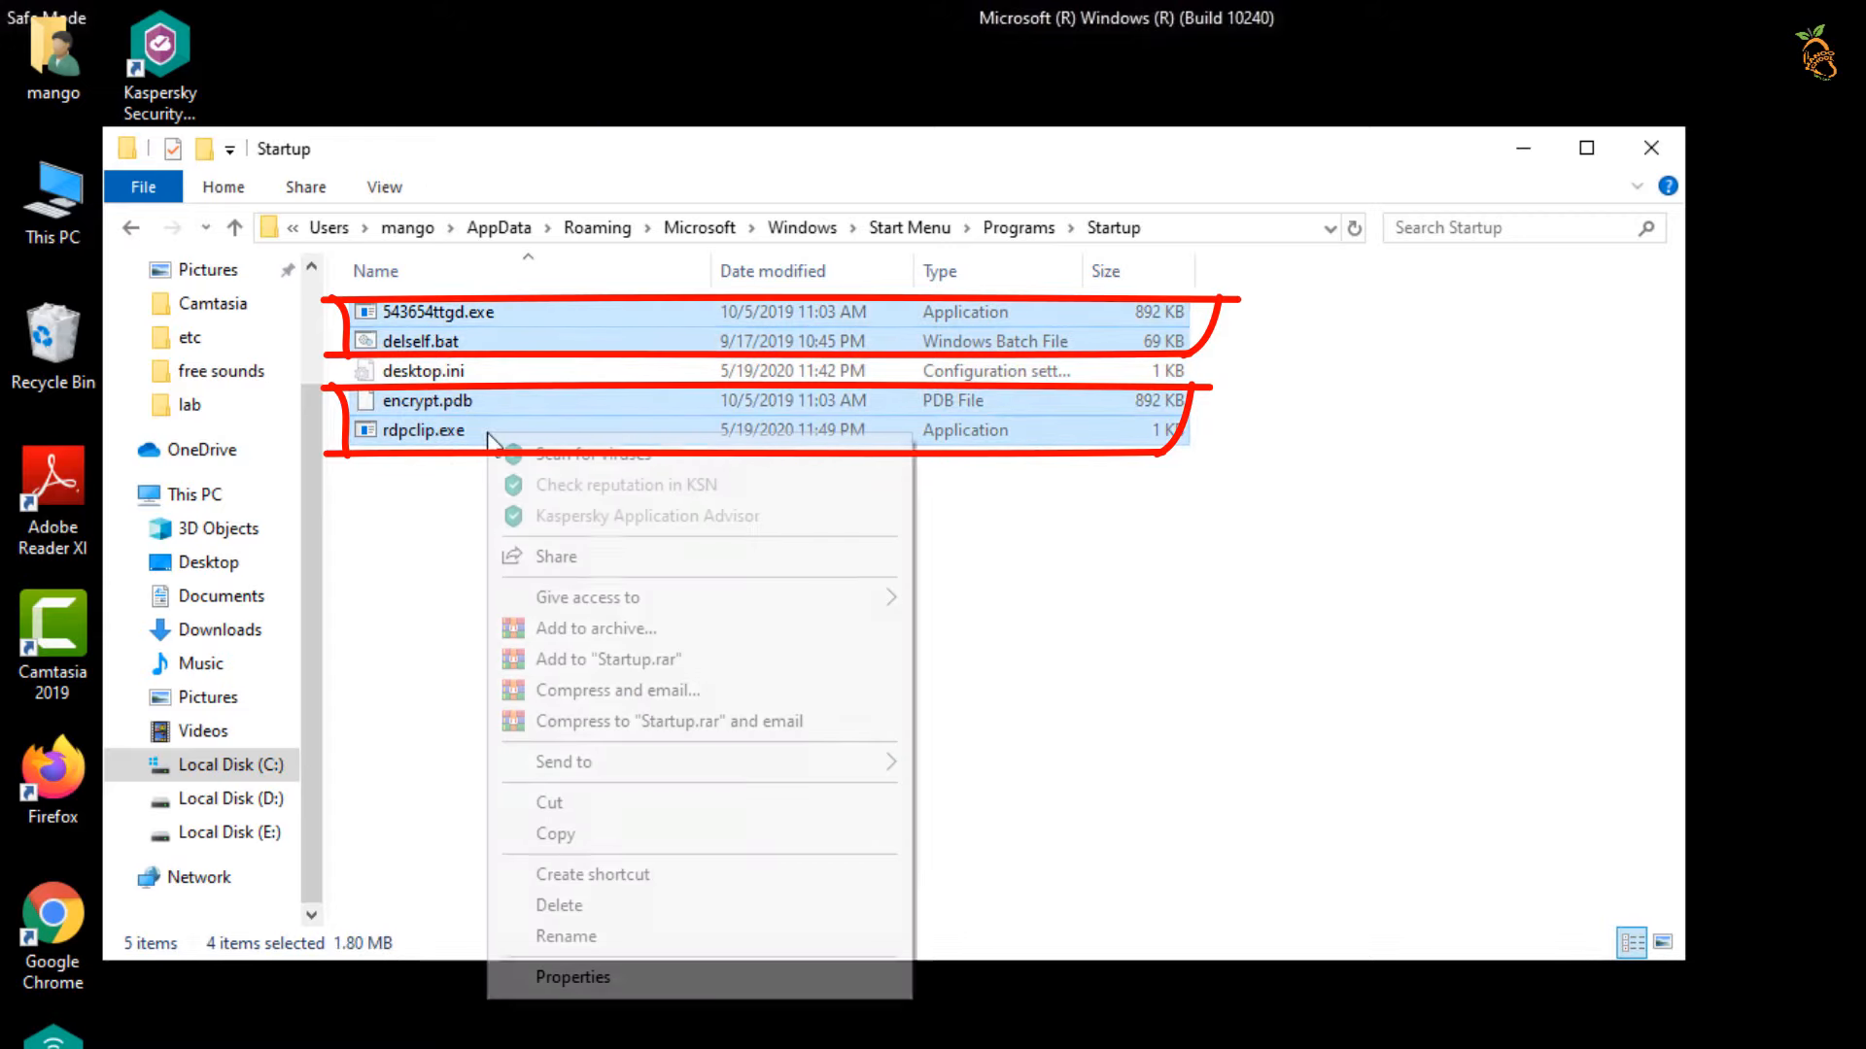
pyautogui.click(560, 903)
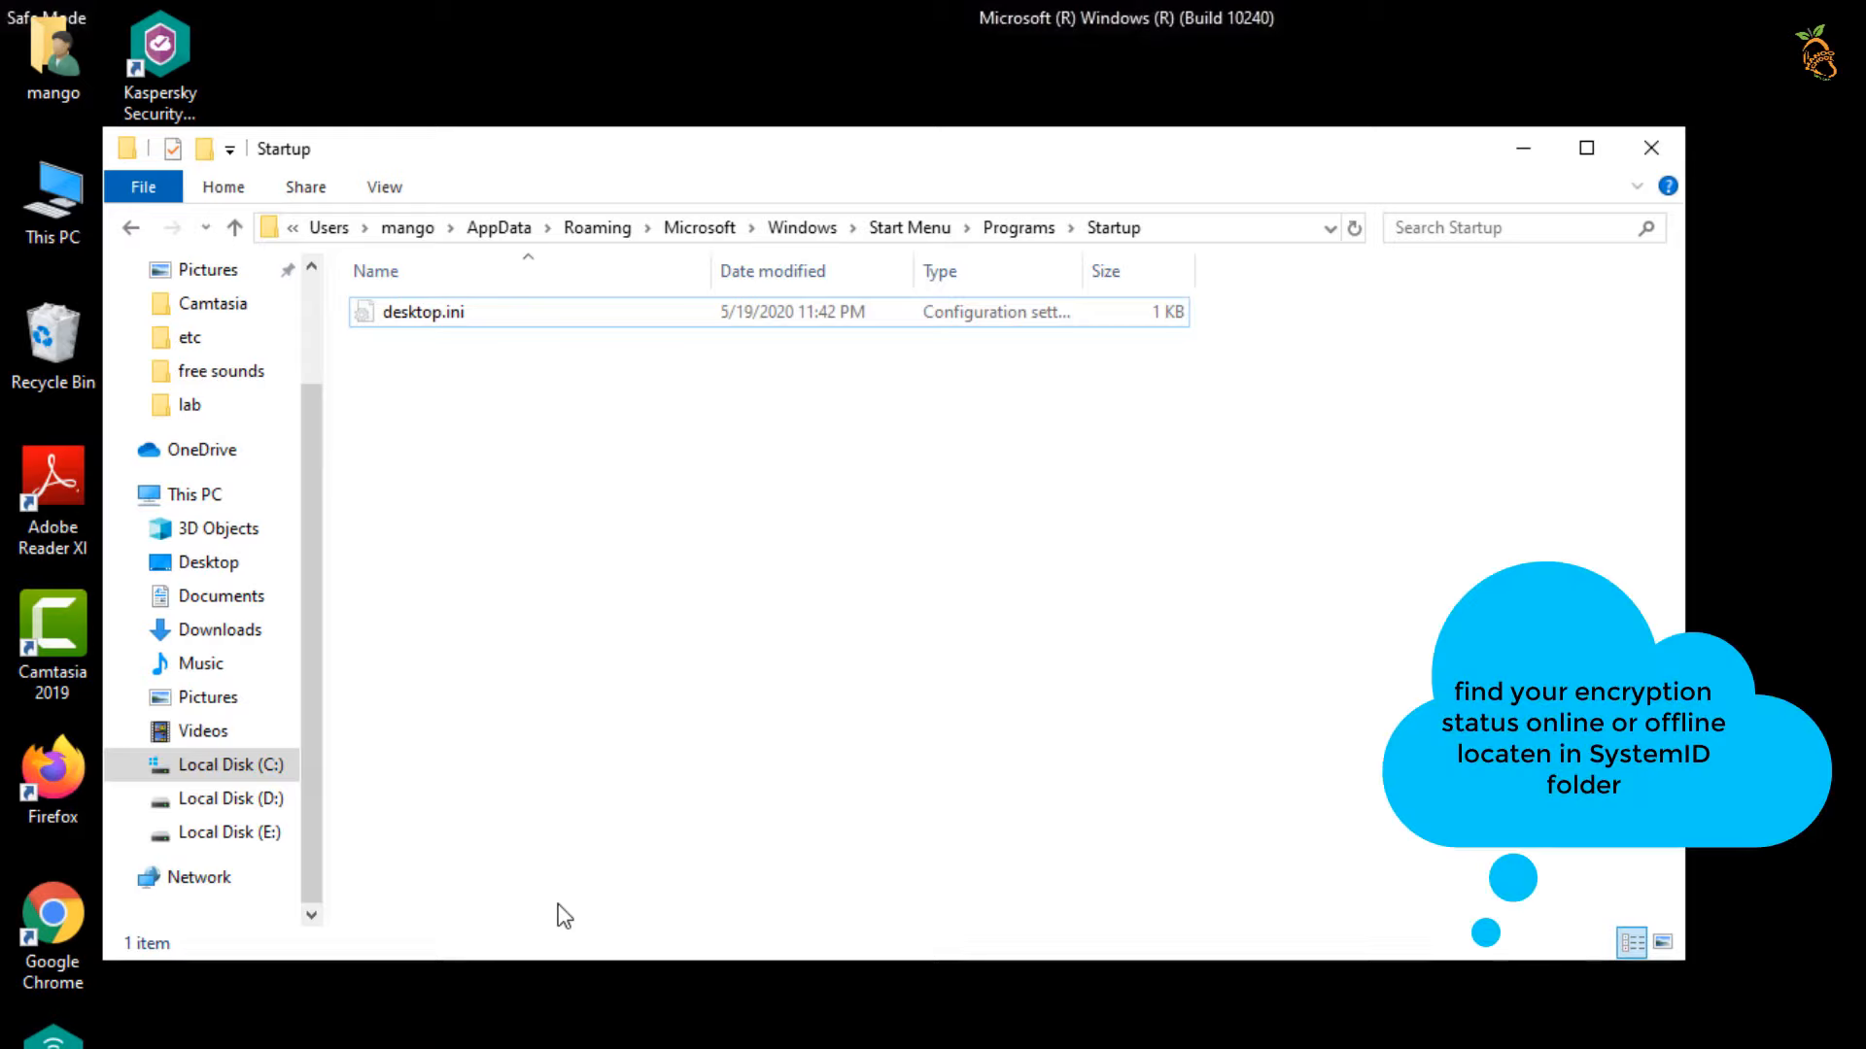
pyautogui.moveTo(428, 802)
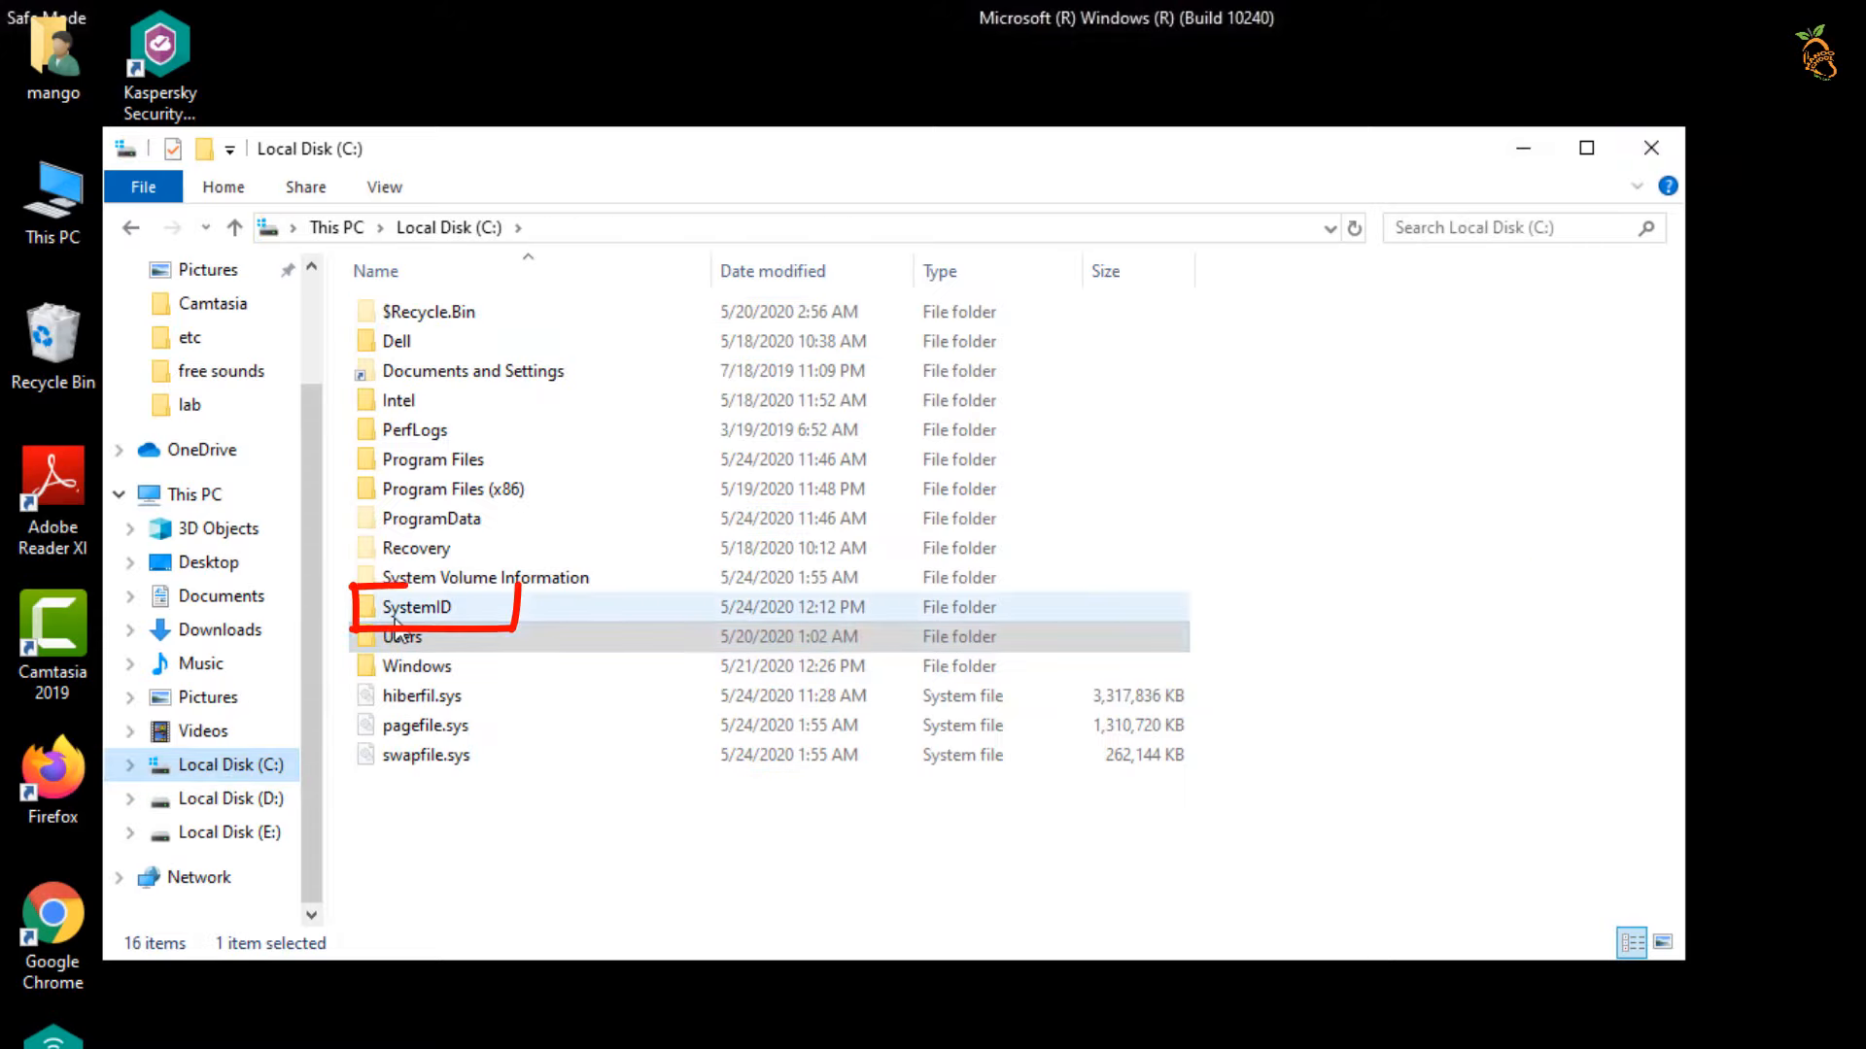
# - Read PersonalID.txt inside the C: SystemID folder, then close the Explorer window
pyautogui.doubleClick(416, 606)
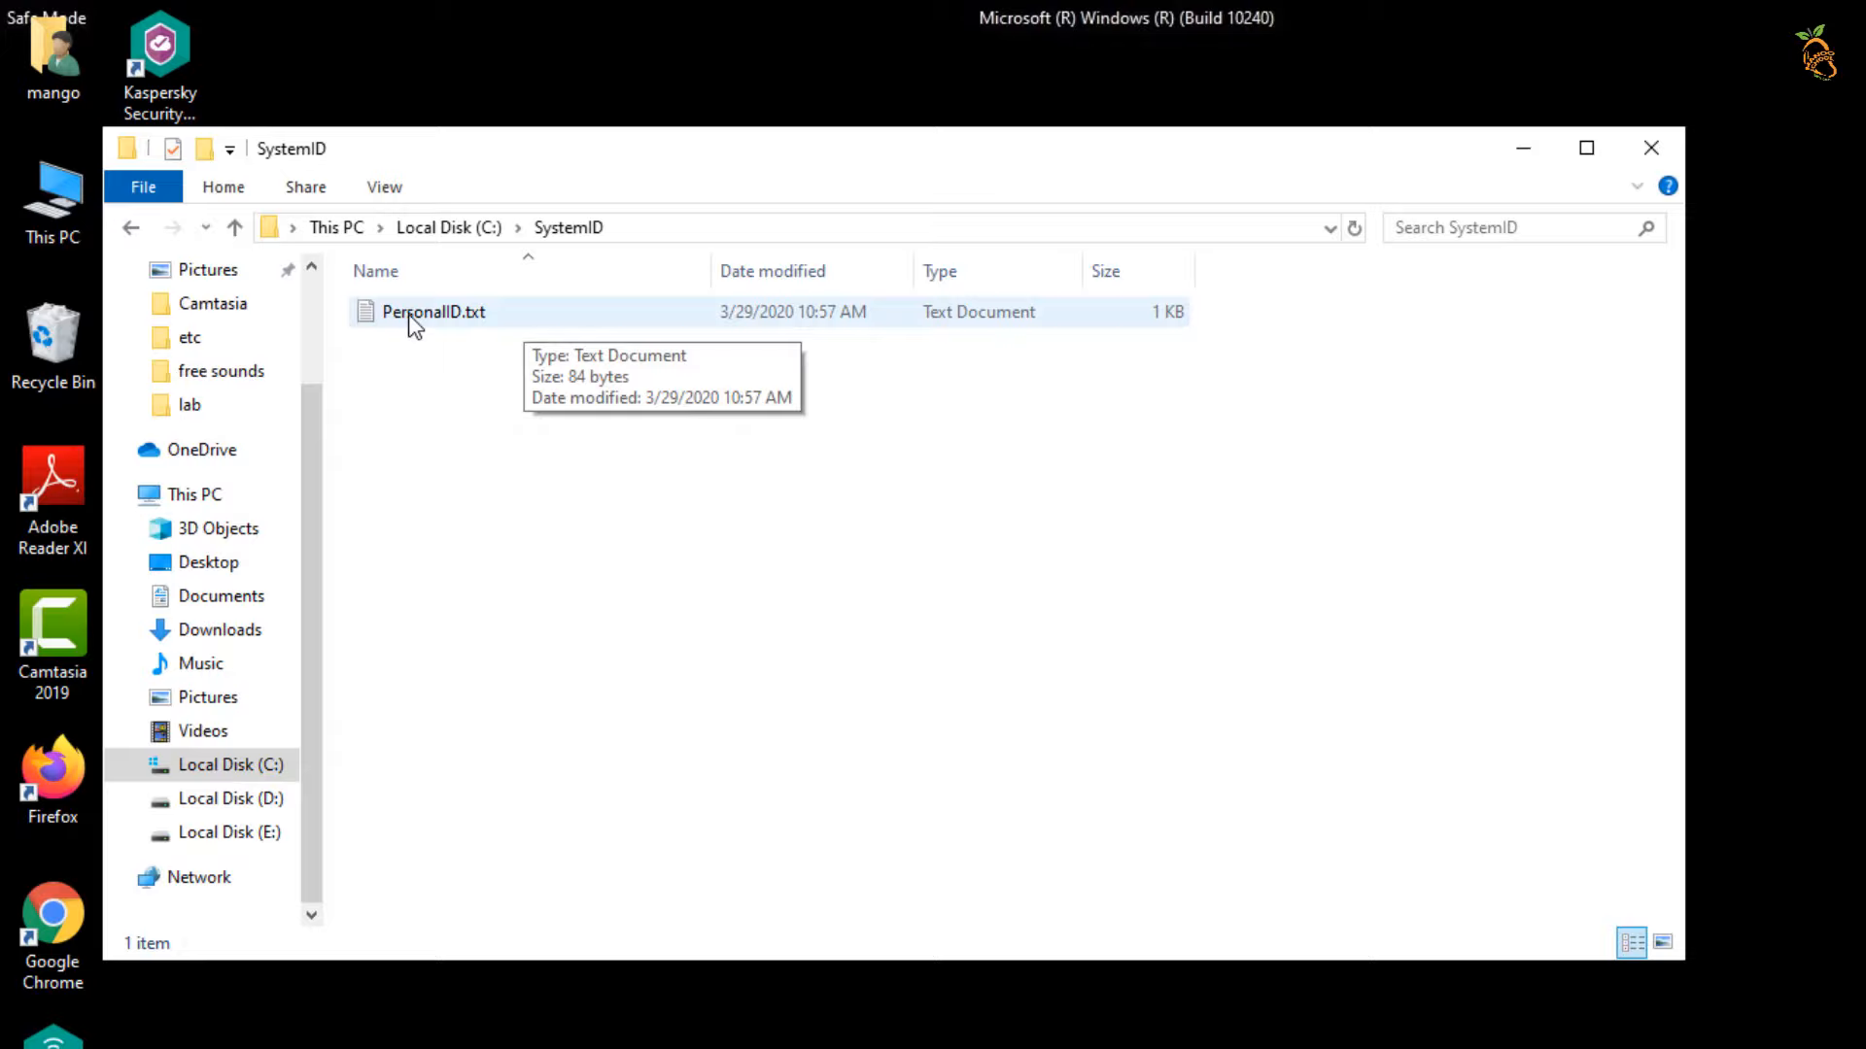
pyautogui.doubleClick(433, 311)
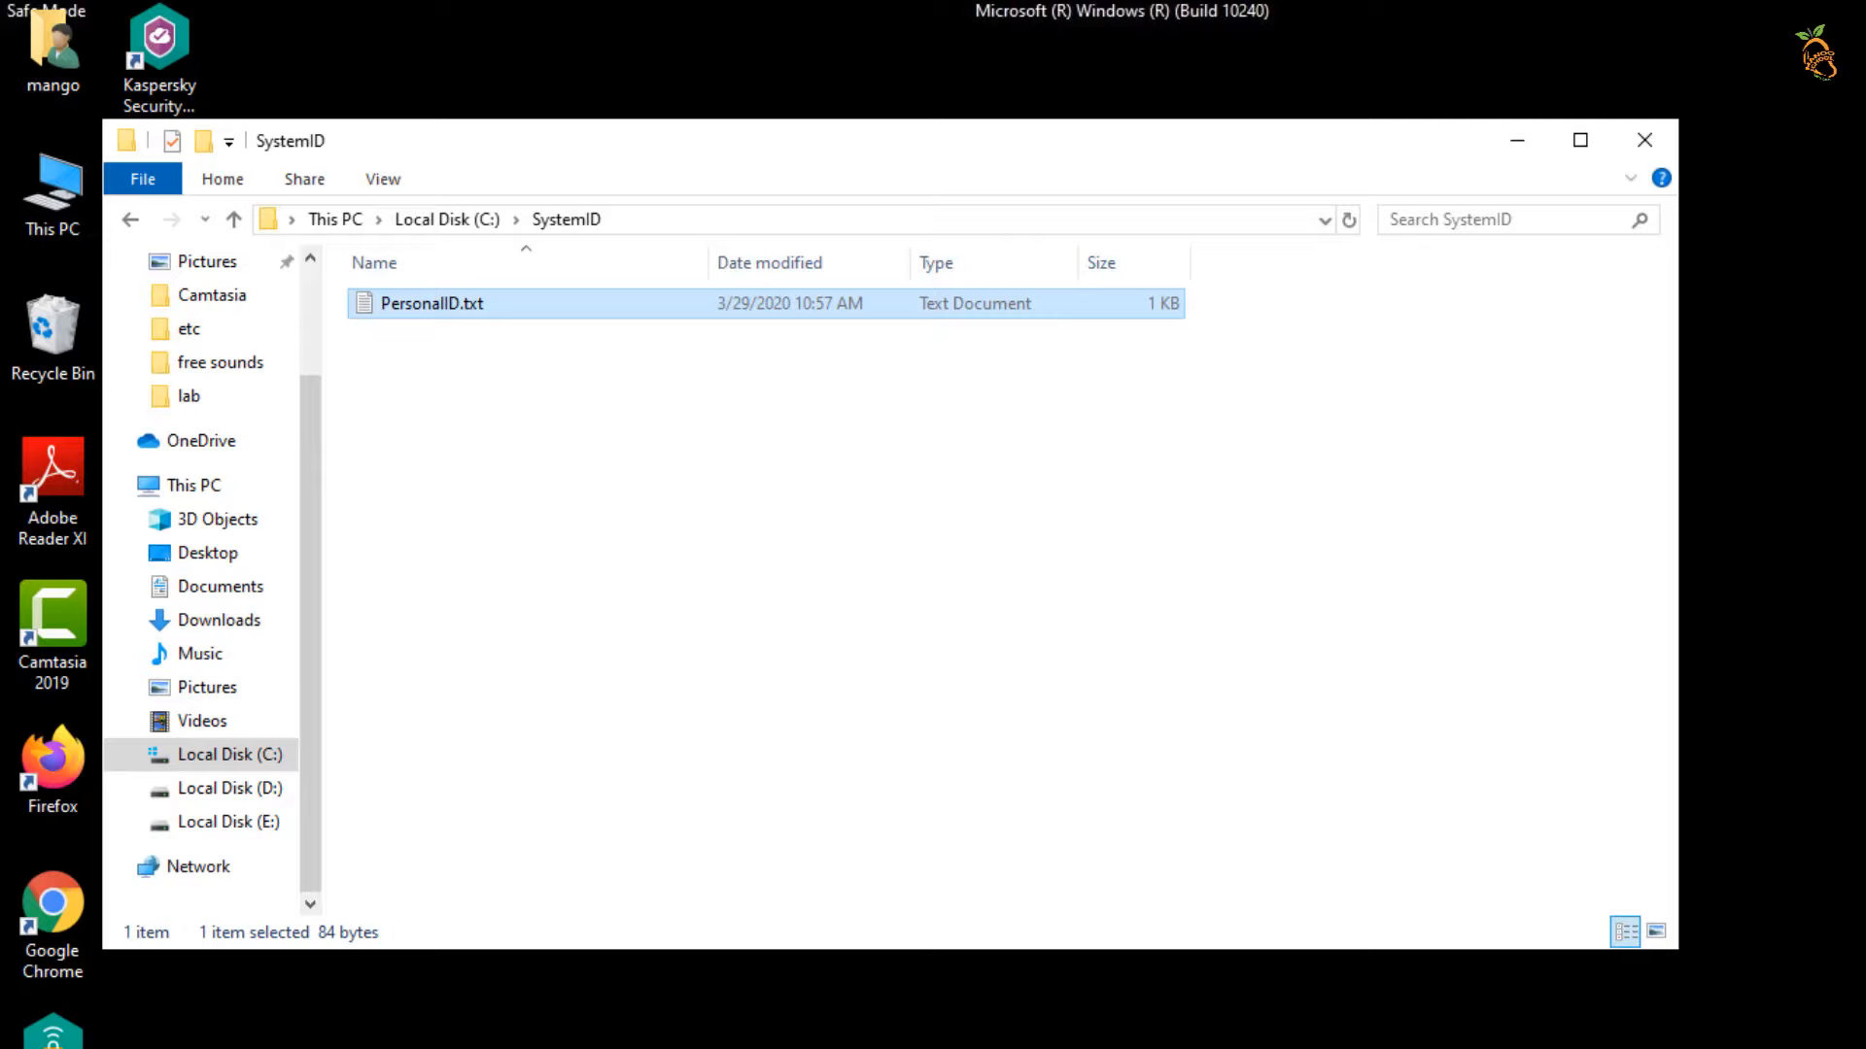
pyautogui.click(1644, 140)
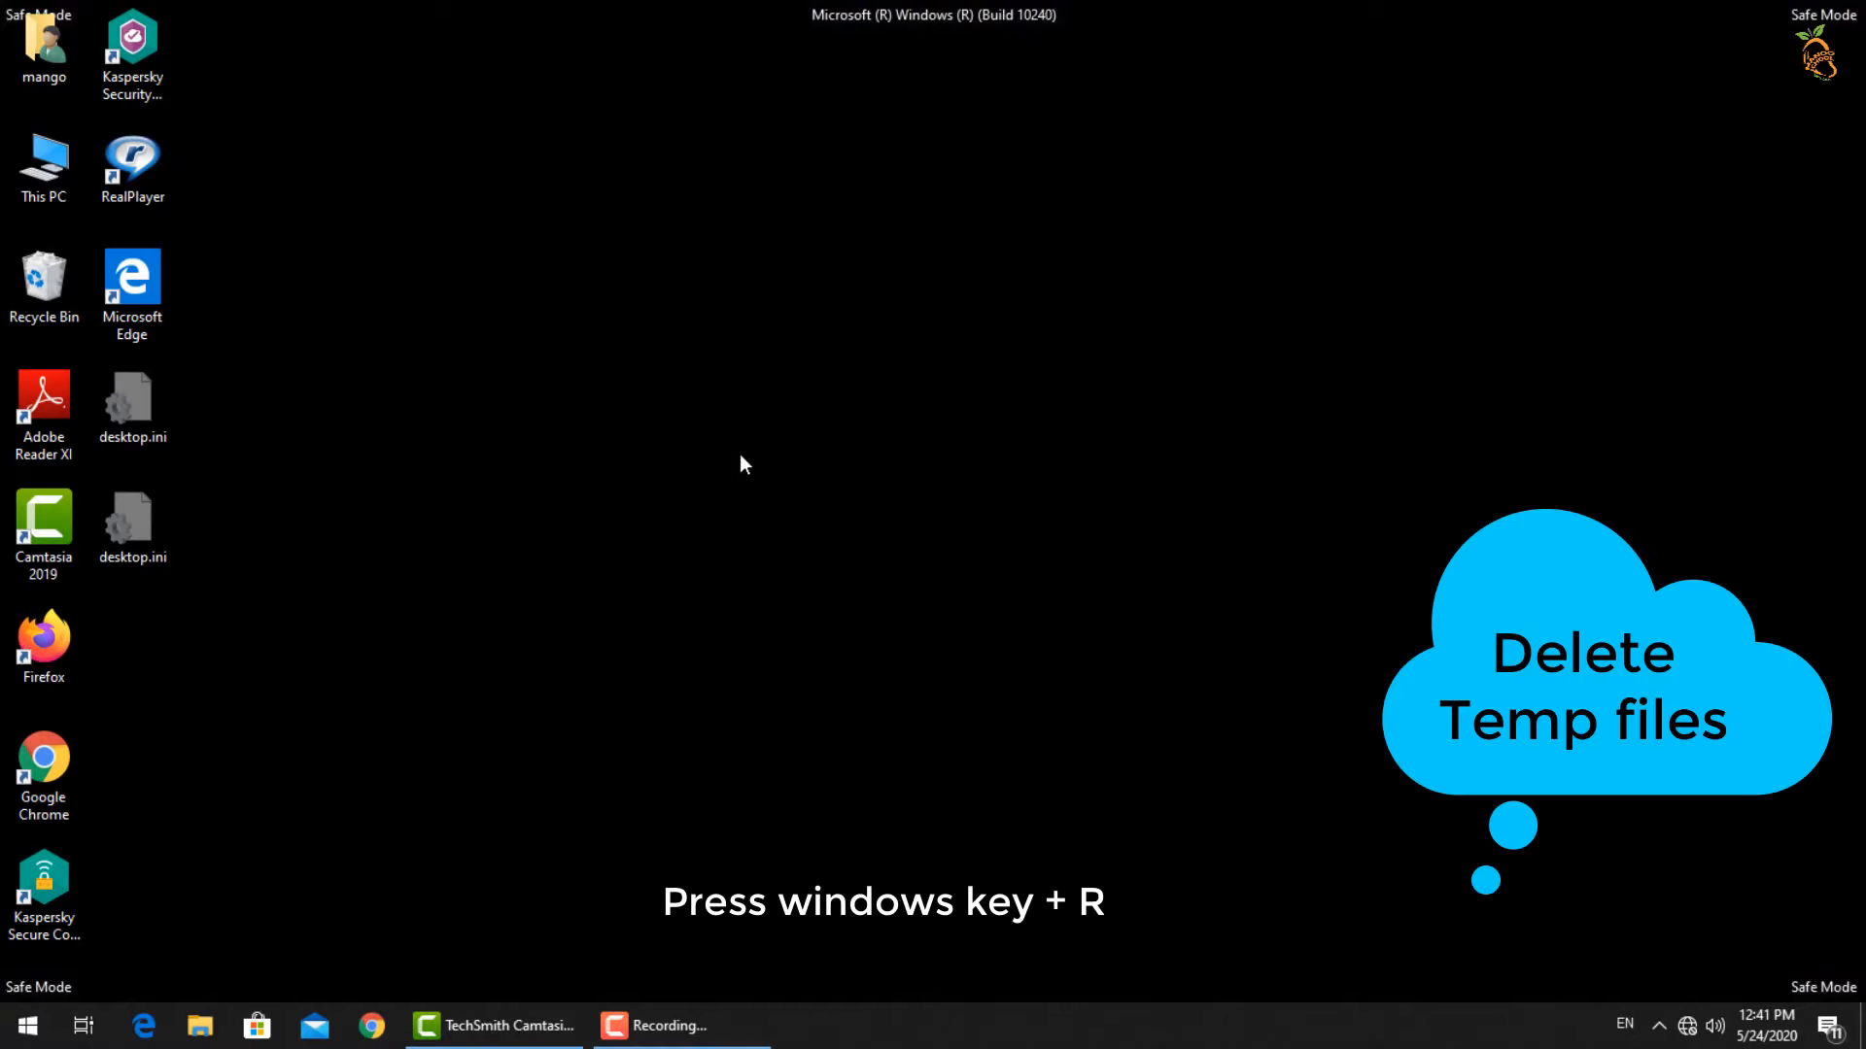
# - Run %temp%, delete all temporary files skipping the in-use CamRec0 folder, and close Temp
pyautogui.press('win+r')
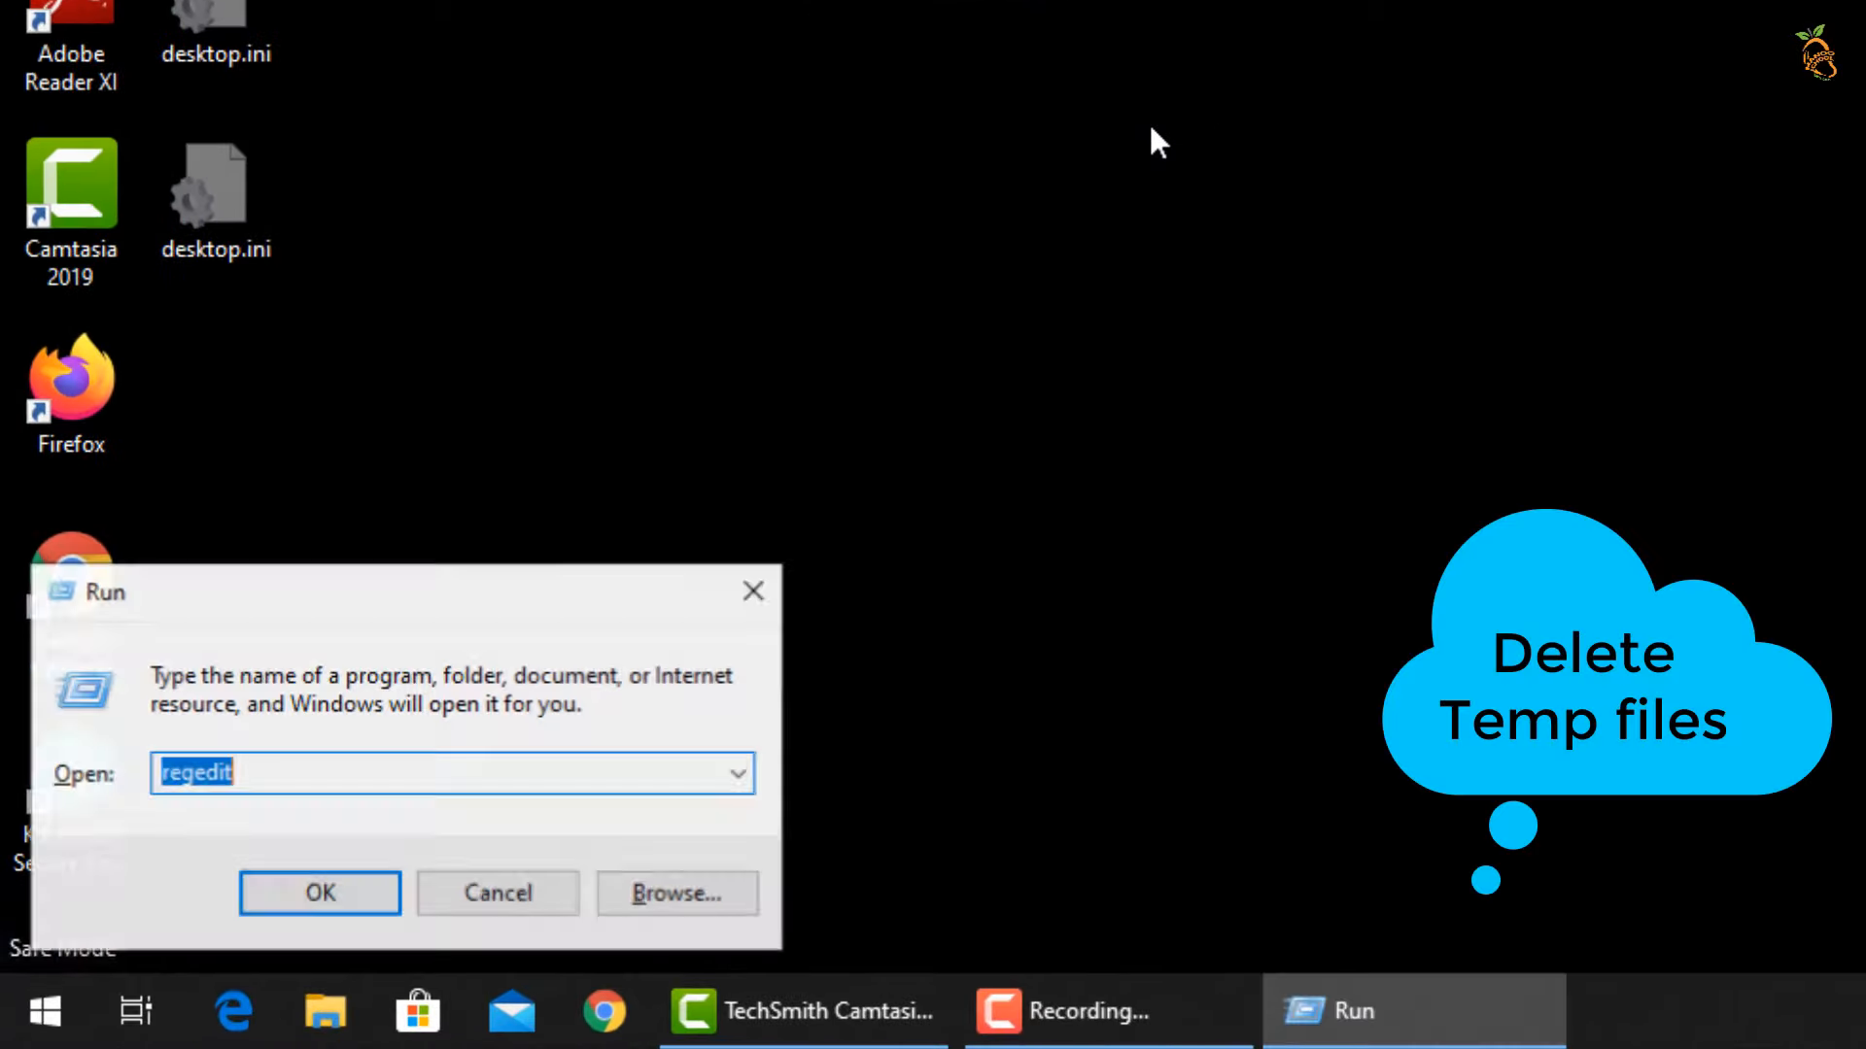
pyautogui.write('%temp%')
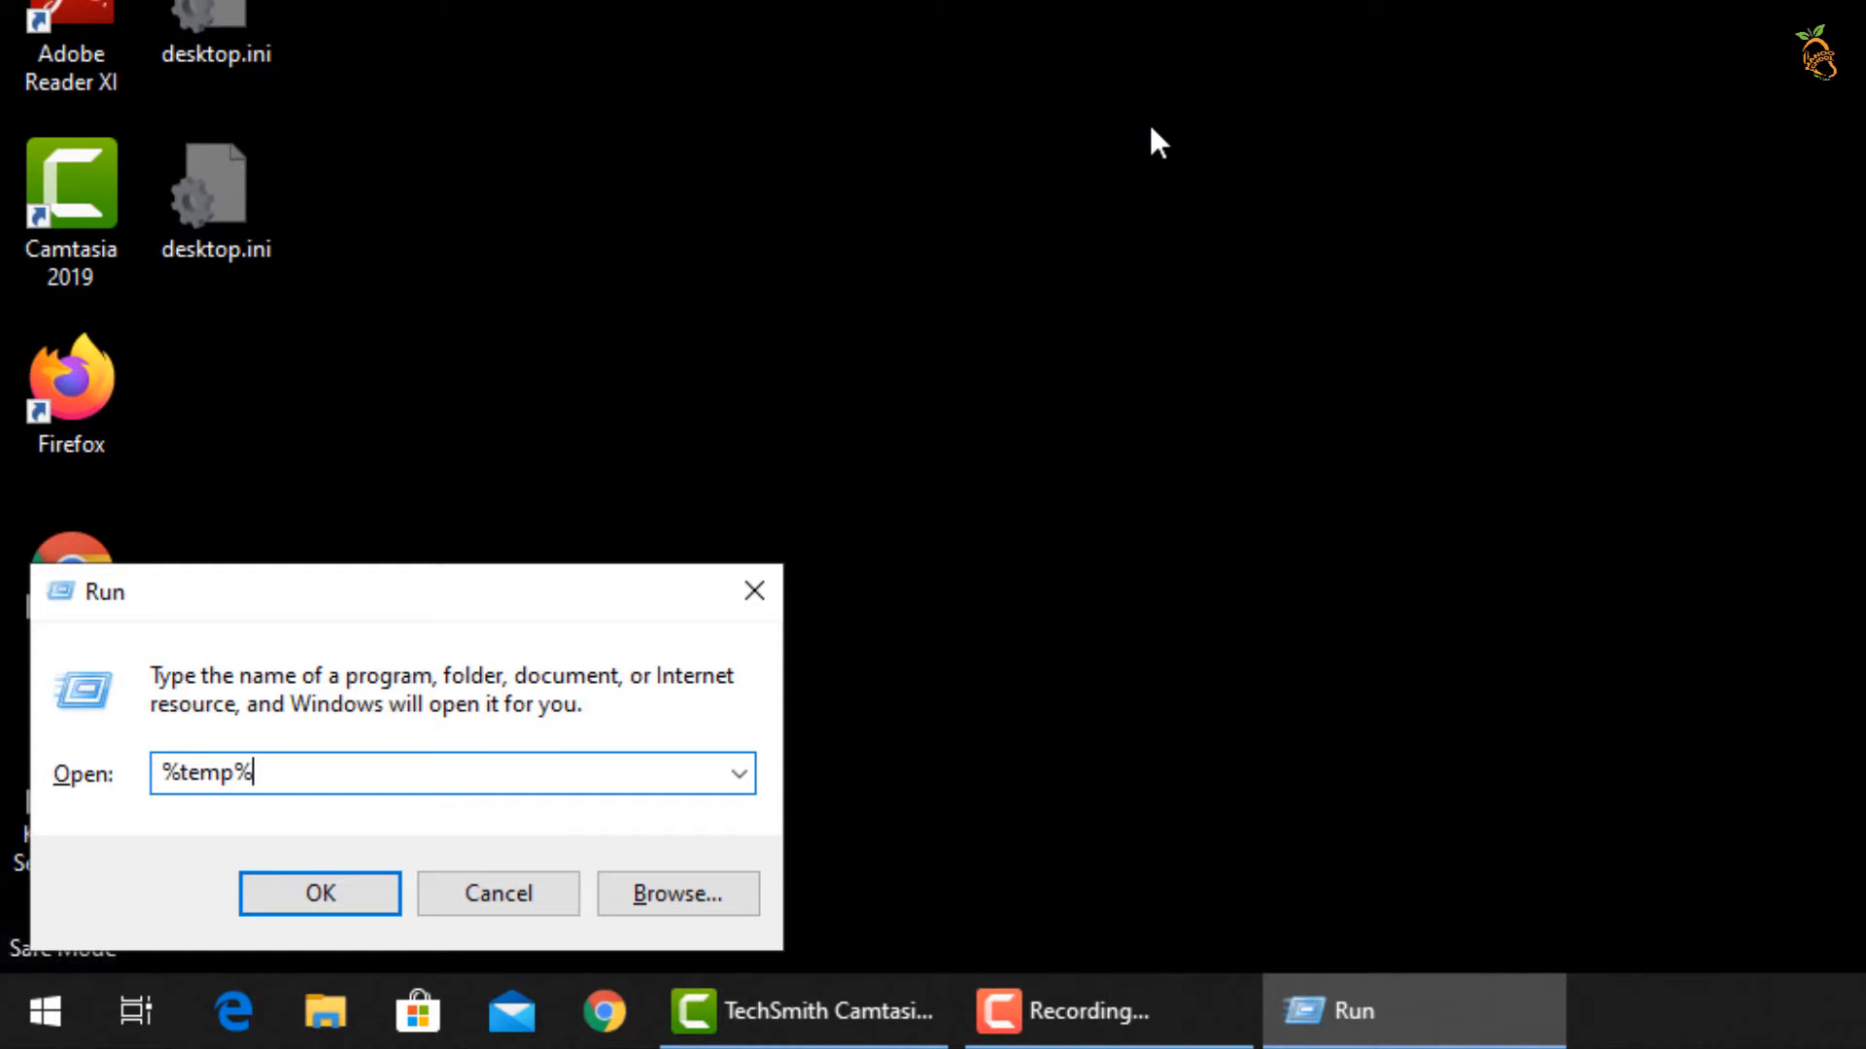
pyautogui.click(319, 894)
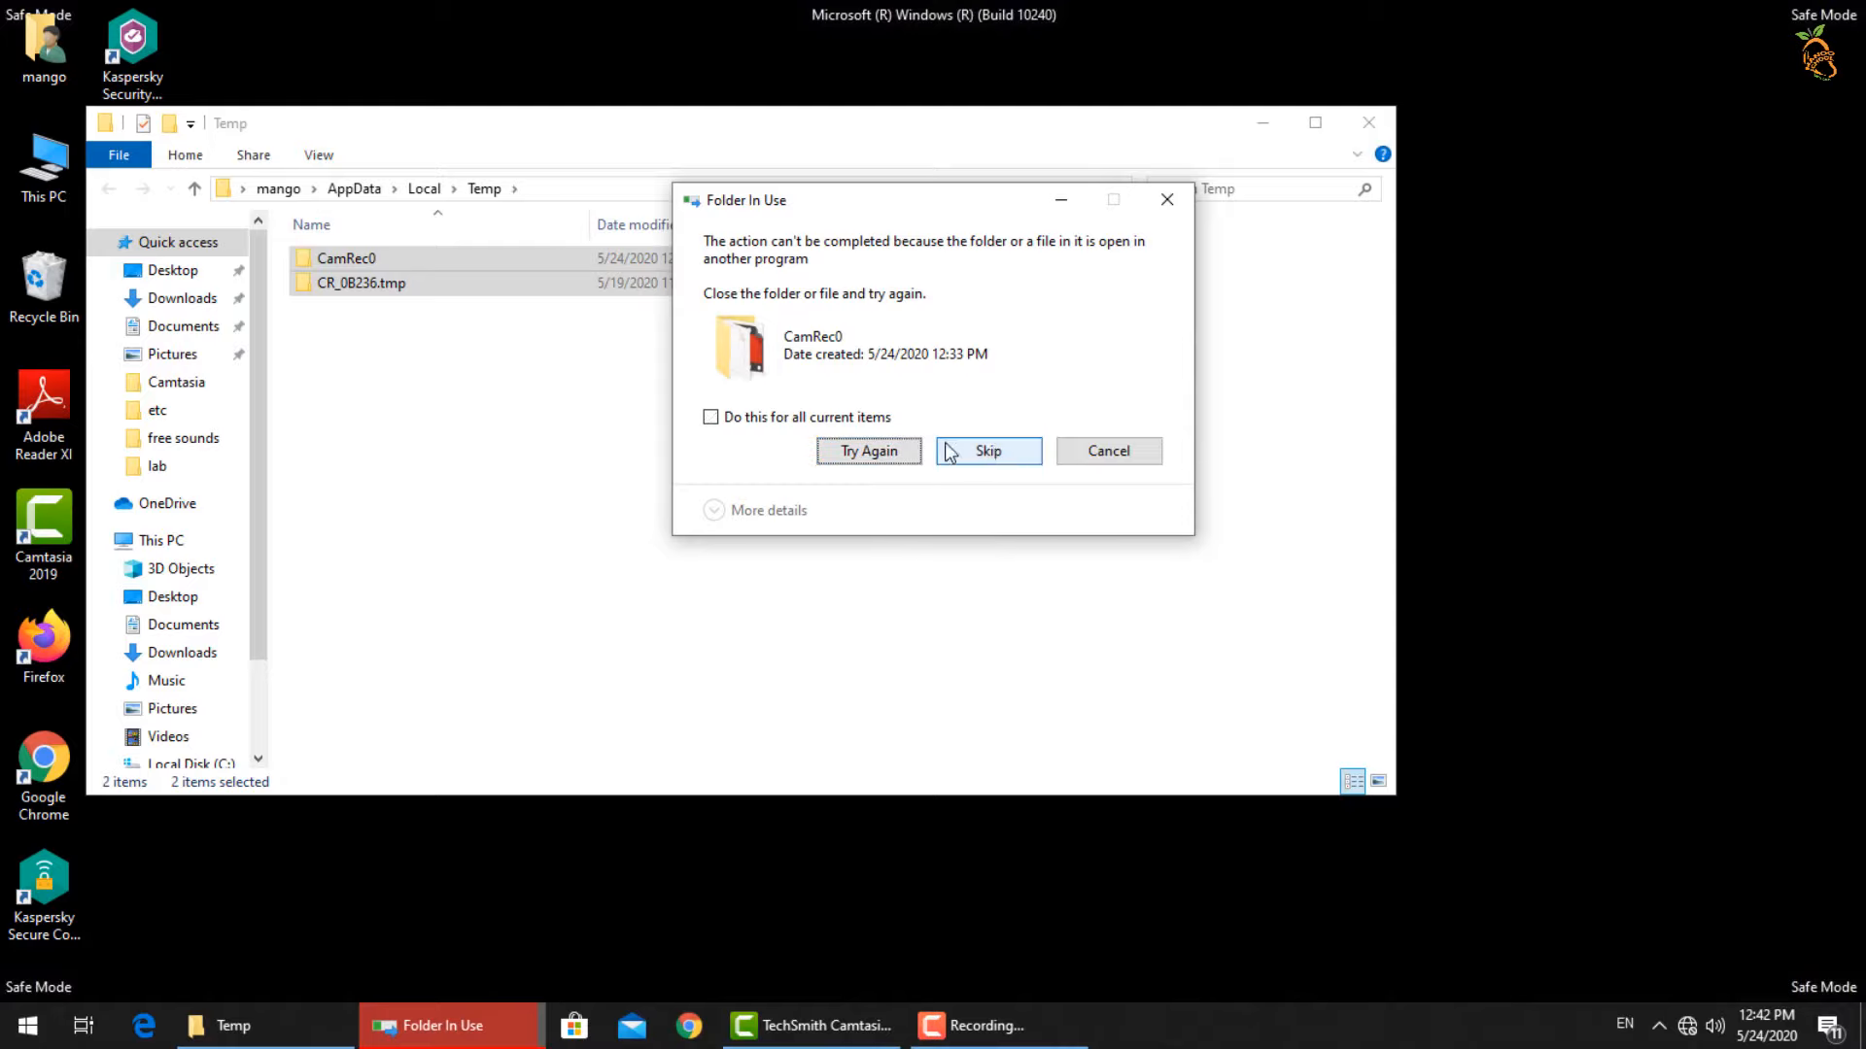
pyautogui.click(987, 451)
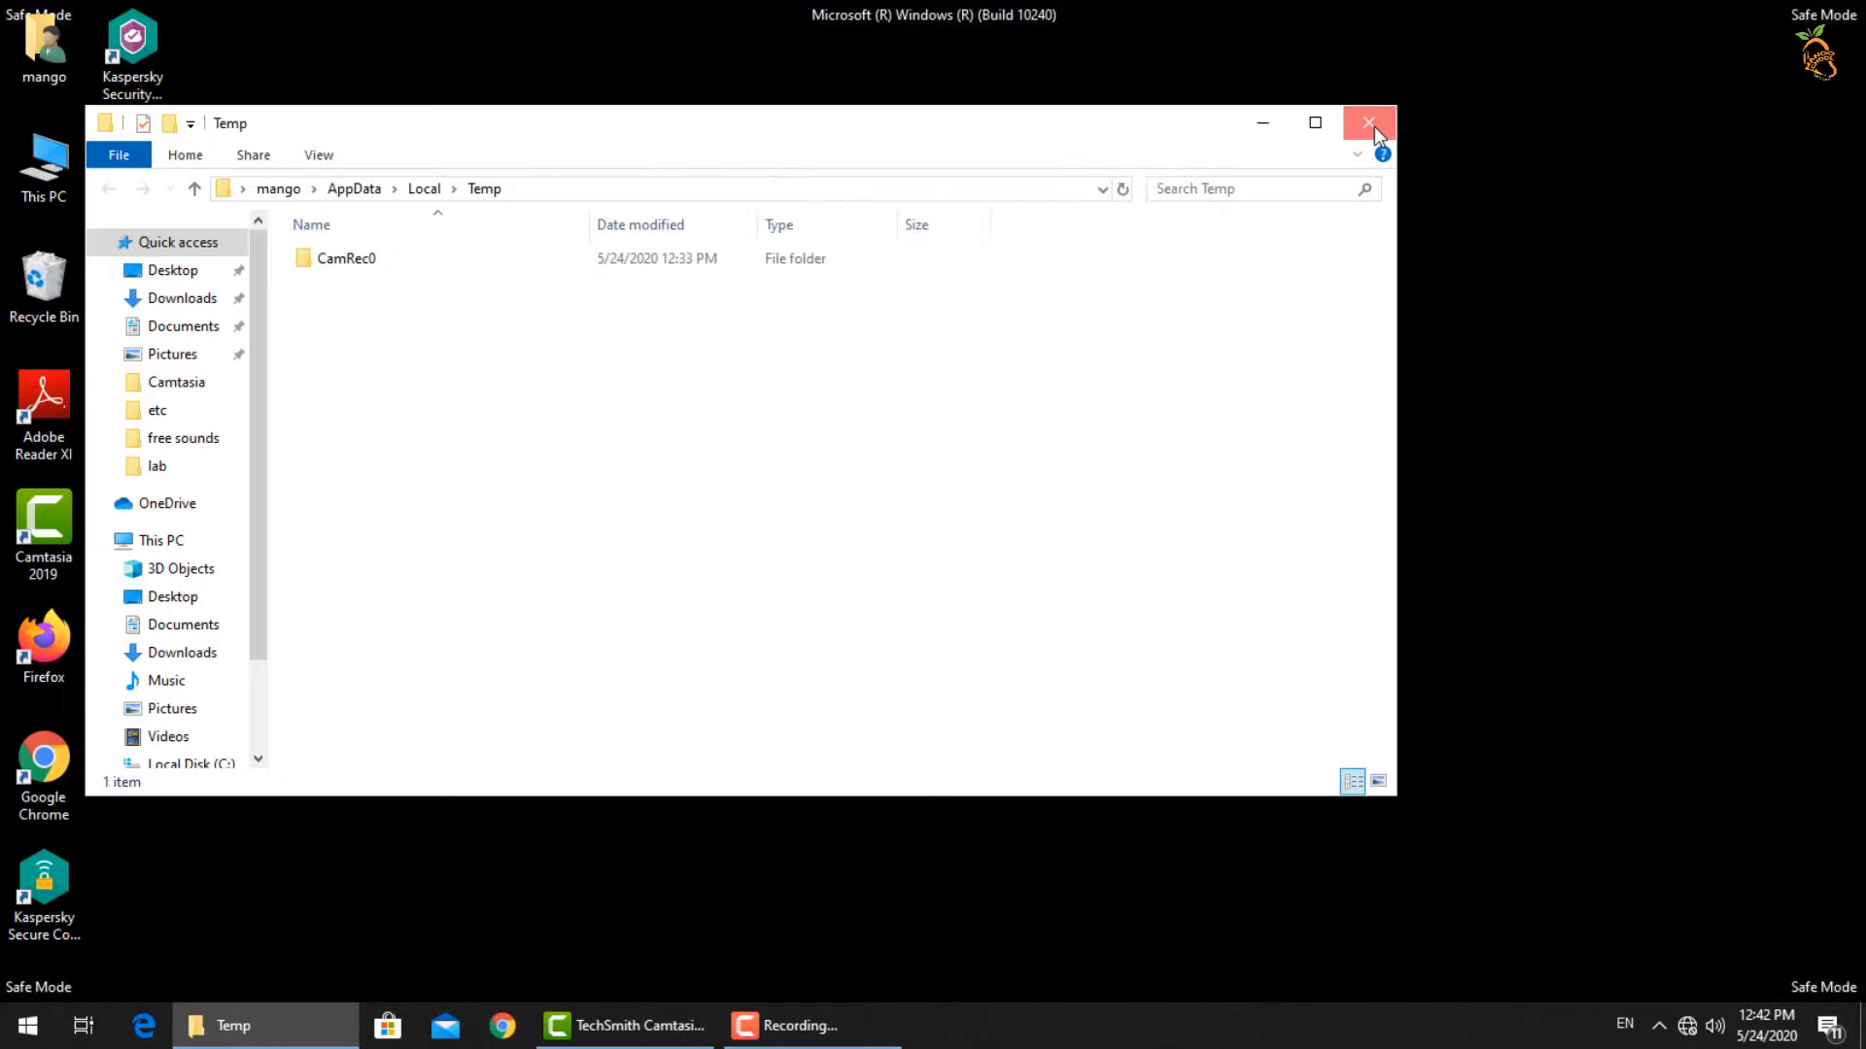
pyautogui.click(1366, 122)
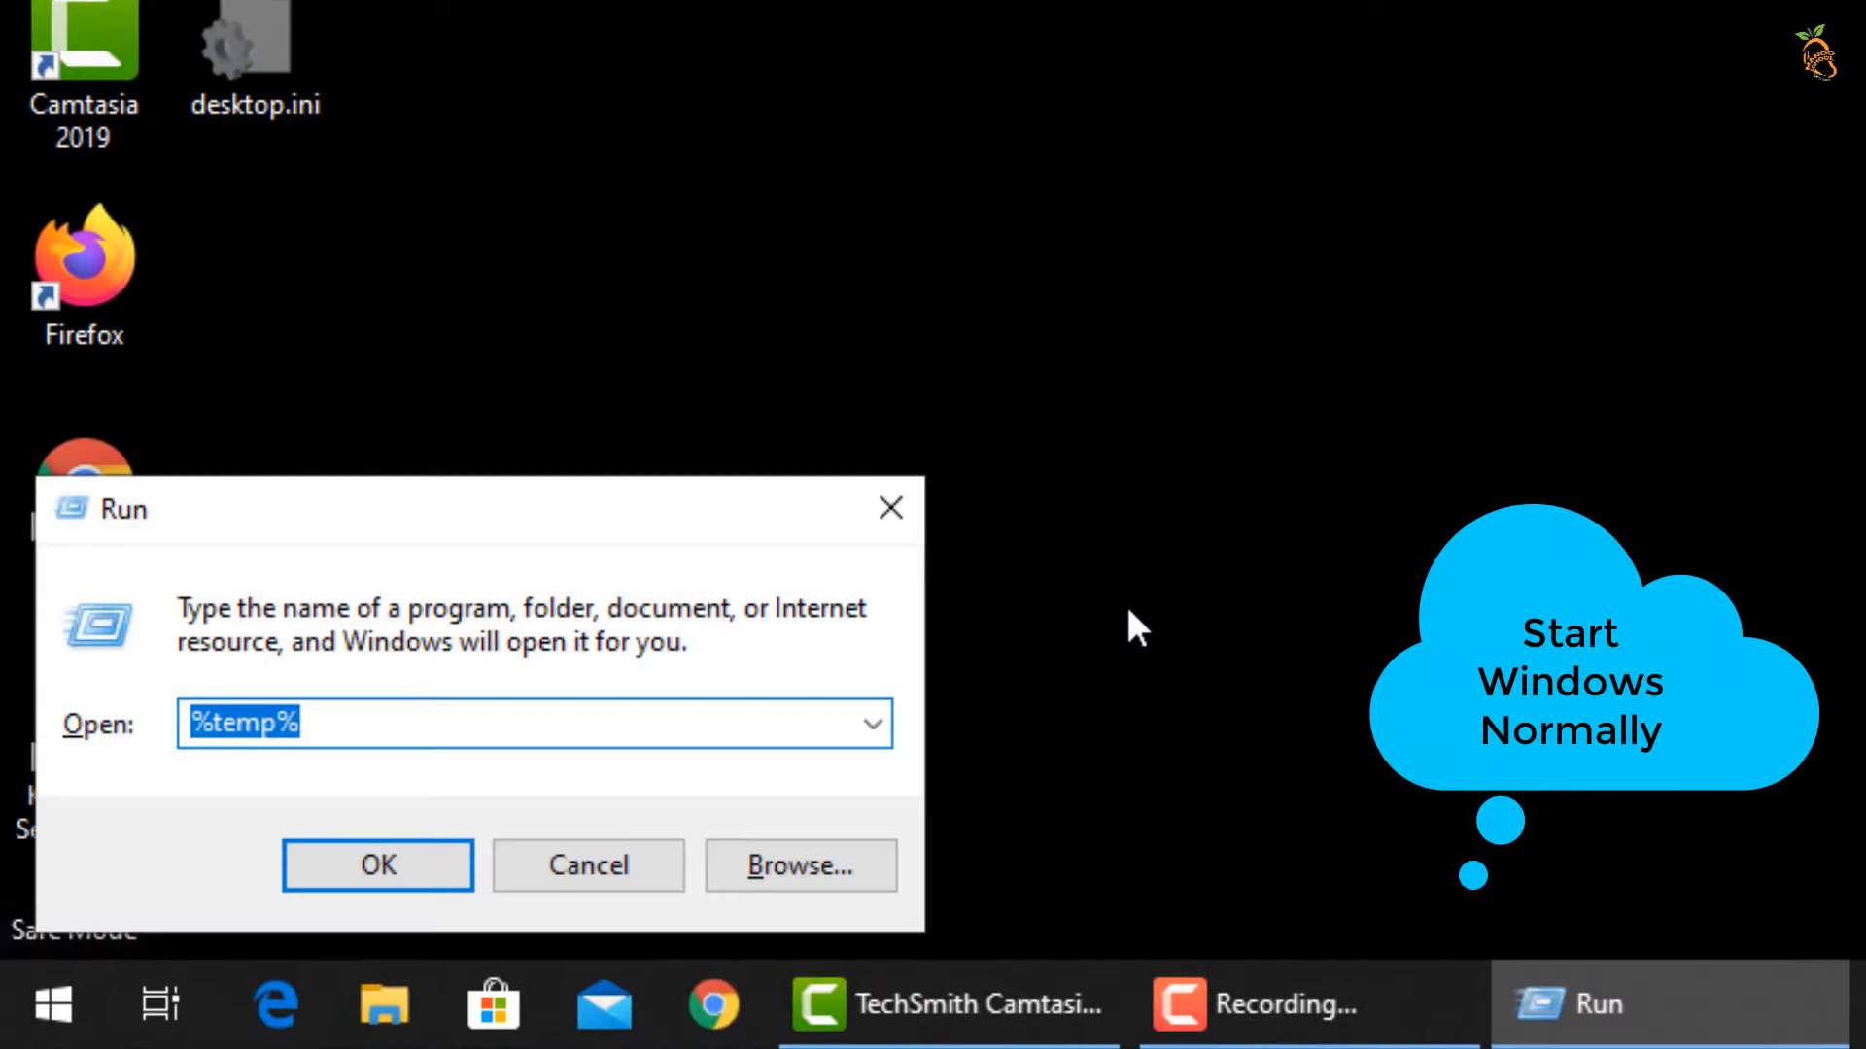
# - Run msconfig, uncheck Safe boot on the Boot tab, confirm and restart Windows normally
pyautogui.write('msconfig')
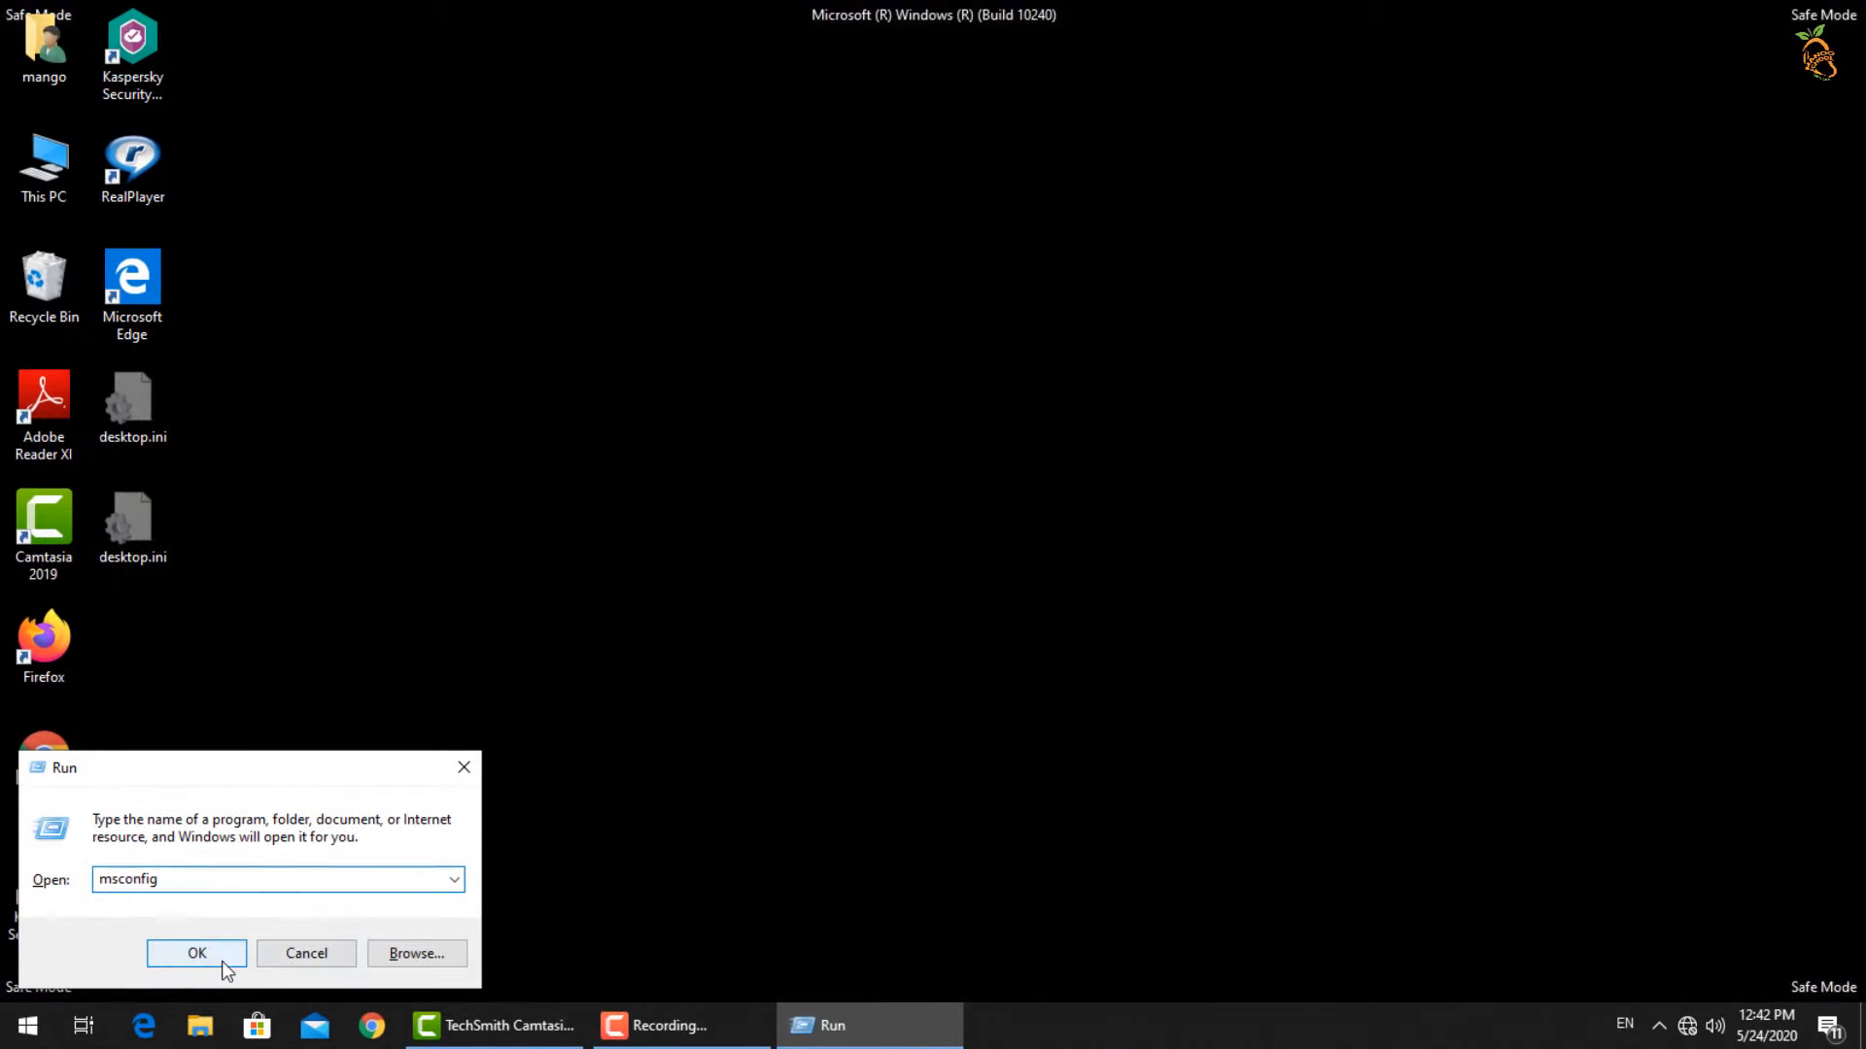
pyautogui.click(196, 952)
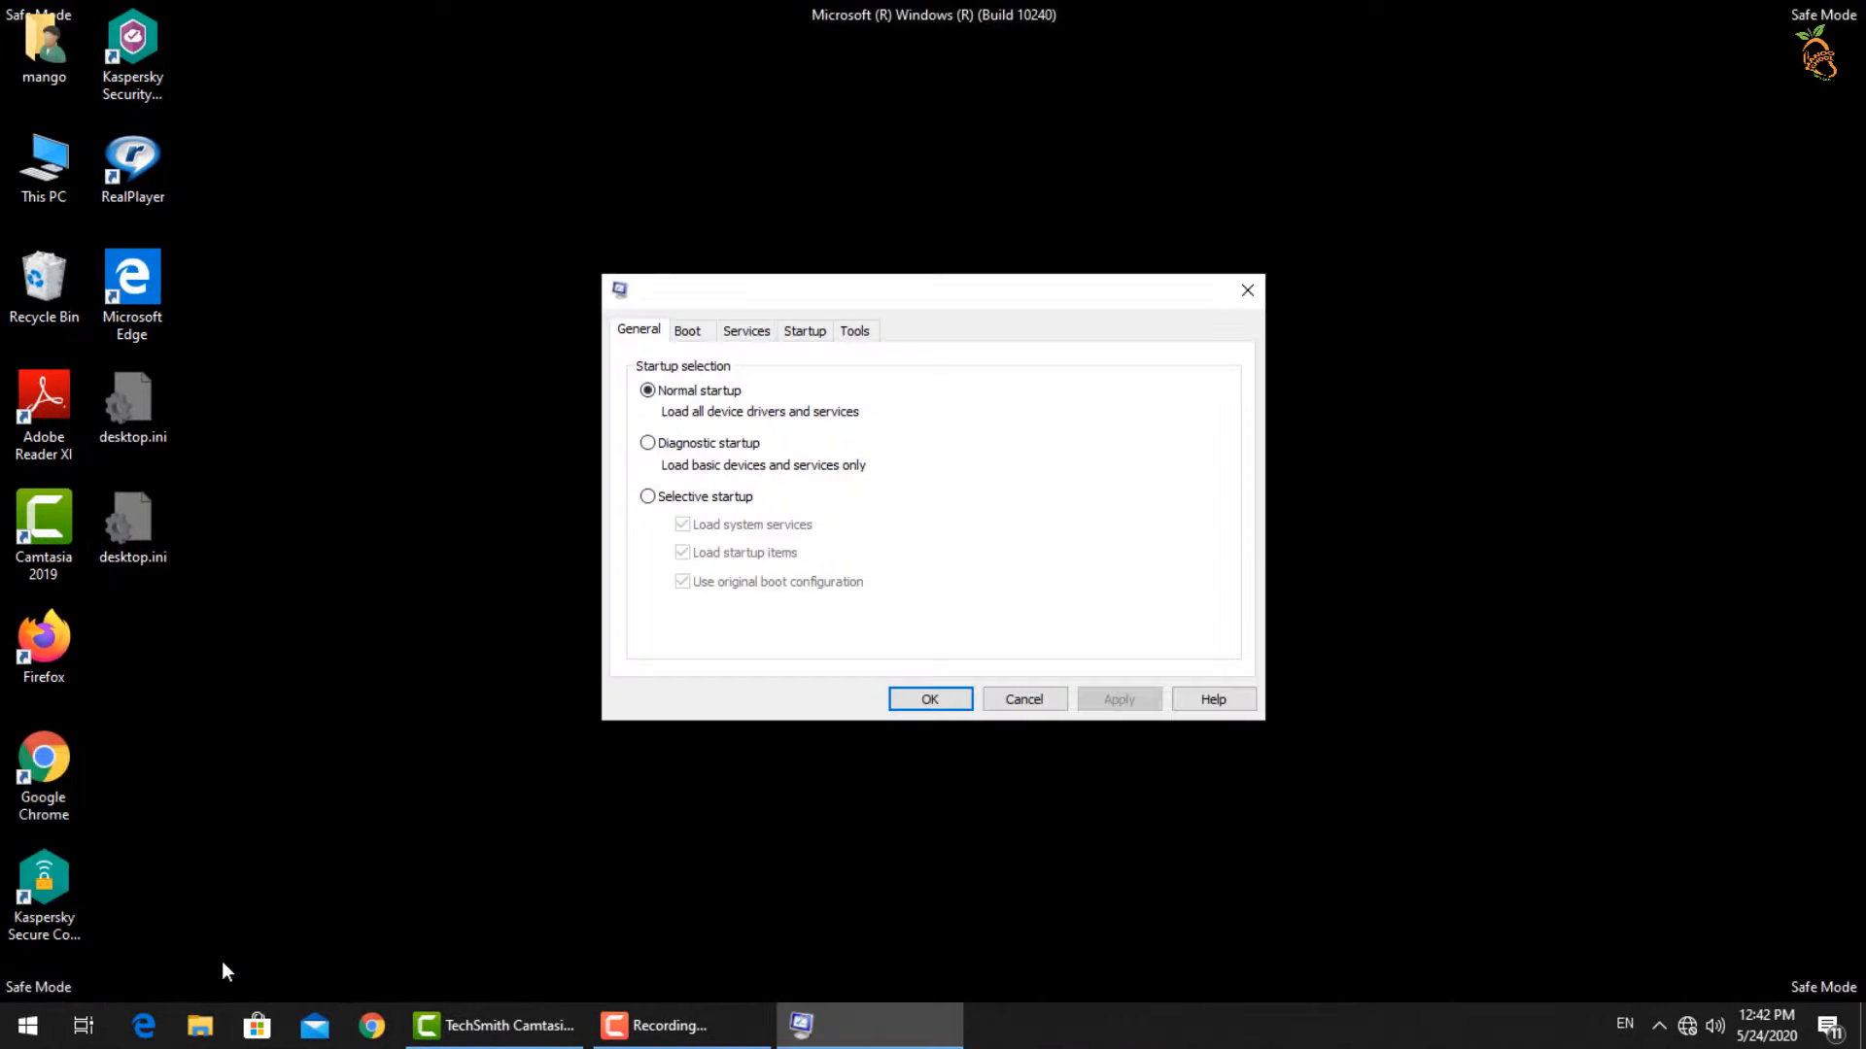
pyautogui.click(686, 330)
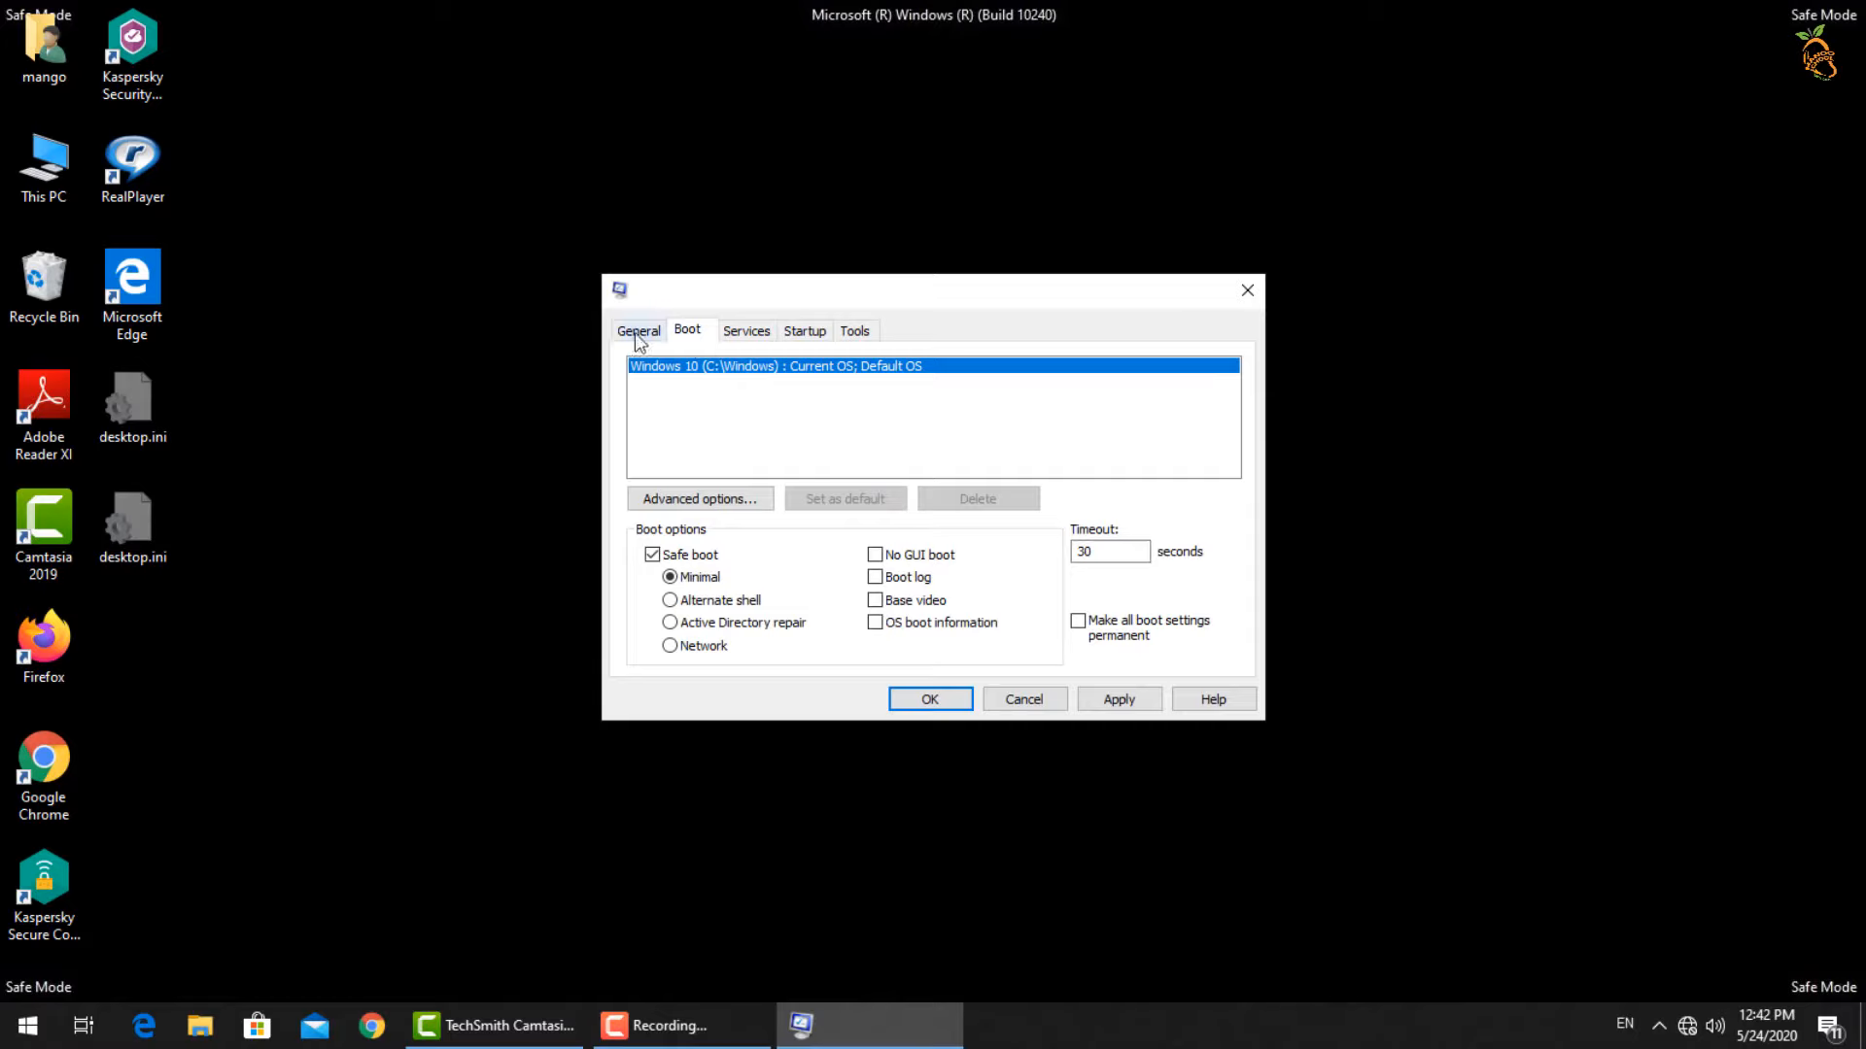
pyautogui.click(637, 331)
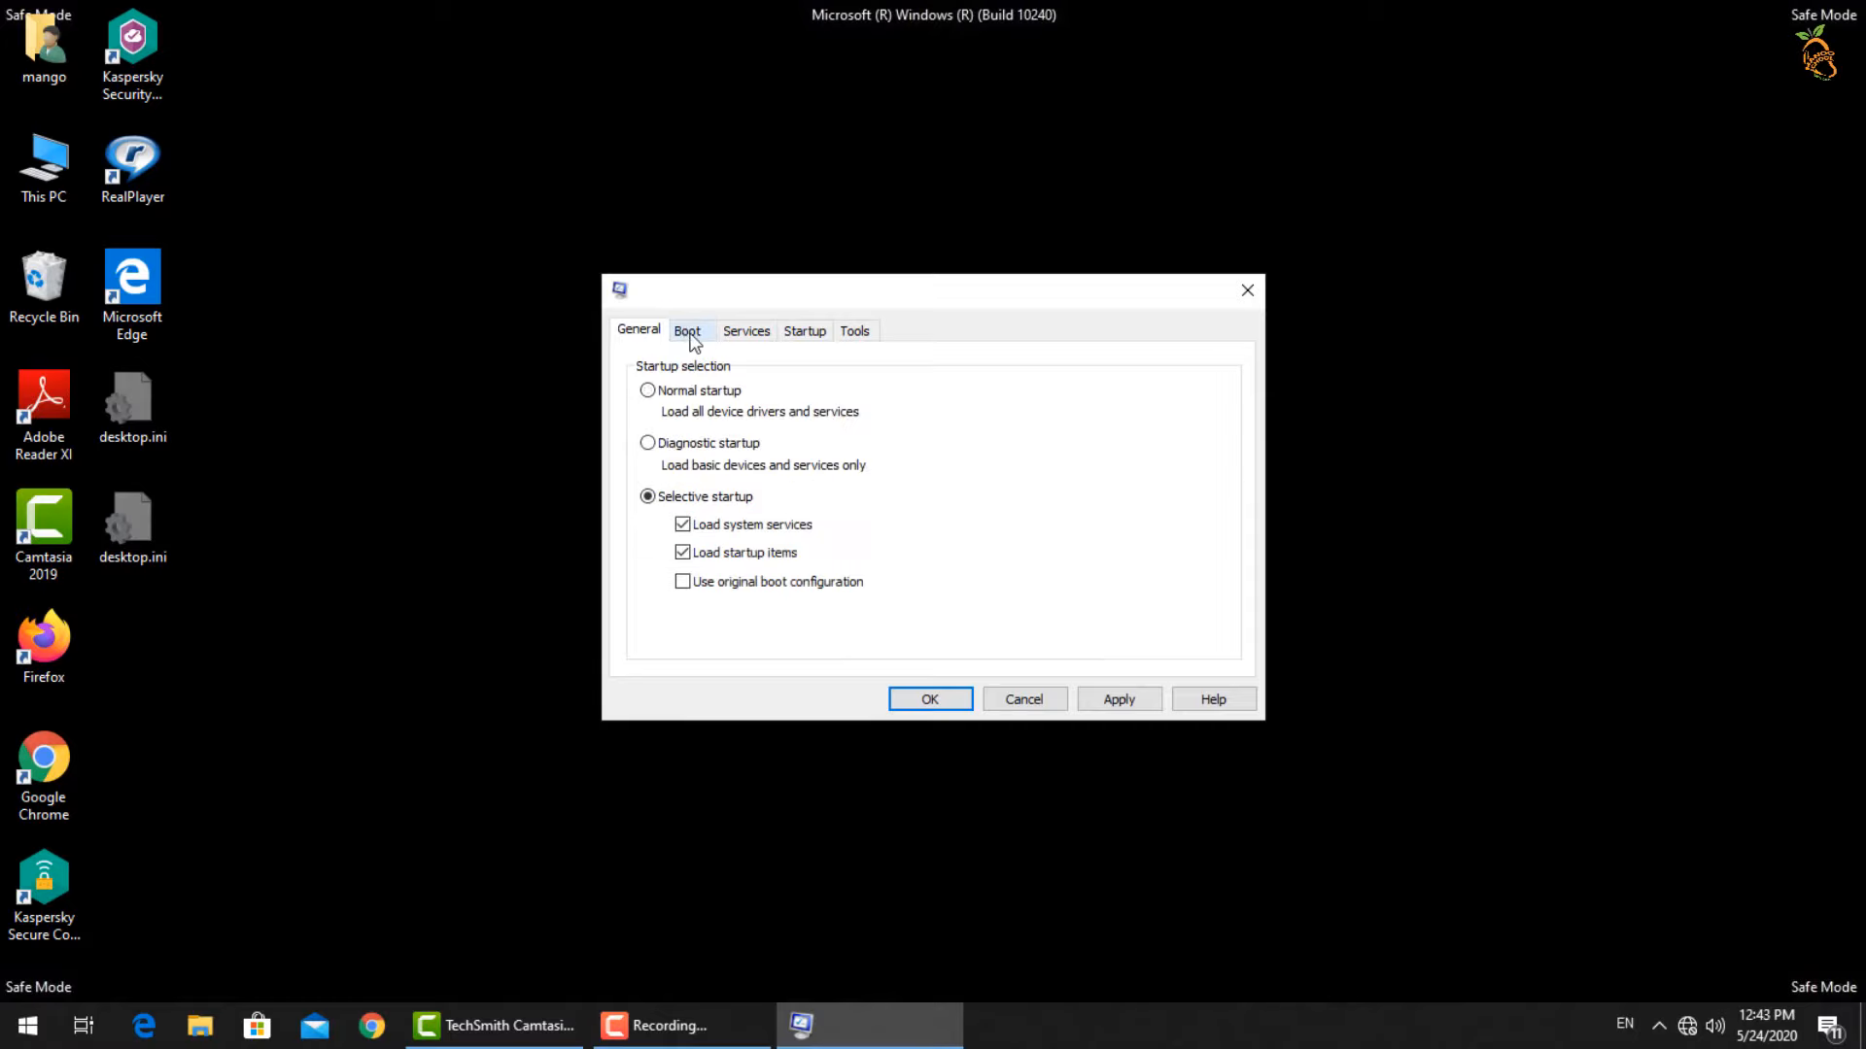
pyautogui.click(686, 331)
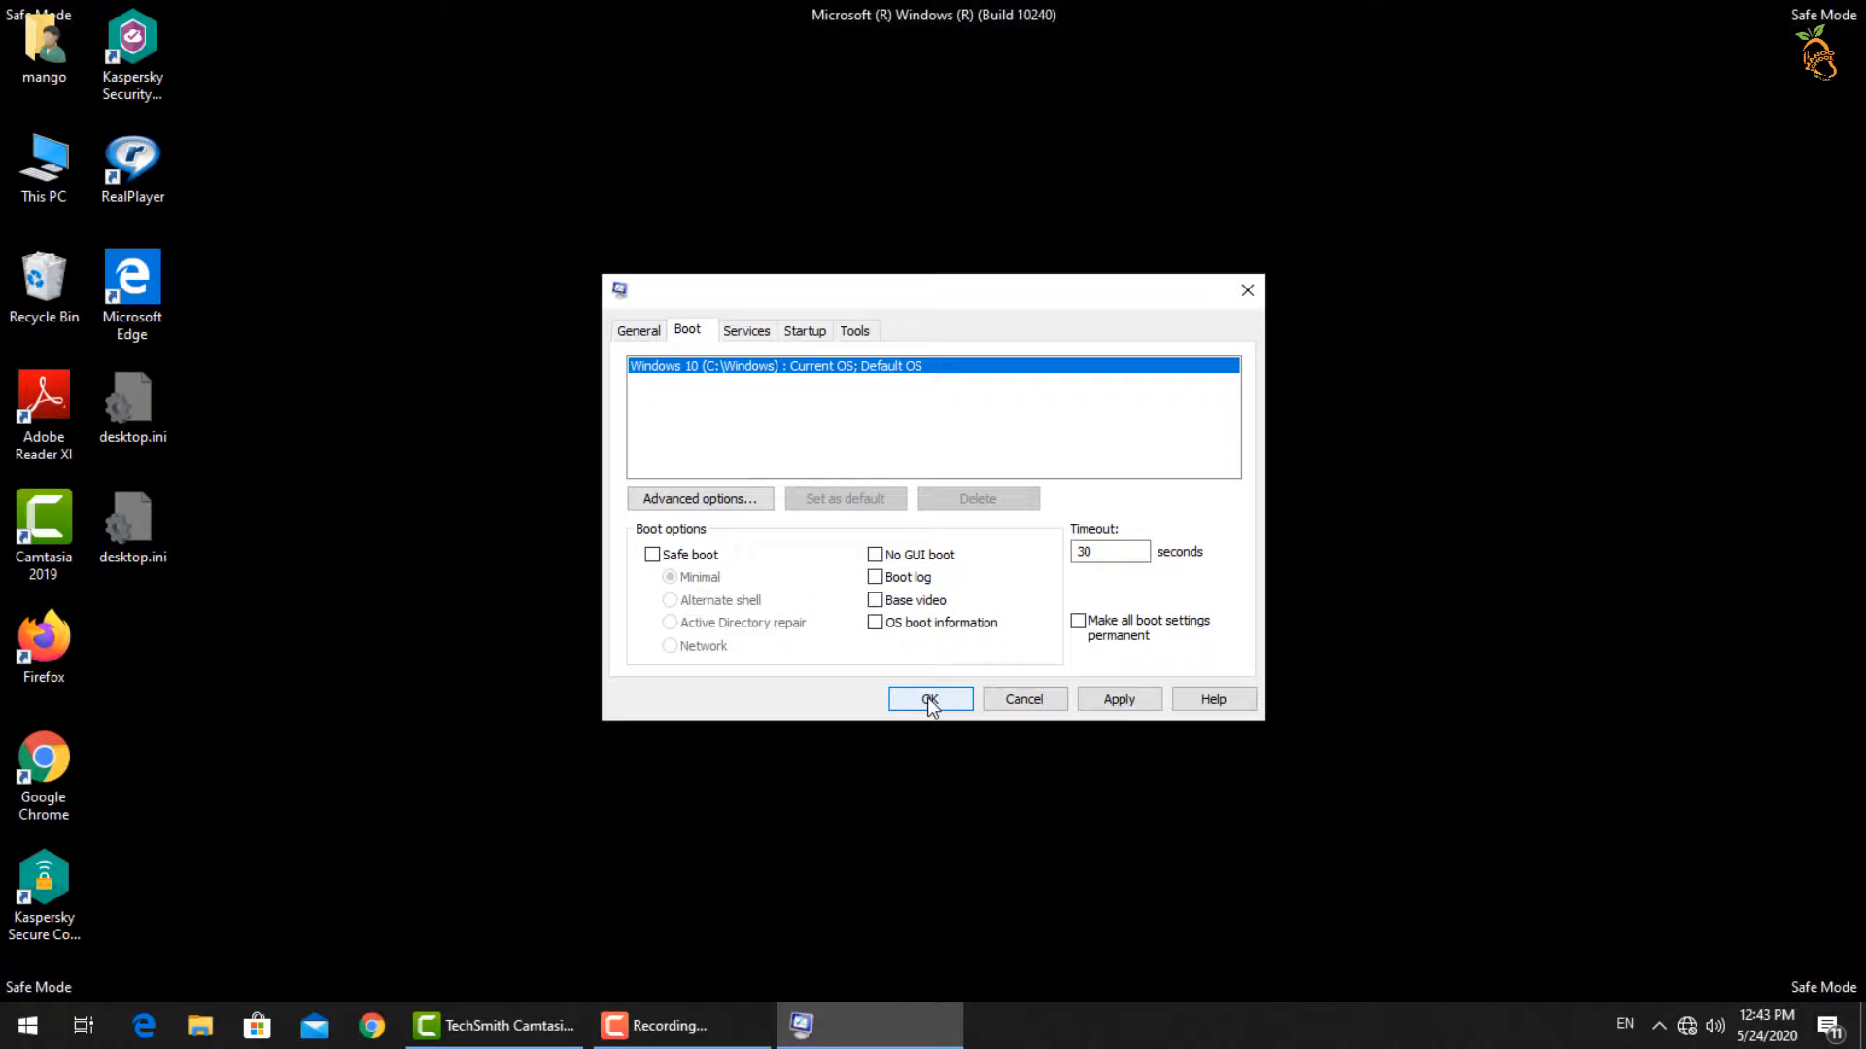
pyautogui.click(929, 698)
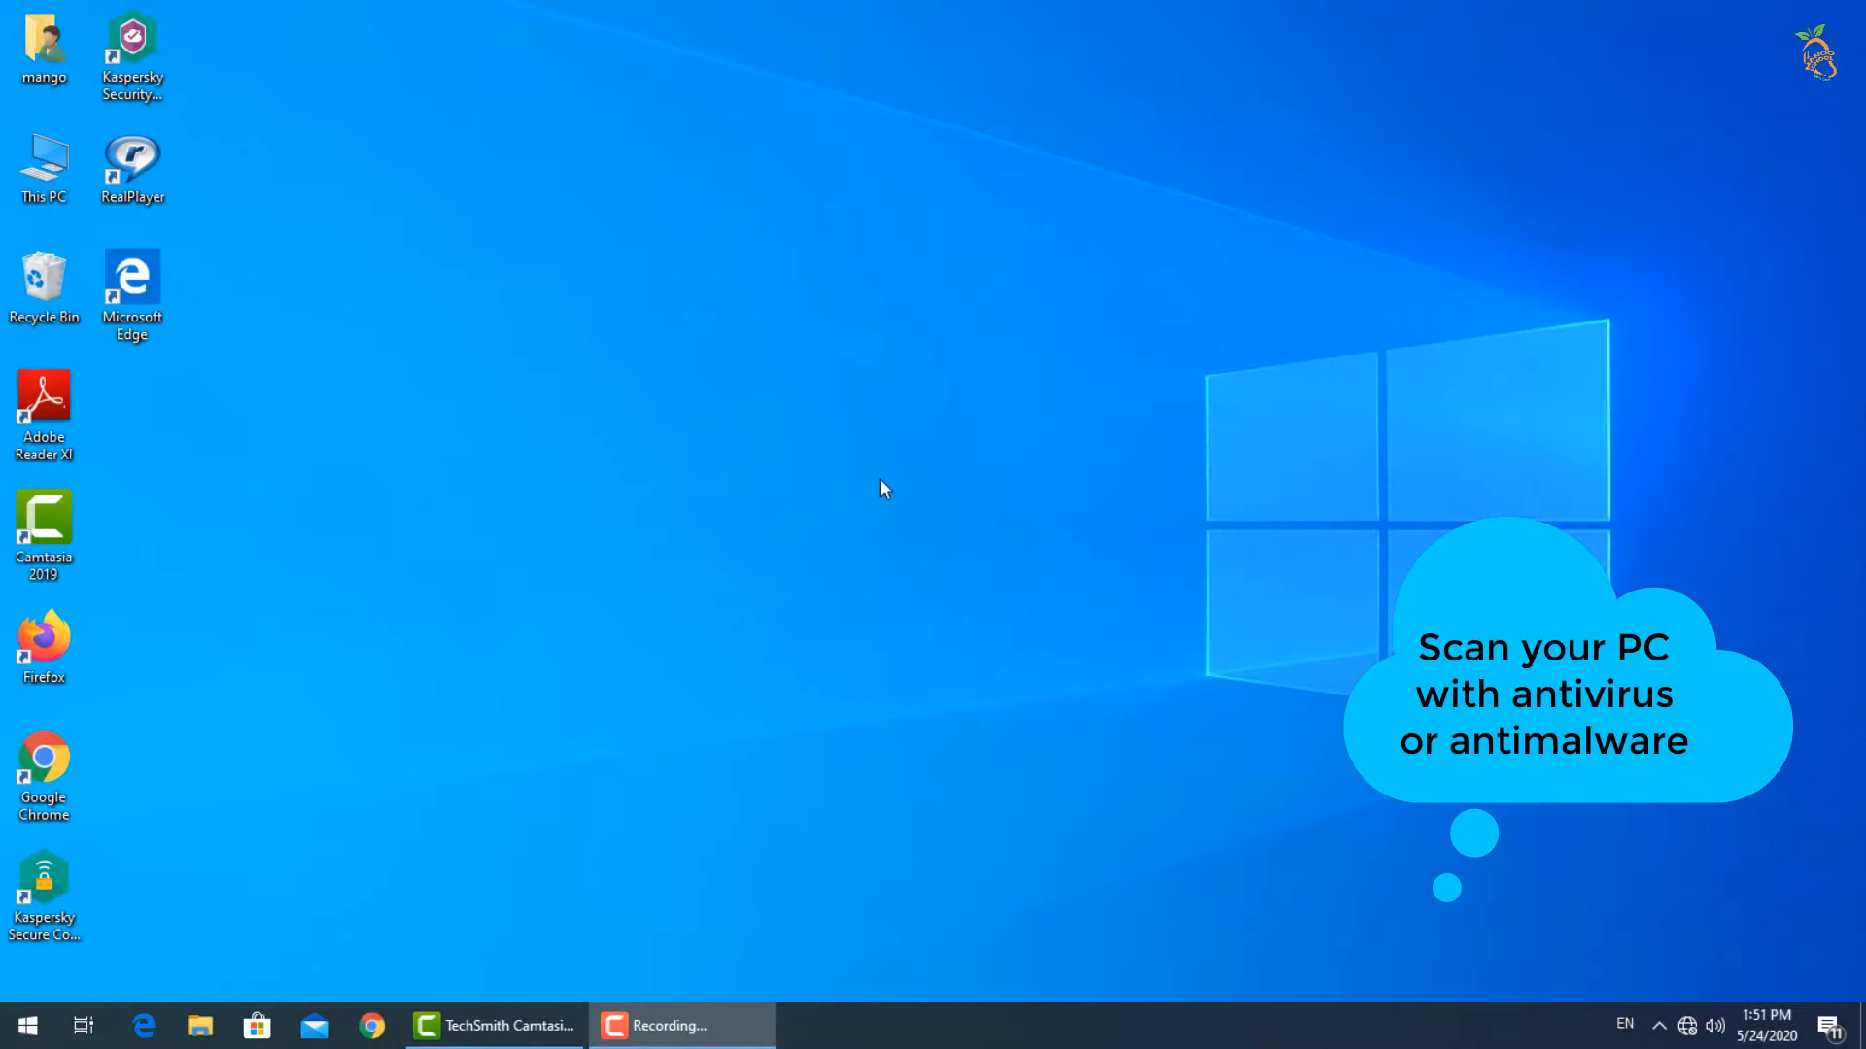
pyautogui.moveTo(847, 493)
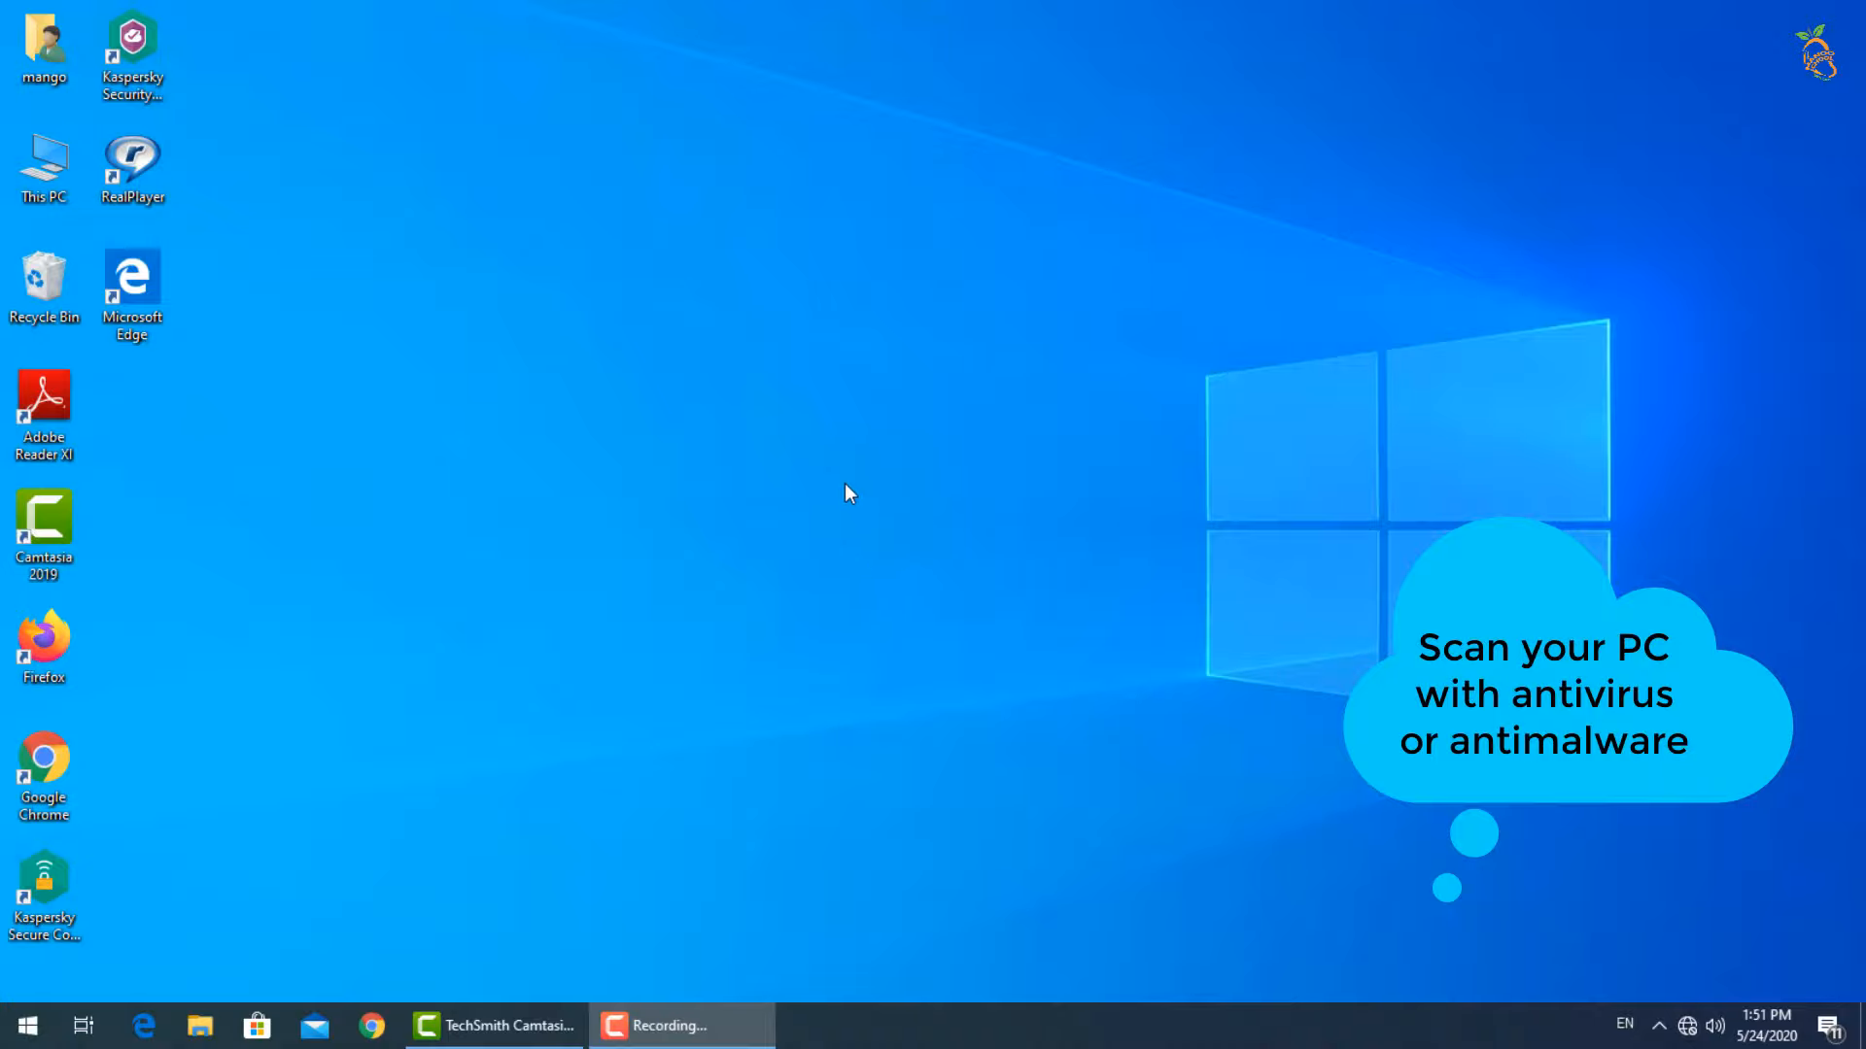